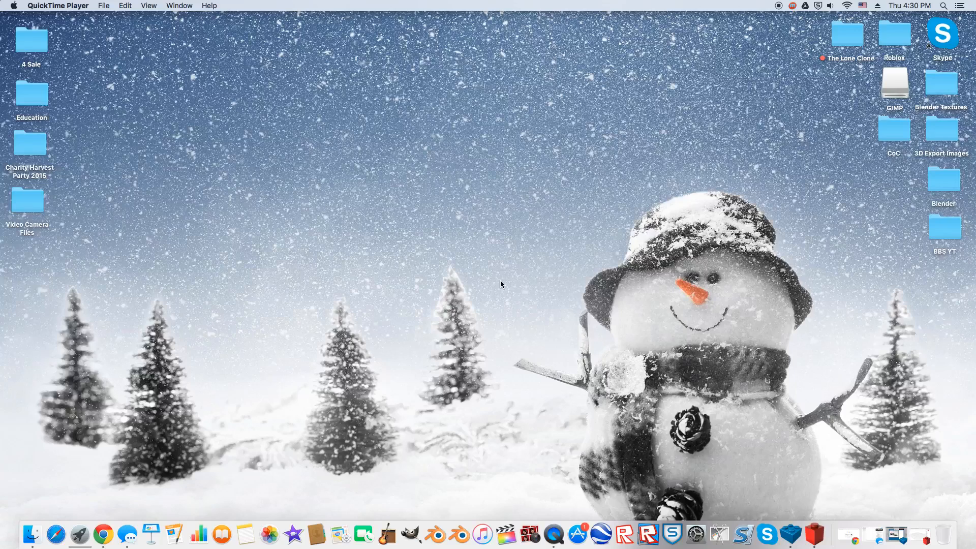
pyautogui.moveTo(577, 252)
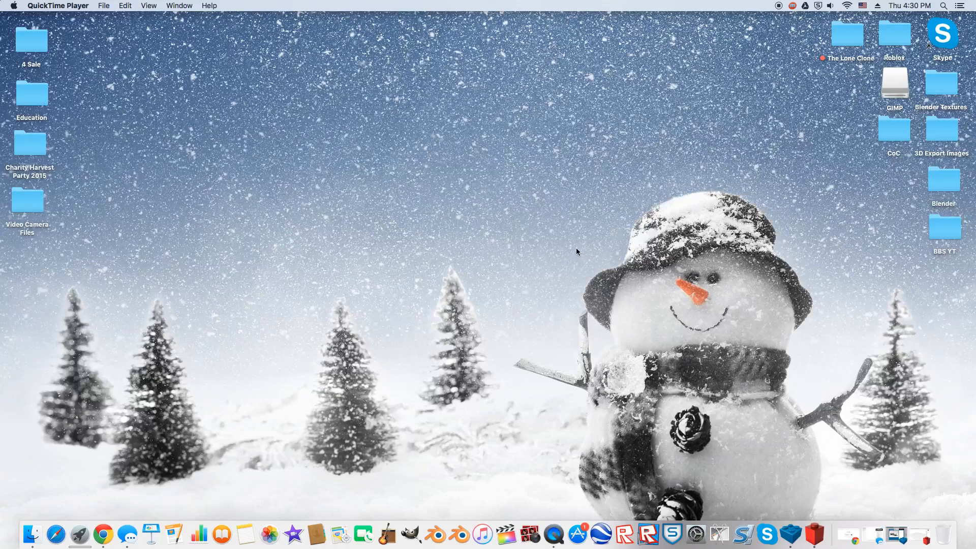
pyautogui.moveTo(612, 255)
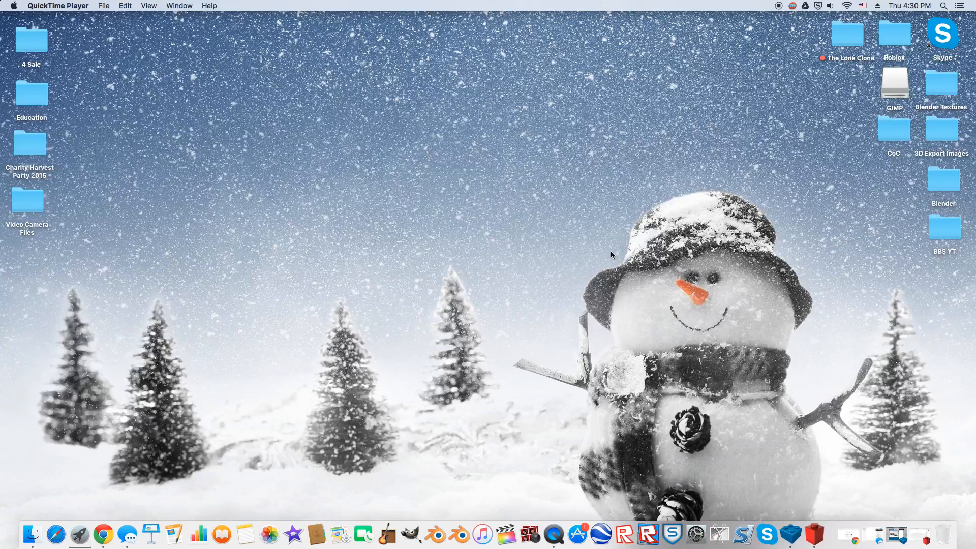
pyautogui.moveTo(794, 333)
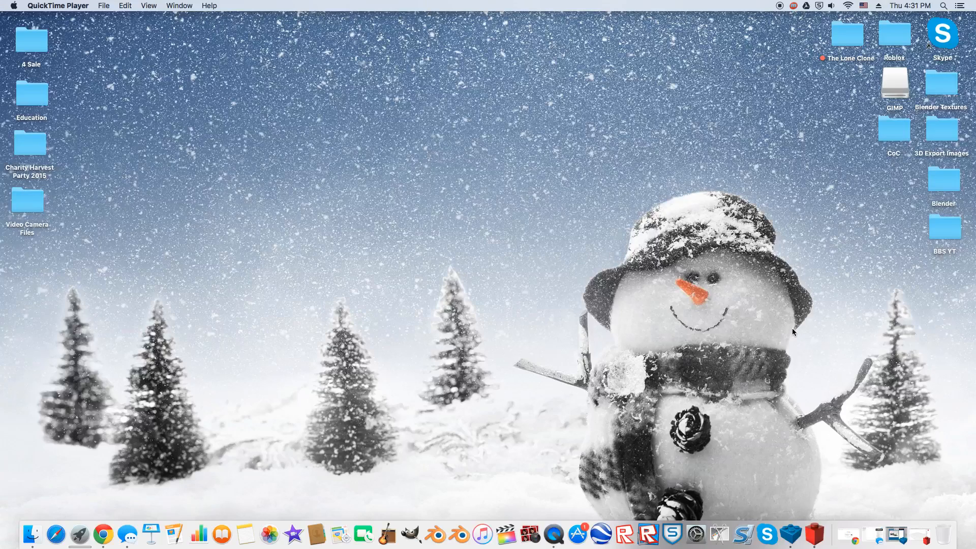
pyautogui.moveTo(790, 446)
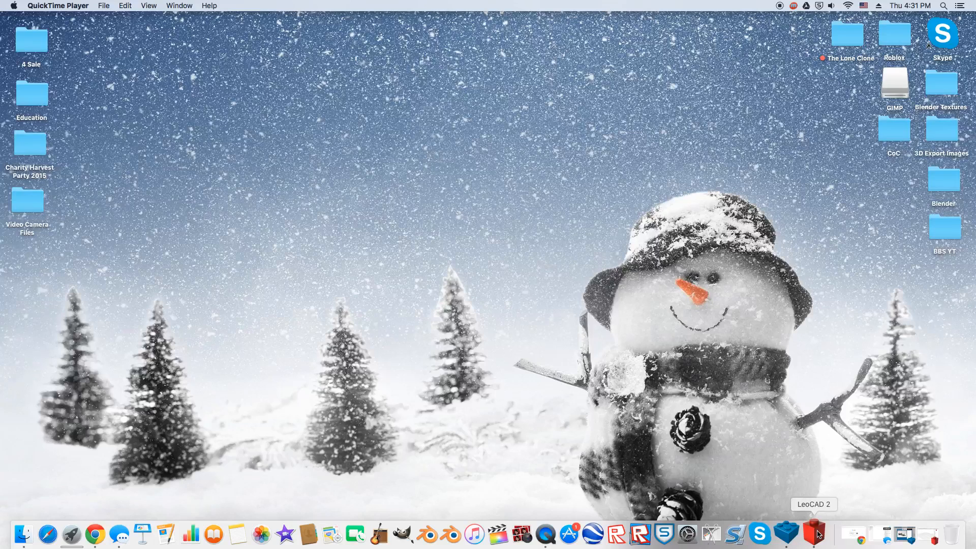
pyautogui.moveTo(813, 532)
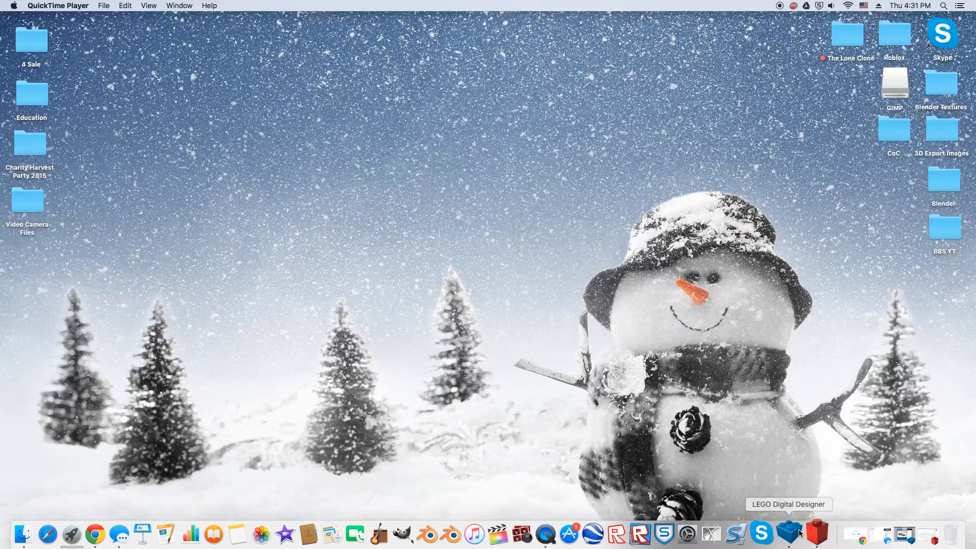
# Step: Launch LEGO Digital Designer and create a blank model in Digital Designer Extended mode
pyautogui.click(815, 533)
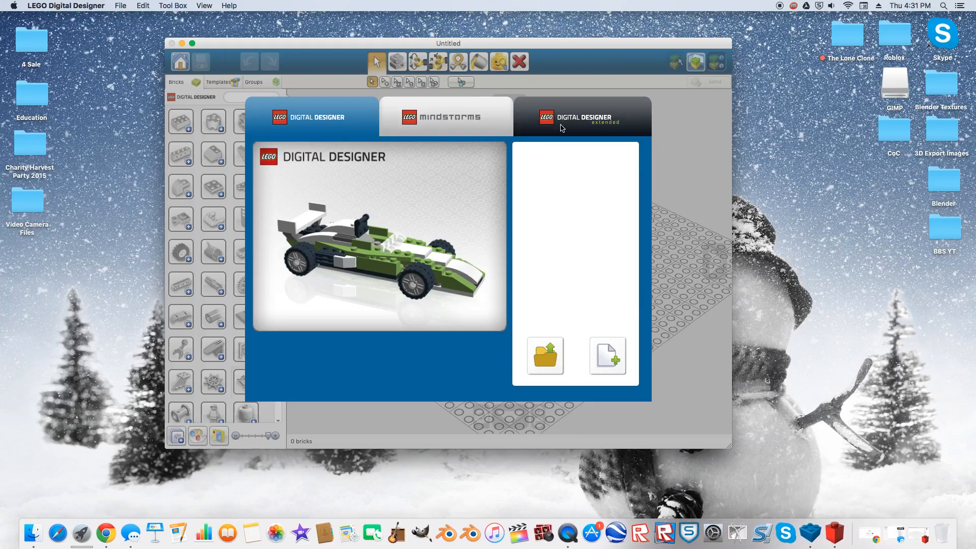
pyautogui.click(580, 117)
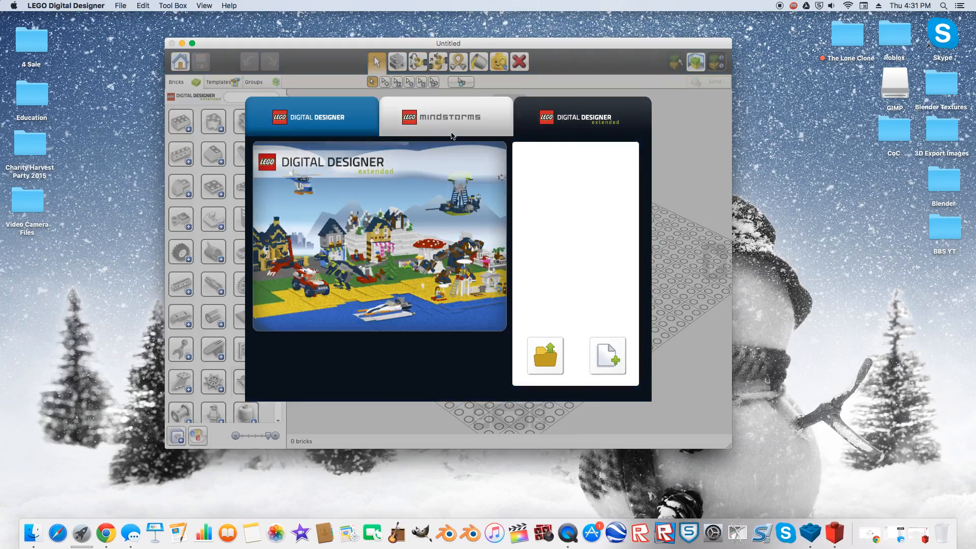
pyautogui.moveTo(537, 252)
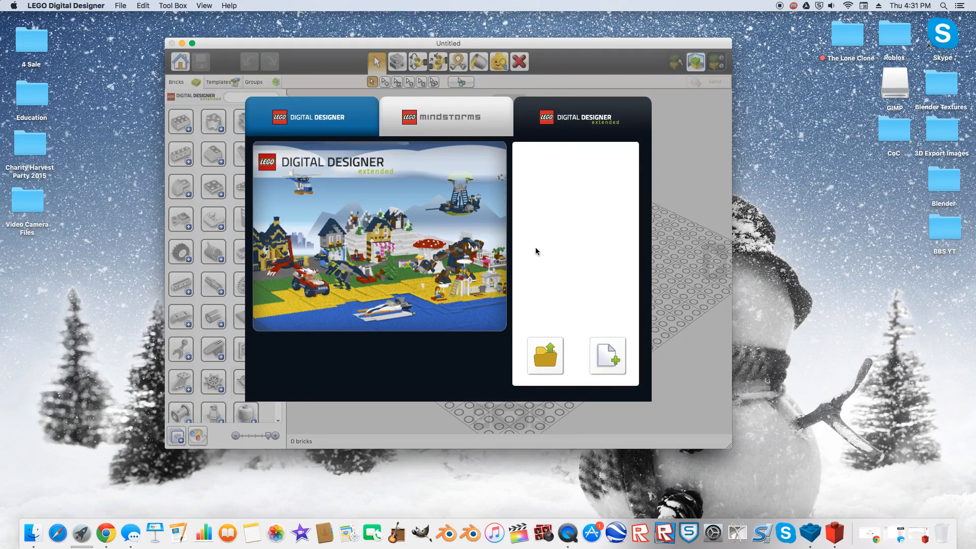
pyautogui.click(606, 357)
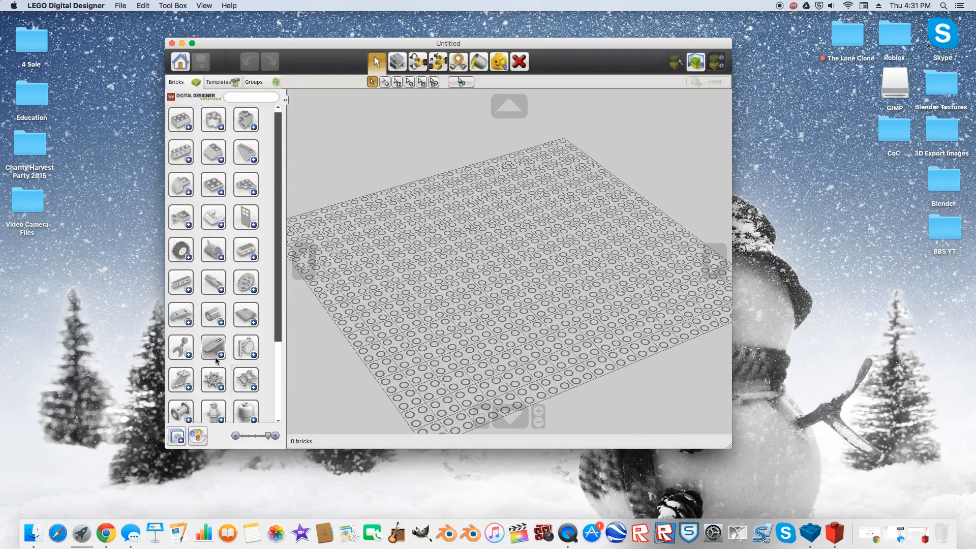
pyautogui.scroll(-3)
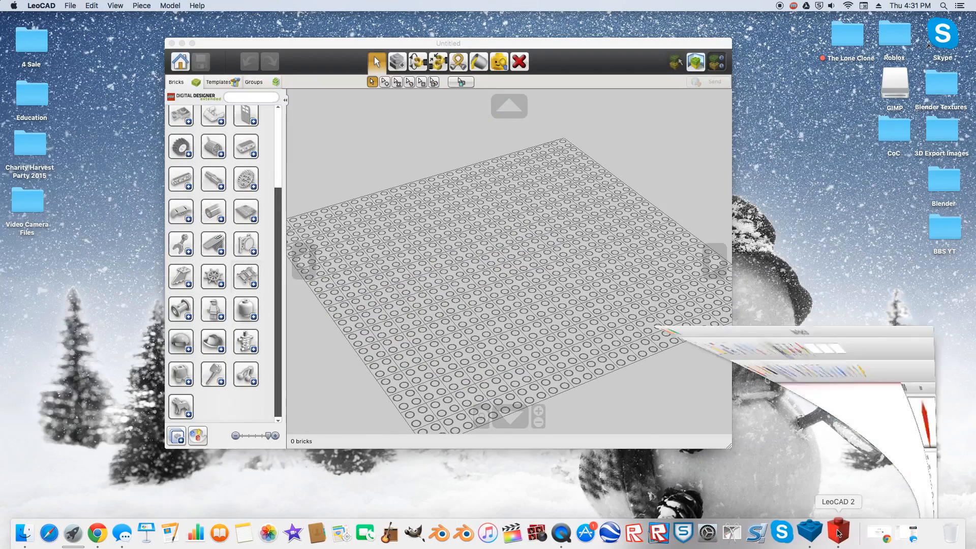
# Step: Switch to LeoCAD, expand the Baseplate category and select Baseplate 8 x 16
pyautogui.click(827, 532)
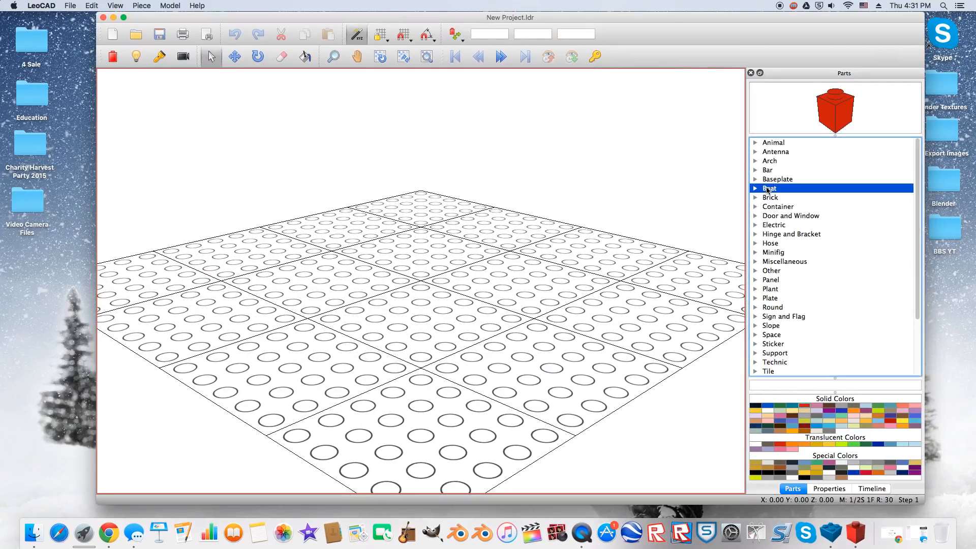
pyautogui.click(771, 188)
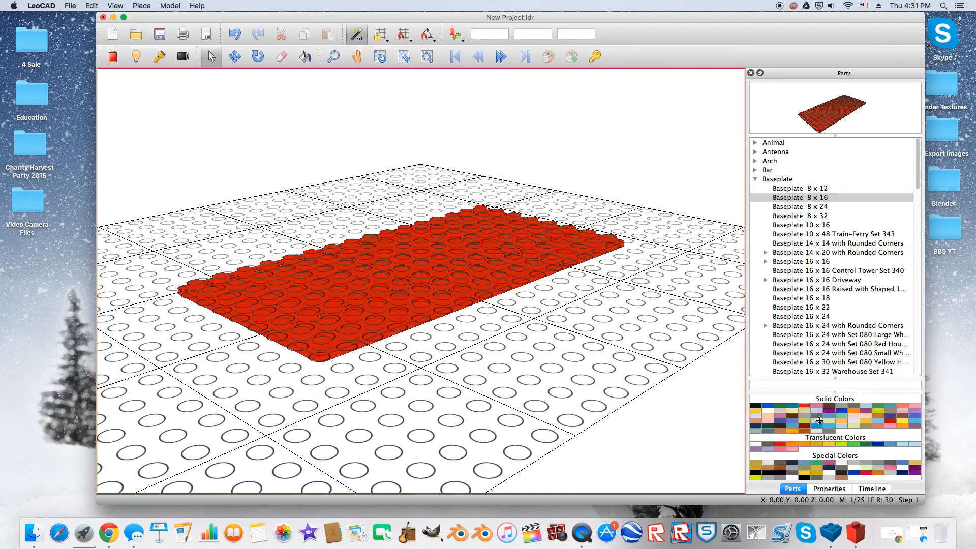
pyautogui.click(878, 406)
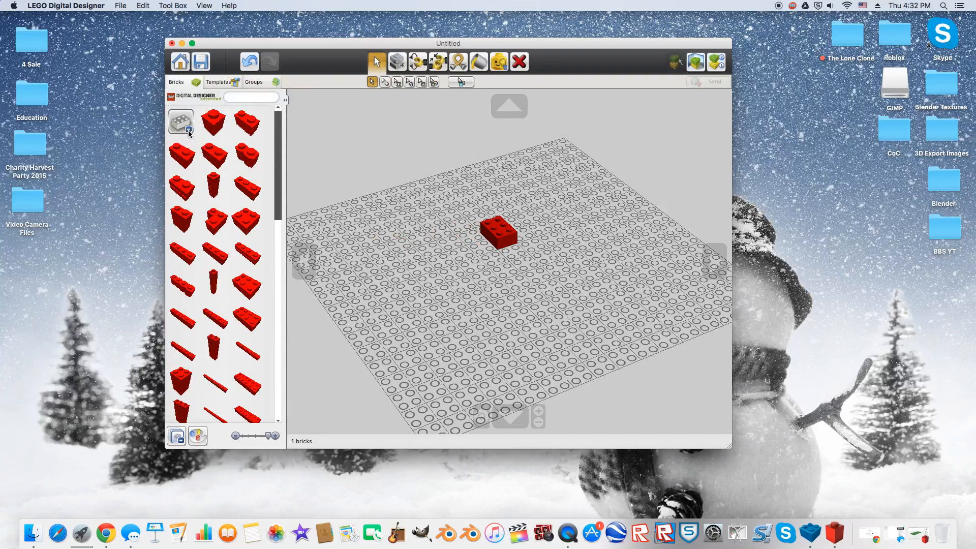
# Step: Add grey 2x3 bricks beside a red plate, paint a brick, try Hinge, select a grey brick
pyautogui.click(253, 81)
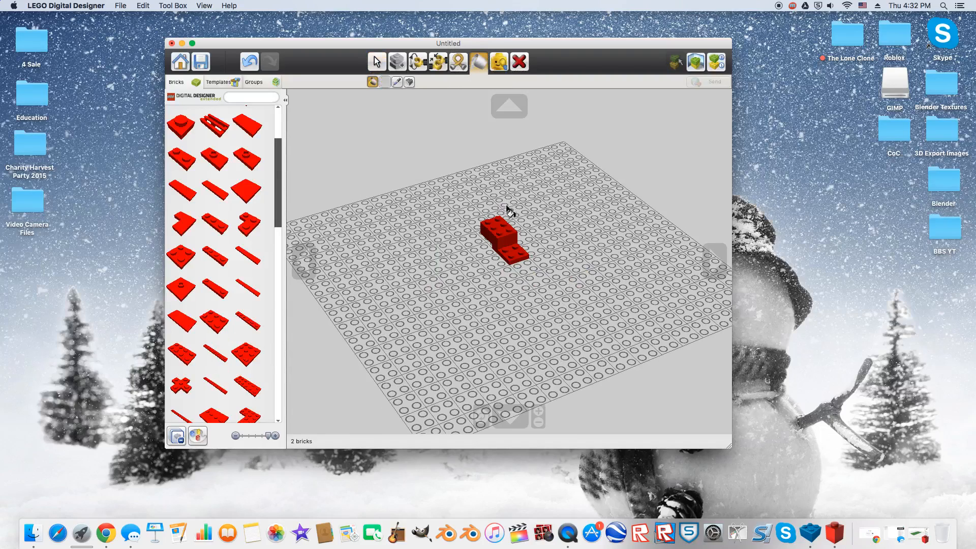
pyautogui.click(372, 81)
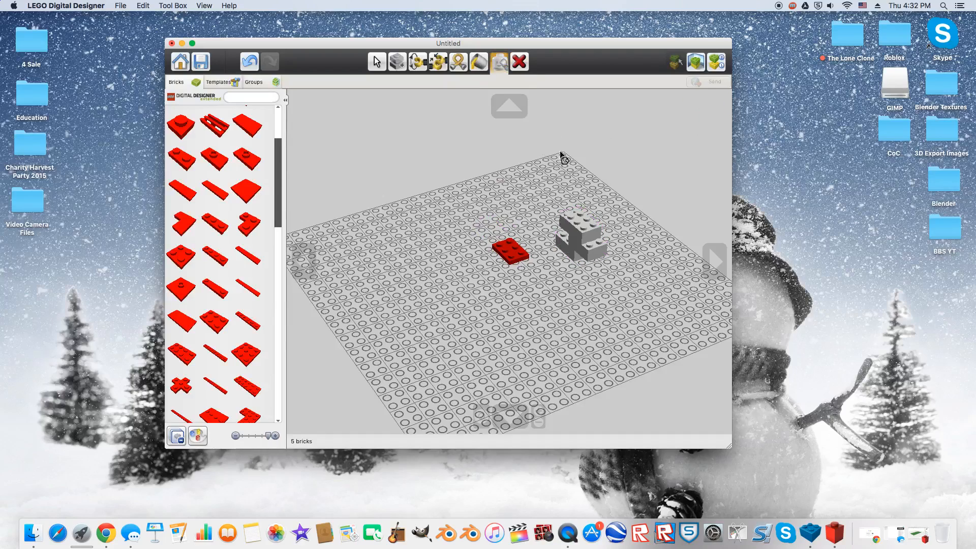
pyautogui.moveTo(458, 61)
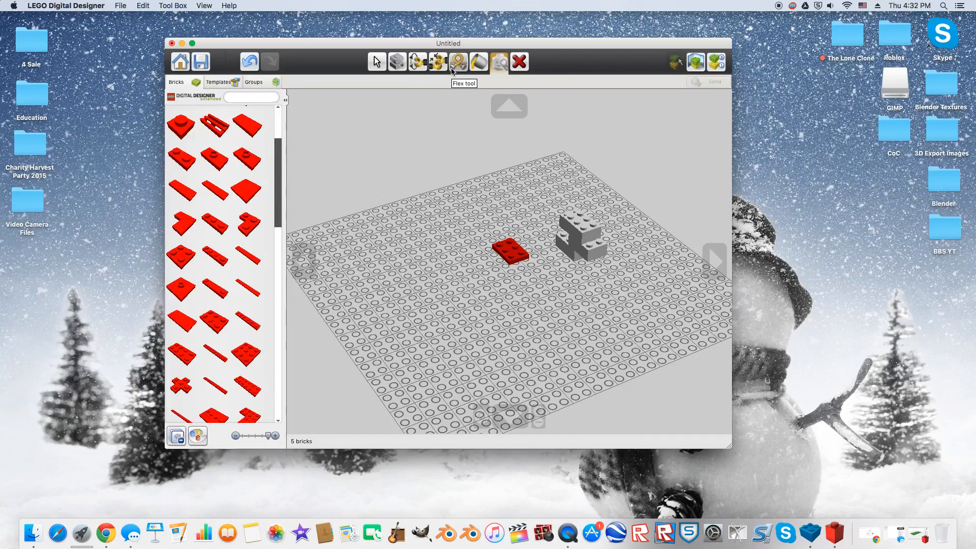
pyautogui.moveTo(418, 61)
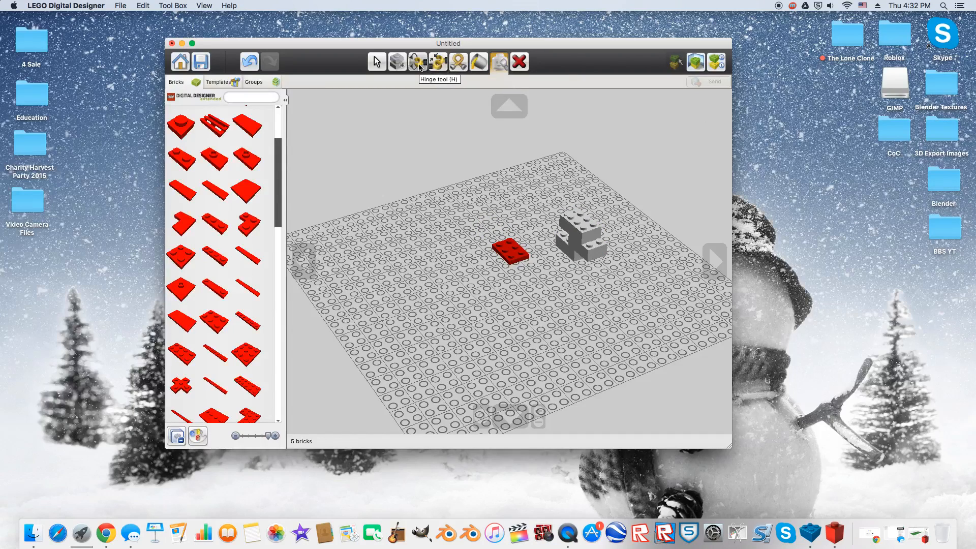
pyautogui.click(419, 61)
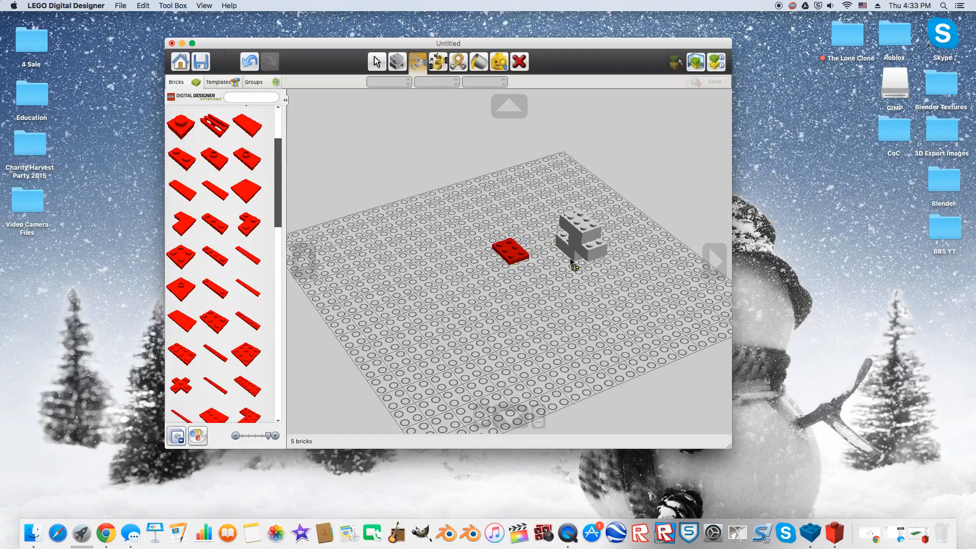
pyautogui.moveTo(437, 61)
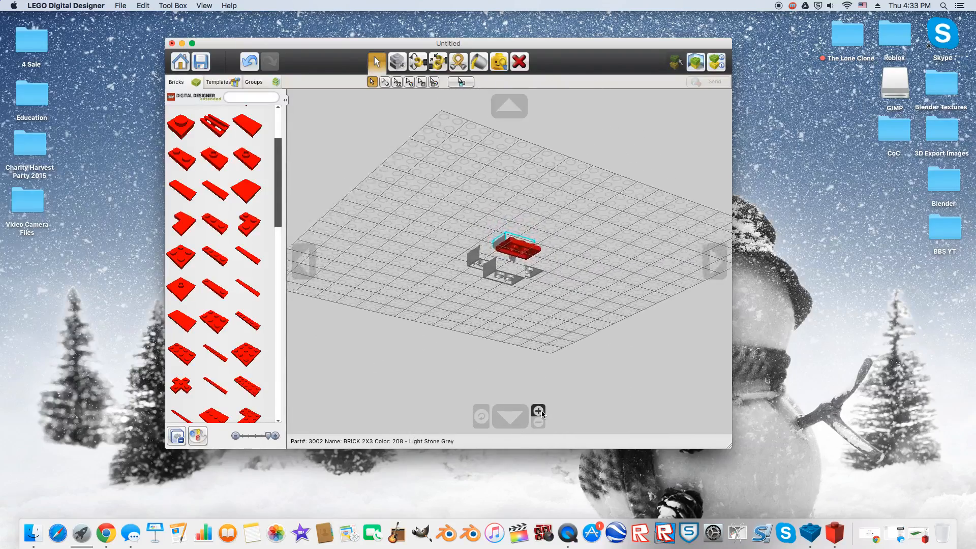
pyautogui.click(538, 411)
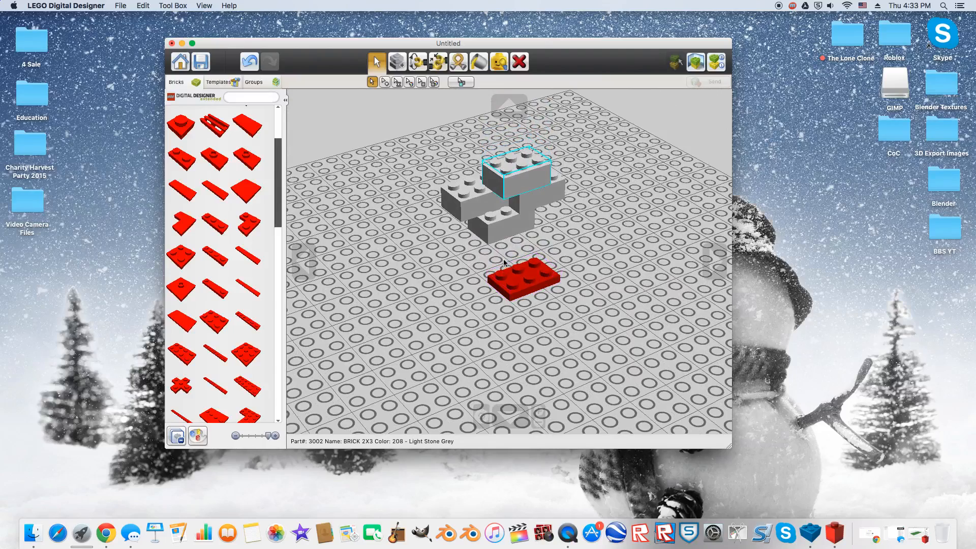
# Step: Paint the middle brick Bright Blue and the top brick yellow, then rotate the view
pyautogui.click(514, 277)
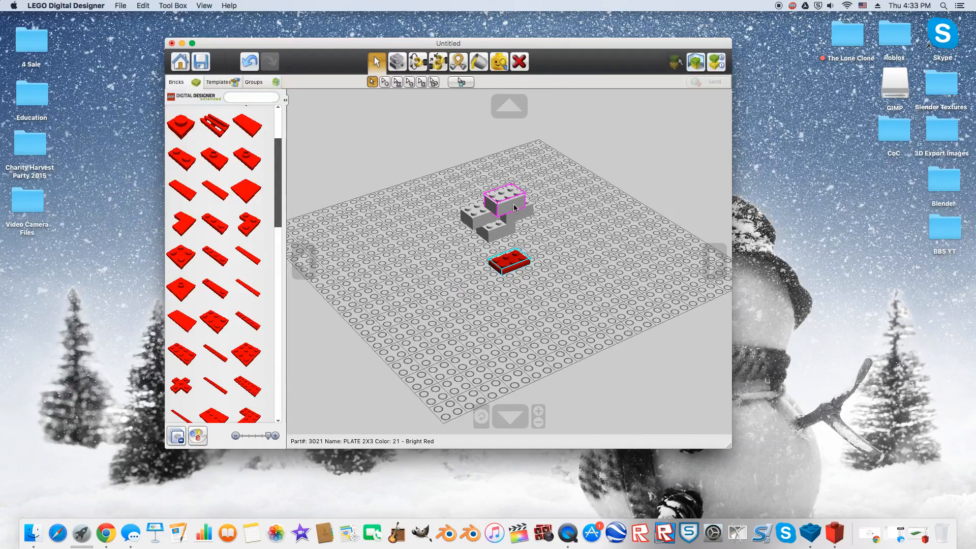
pyautogui.click(519, 62)
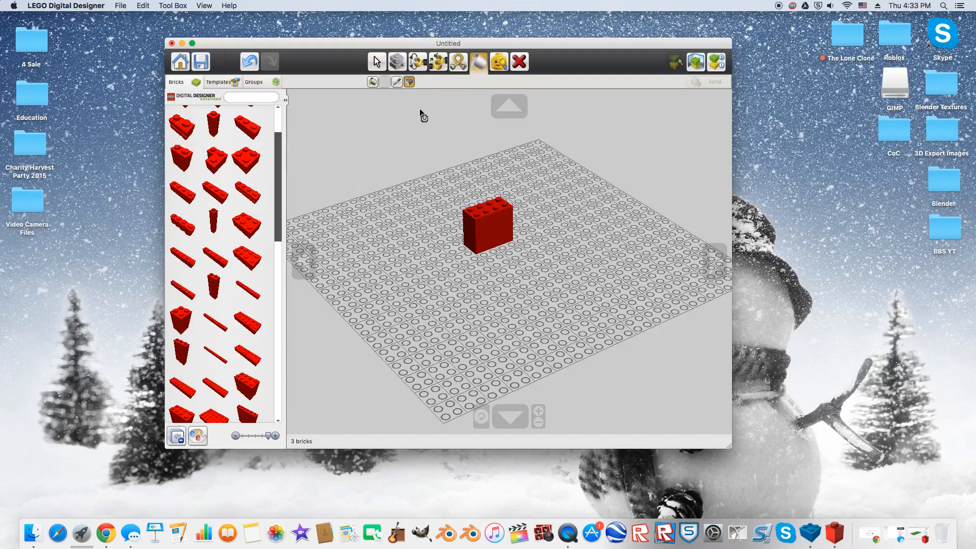
pyautogui.click(480, 61)
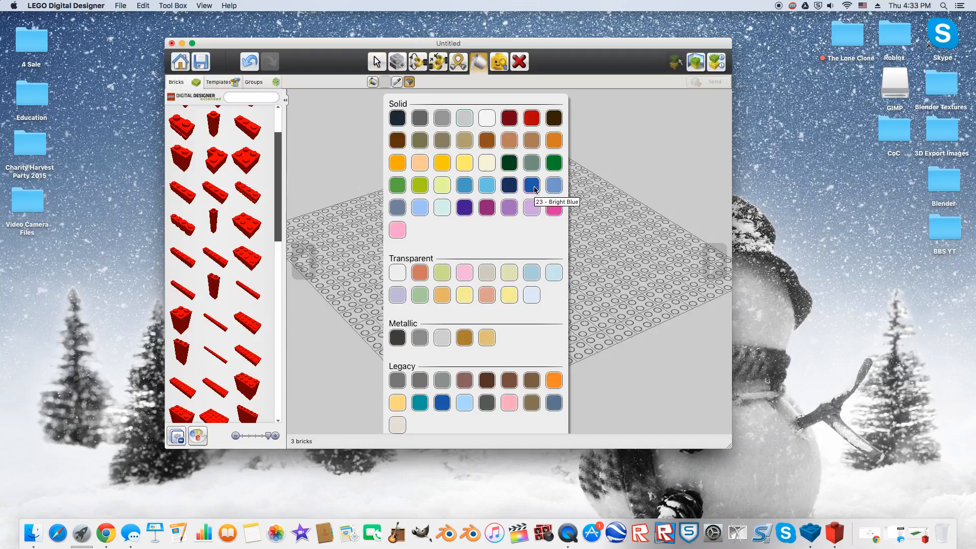
pyautogui.click(531, 185)
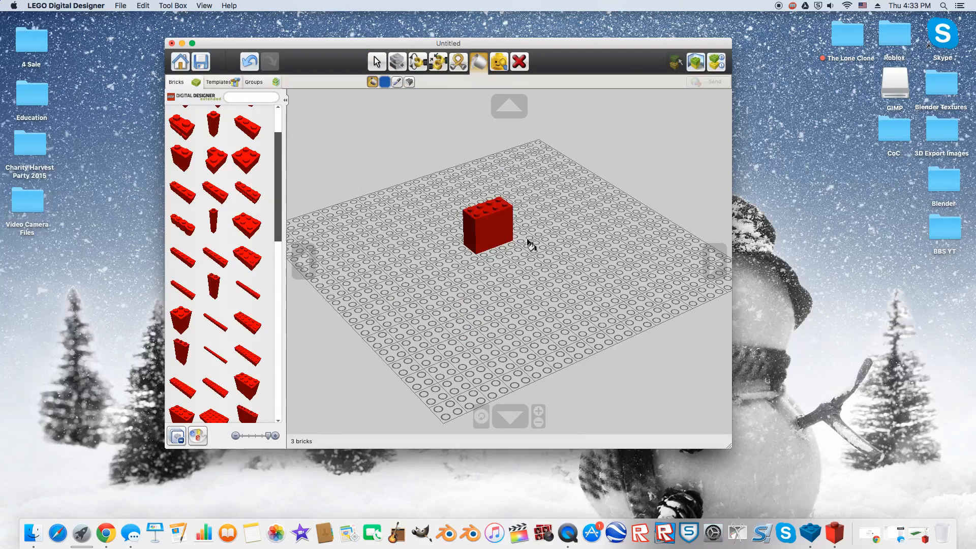
pyautogui.click(385, 82)
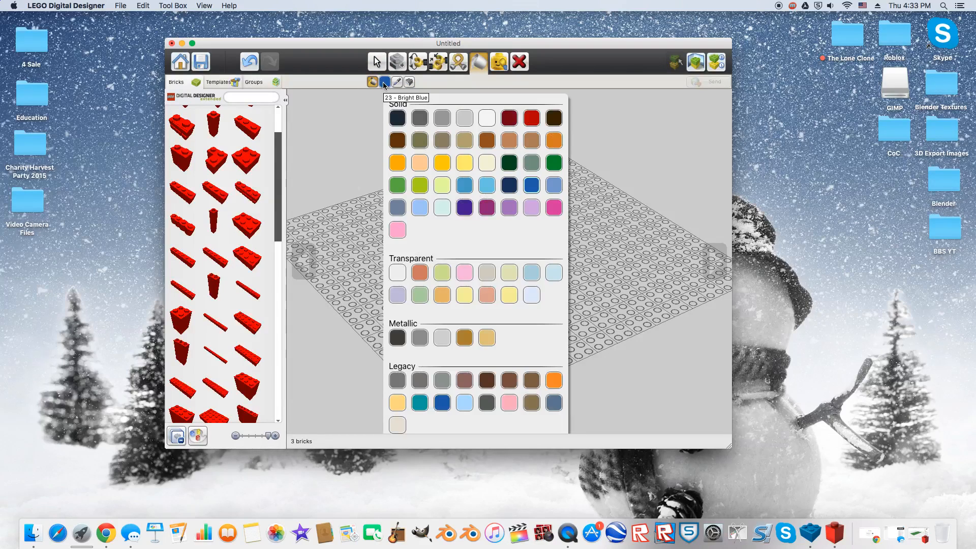
pyautogui.click(397, 162)
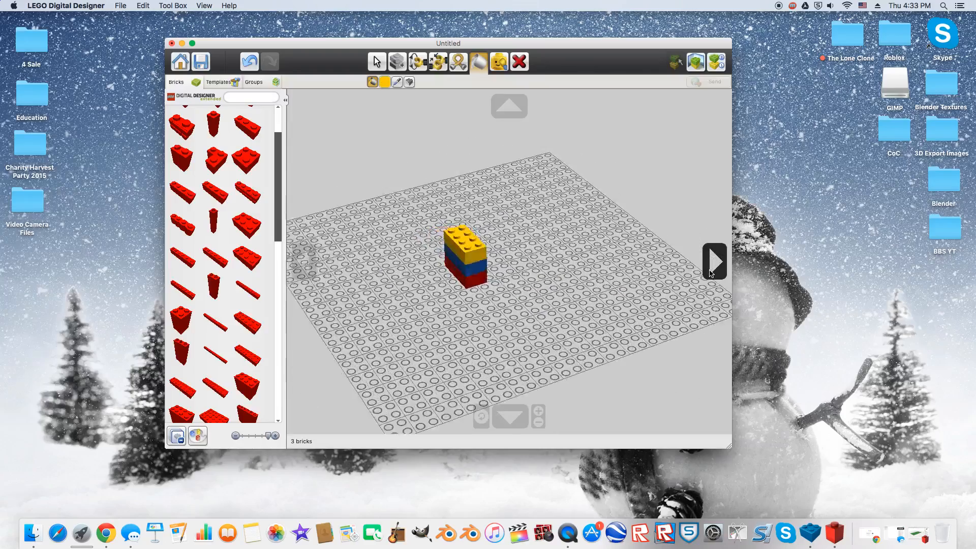
pyautogui.click(714, 261)
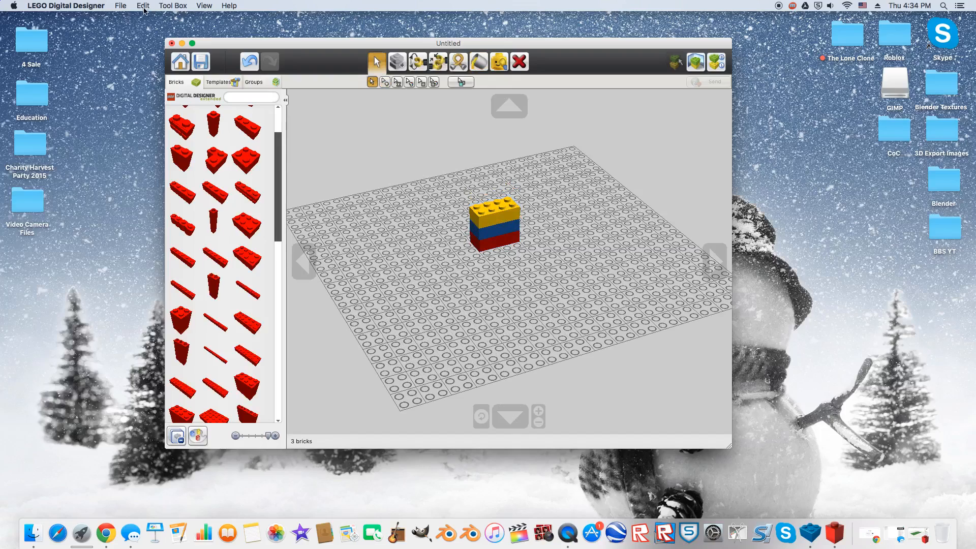
# Step: Export the model from the File menu to the Desktop as Tutorial.ldr
pyautogui.click(120, 5)
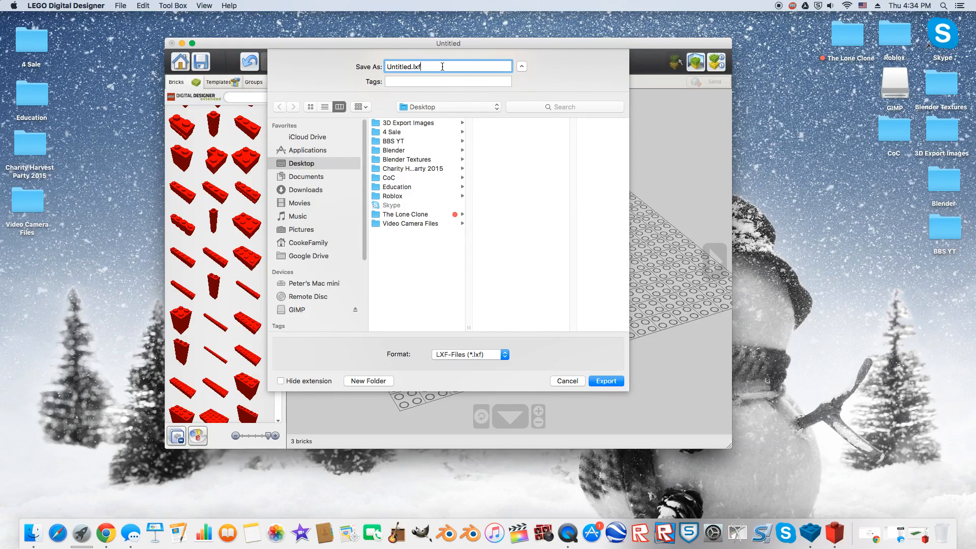
pyautogui.click(468, 354)
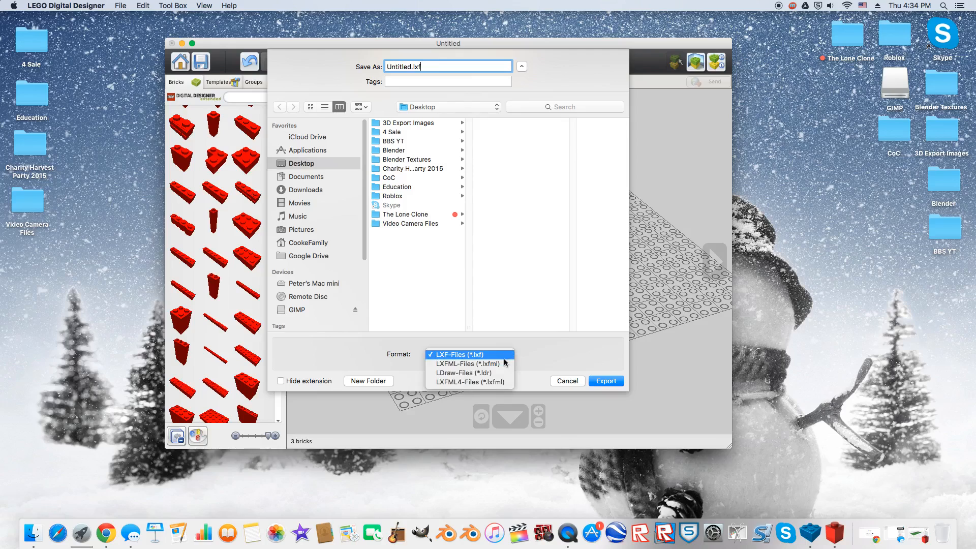
pyautogui.moveTo(496, 373)
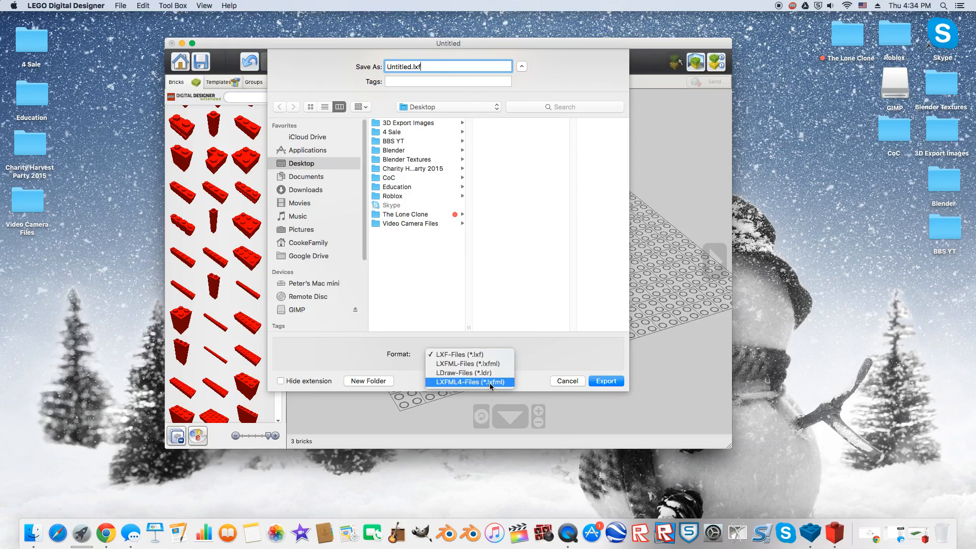
pyautogui.click(462, 373)
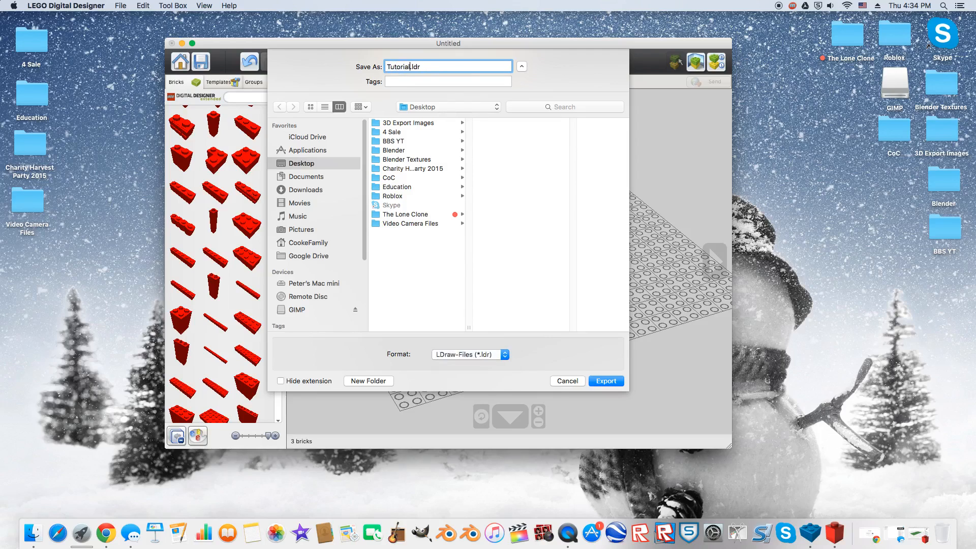
pyautogui.moveTo(546, 174)
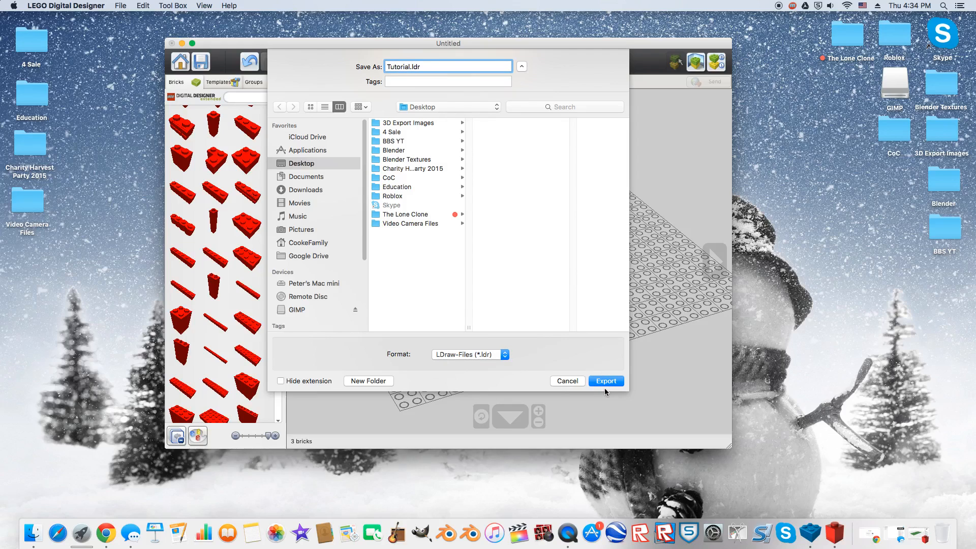
pyautogui.click(605, 381)
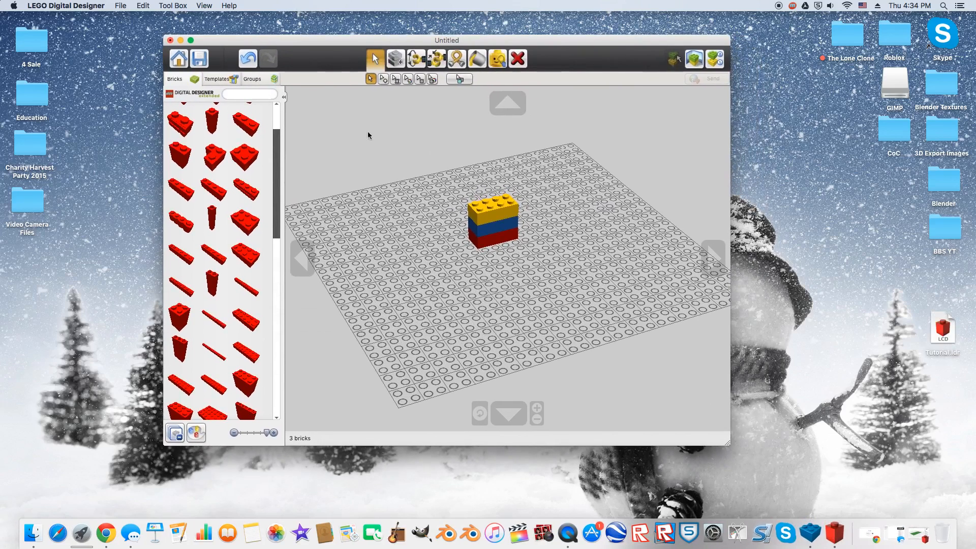
# Step: Quit LEGO Digital Designer without saving, select Tutorial.ldr on the desktop and launch LeoCAD
pyautogui.click(169, 39)
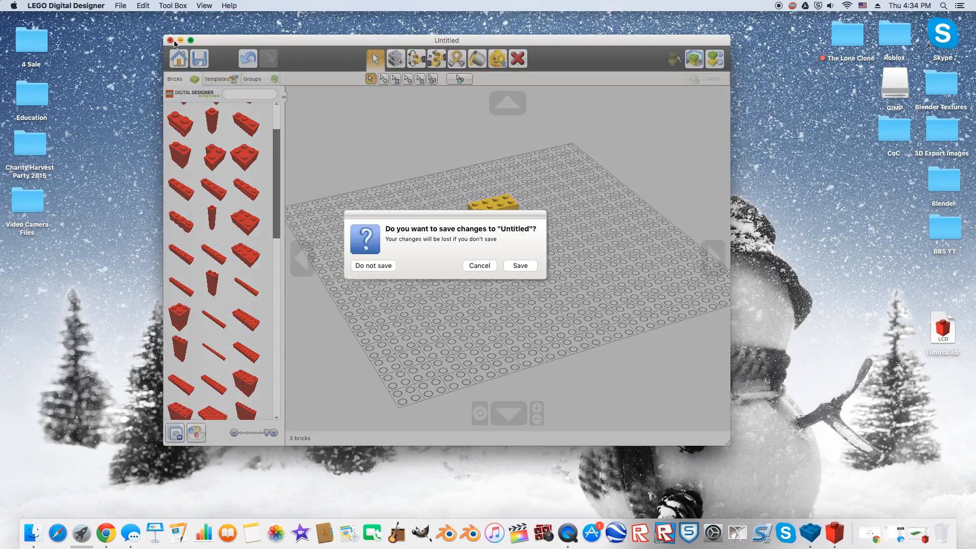
pyautogui.click(373, 265)
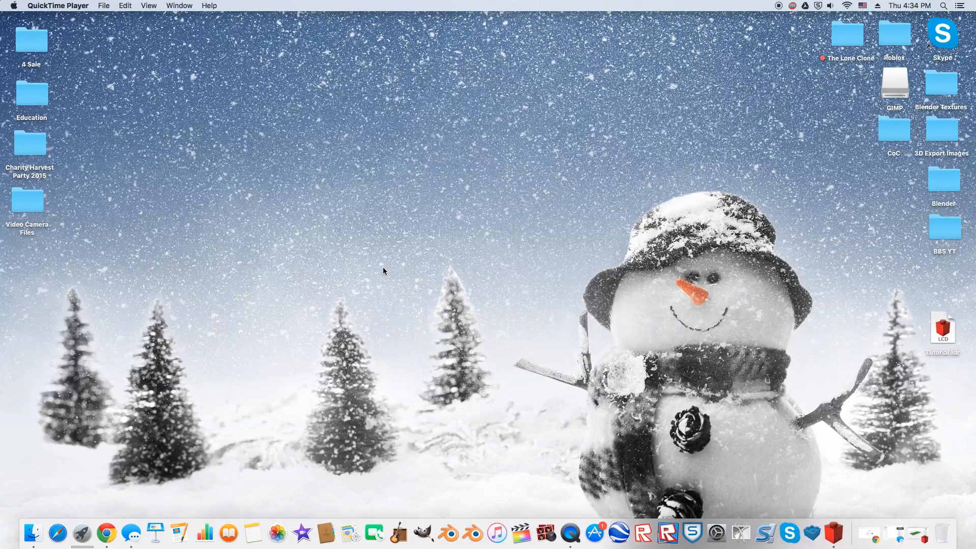
pyautogui.click(943, 327)
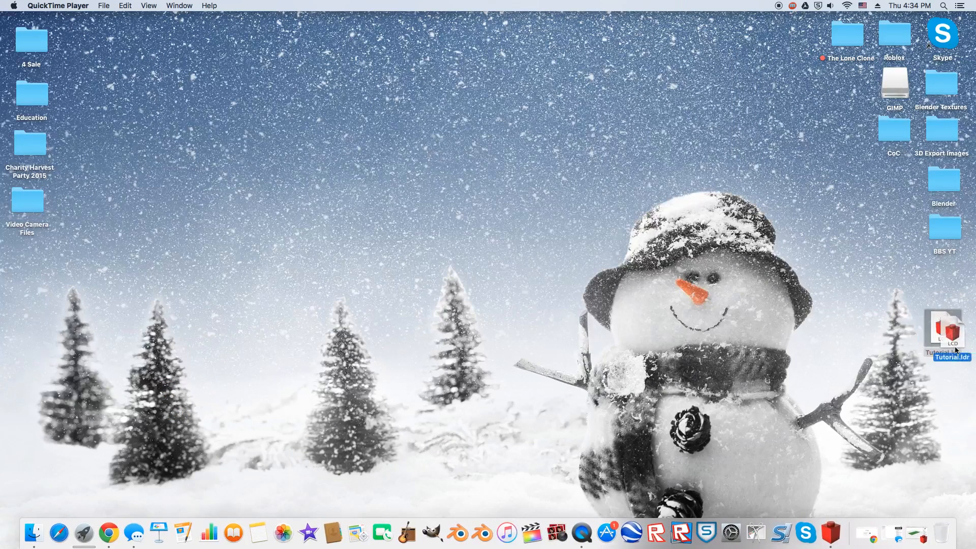
pyautogui.click(942, 327)
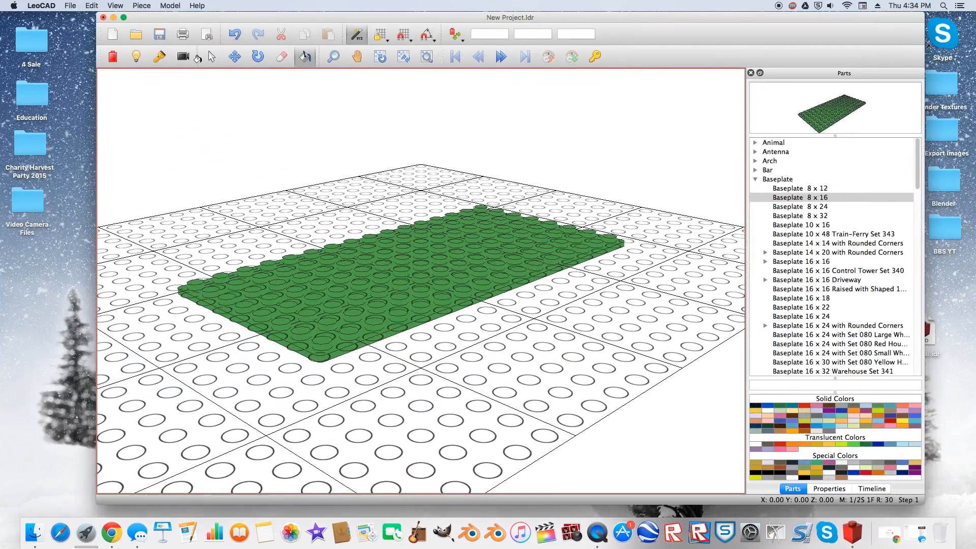
# Step: Select the green baseplate and orbit the view around it
pyautogui.click(211, 57)
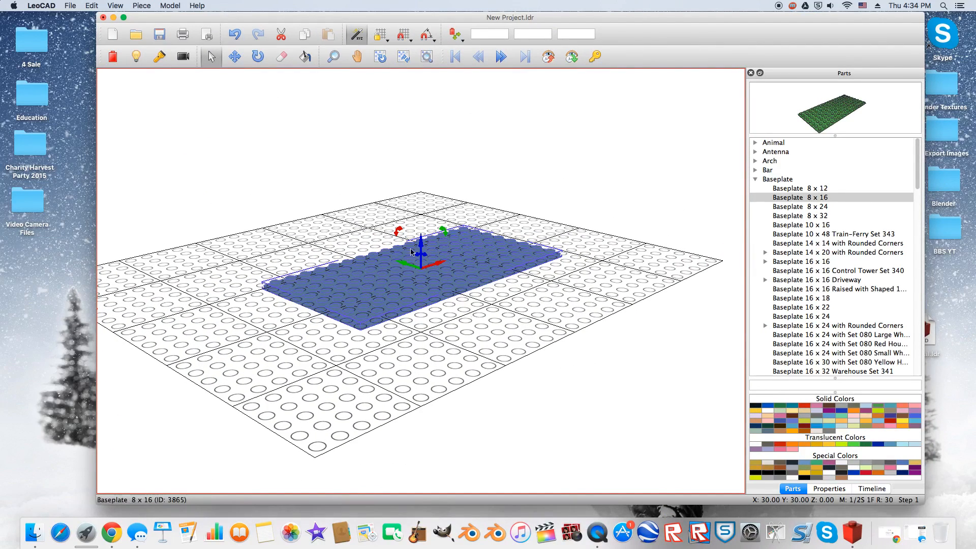
pyautogui.click(380, 56)
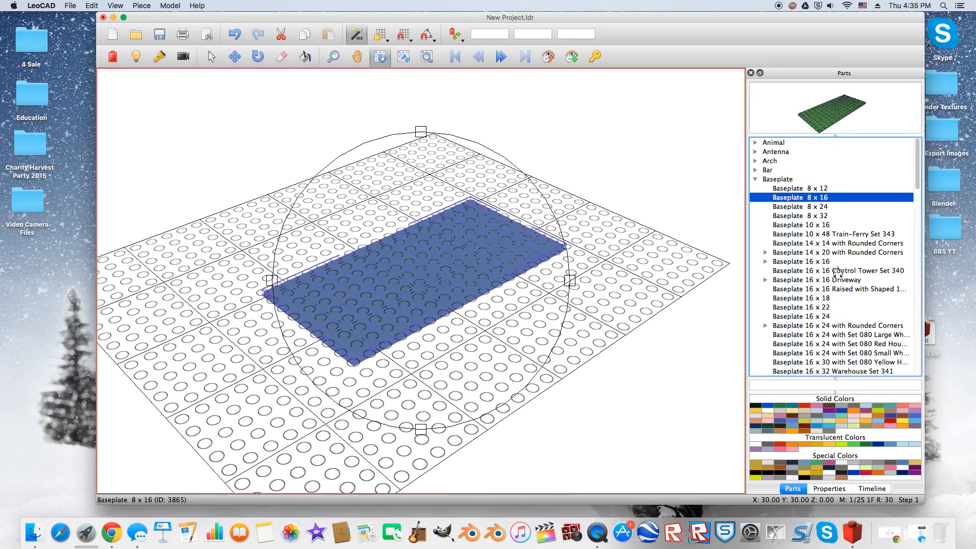
pyautogui.click(755, 180)
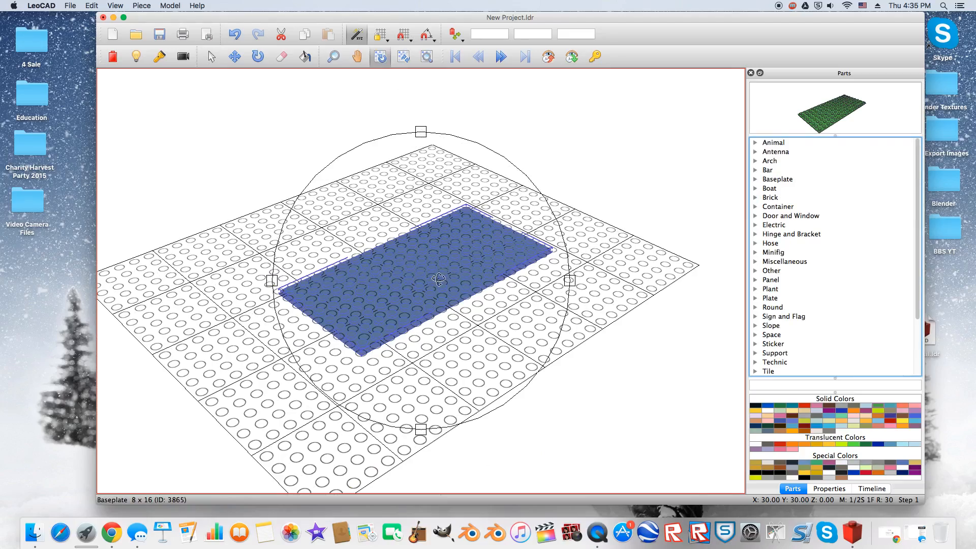
pyautogui.moveTo(420, 280); pyautogui.dragTo(421, 249)
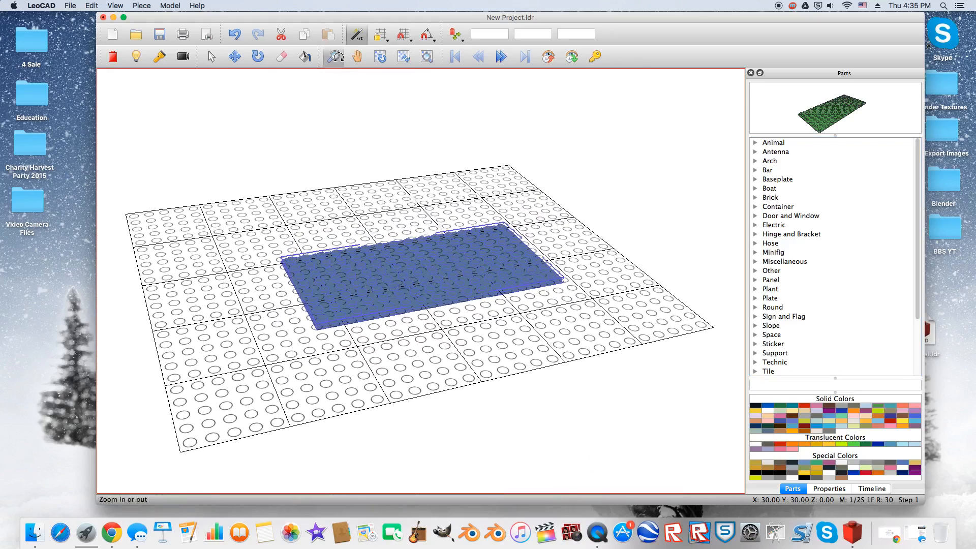
pyautogui.click(333, 57)
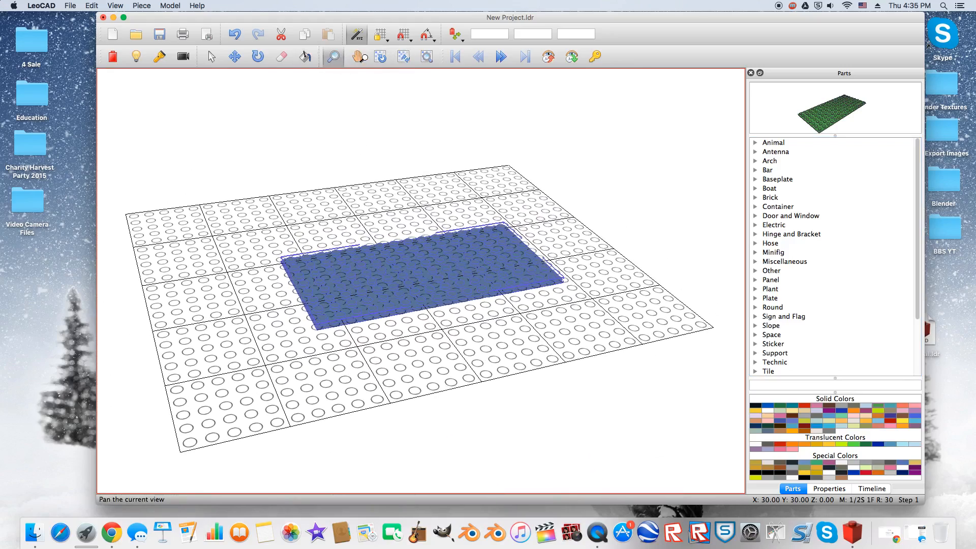
# Step: Rotate the baseplate about 30 degrees and move it to a new grid position
pyautogui.click(356, 56)
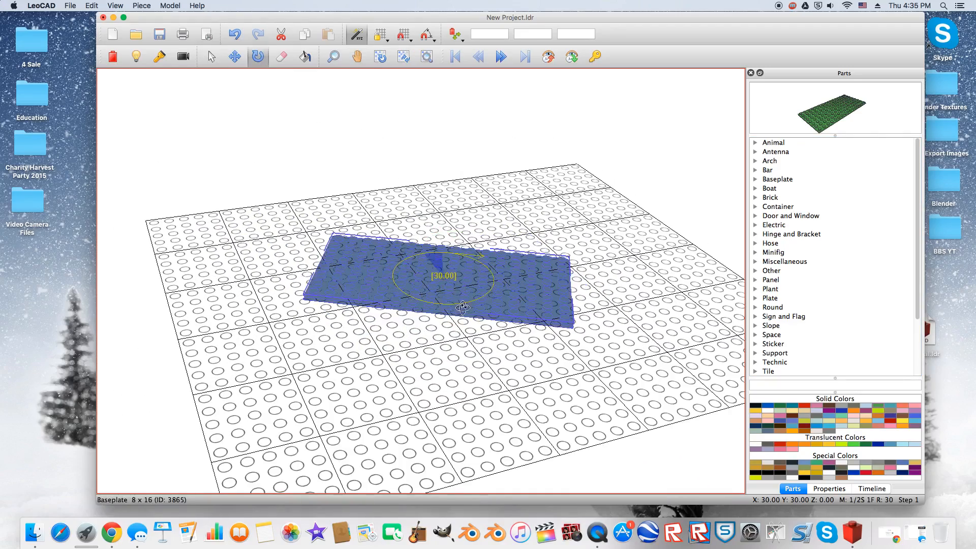
pyautogui.moveTo(460, 305); pyautogui.dragTo(488, 243)
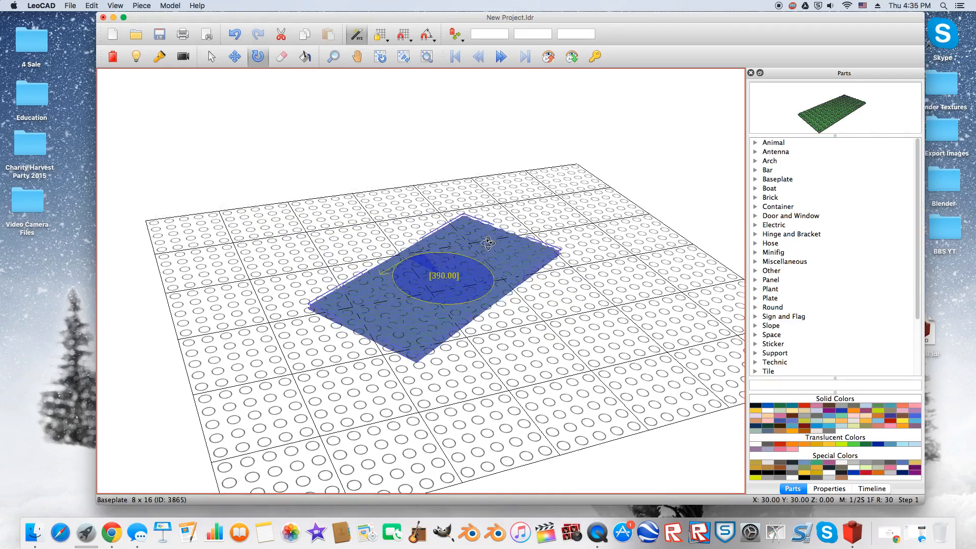
pyautogui.click(429, 35)
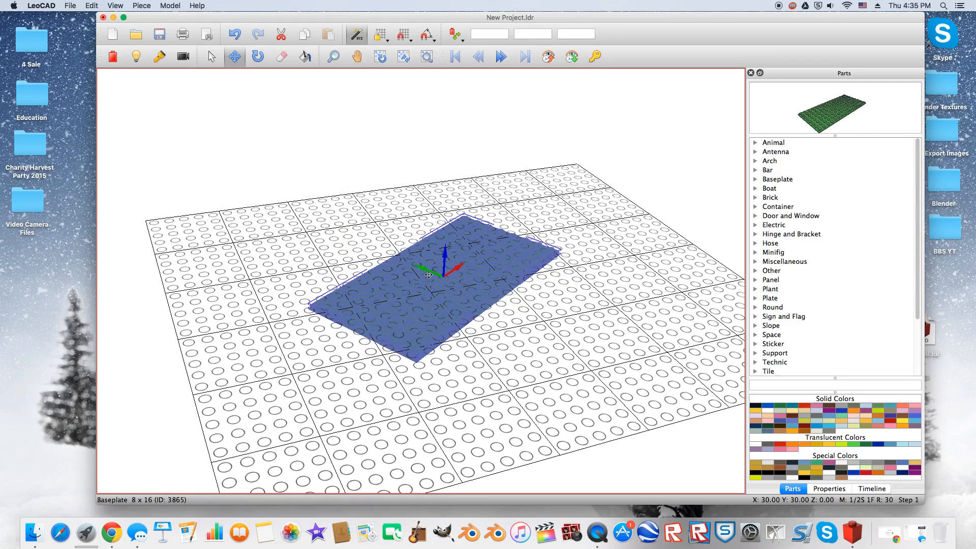
pyautogui.moveTo(427, 276); pyautogui.dragTo(483, 280)
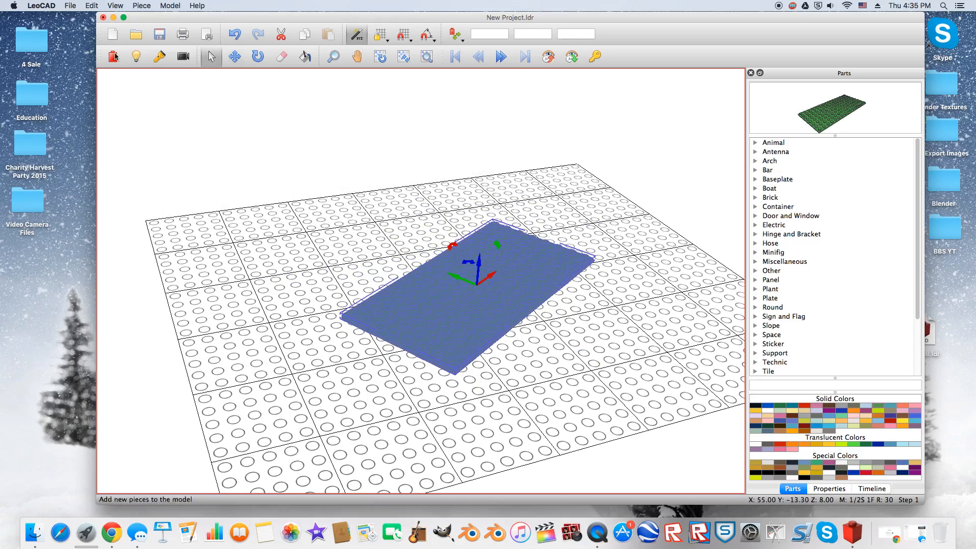
pyautogui.click(505, 278)
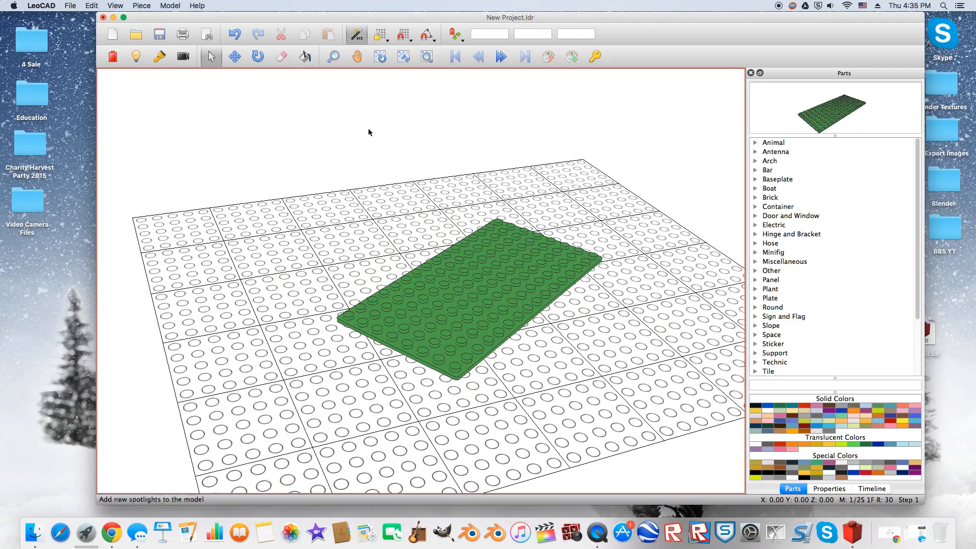
pyautogui.click(479, 287)
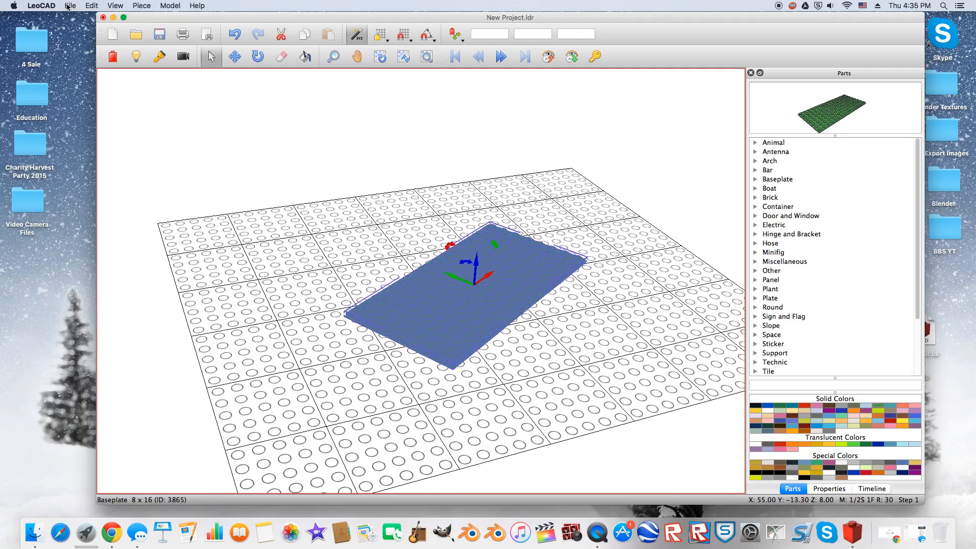
# Step: Open Tutorial.ldr from the Desktop via File > Open and orbit the view
pyautogui.click(69, 5)
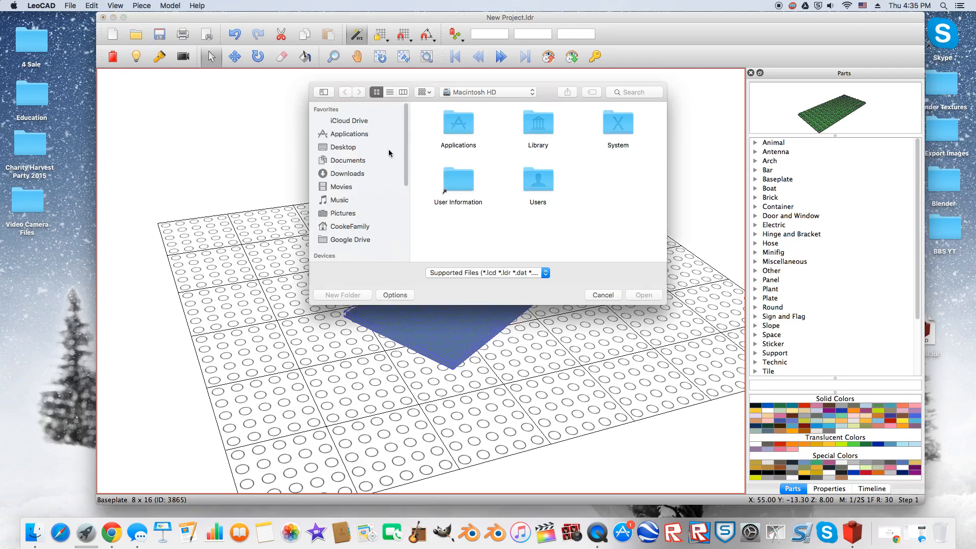
pyautogui.click(343, 147)
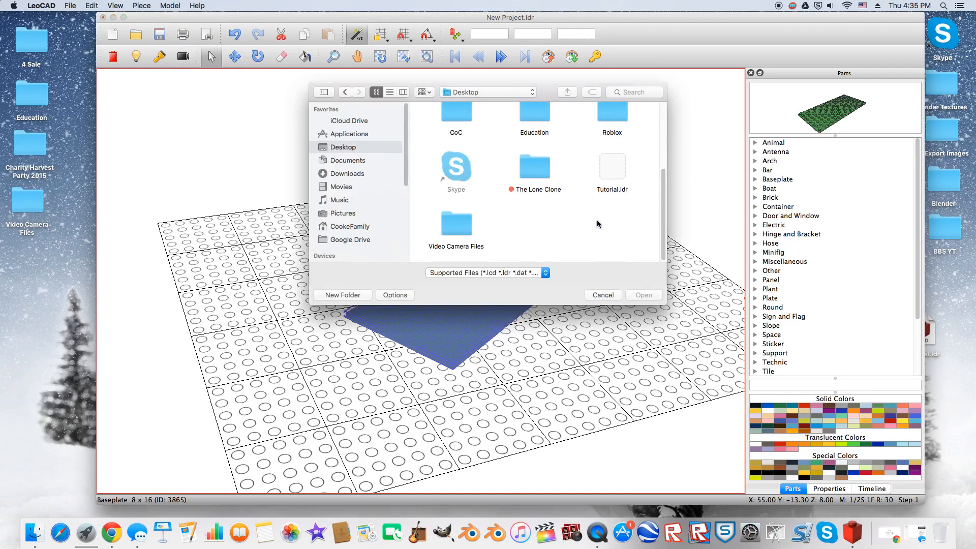
pyautogui.click(611, 165)
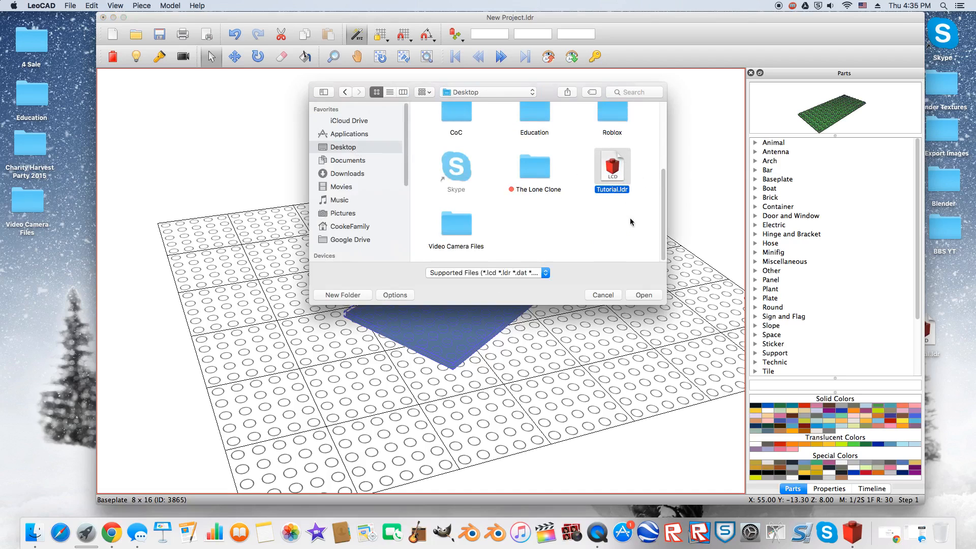
pyautogui.click(643, 295)
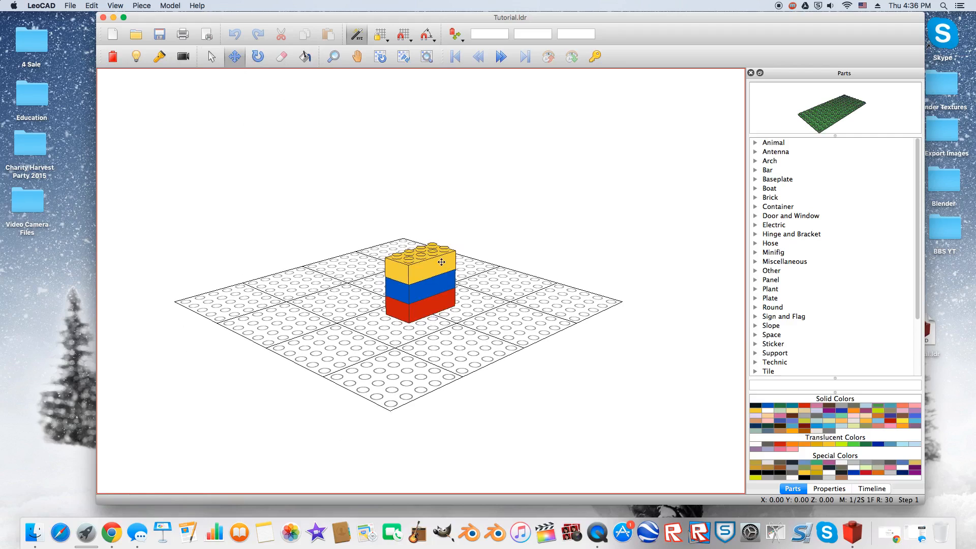
pyautogui.moveTo(411, 247)
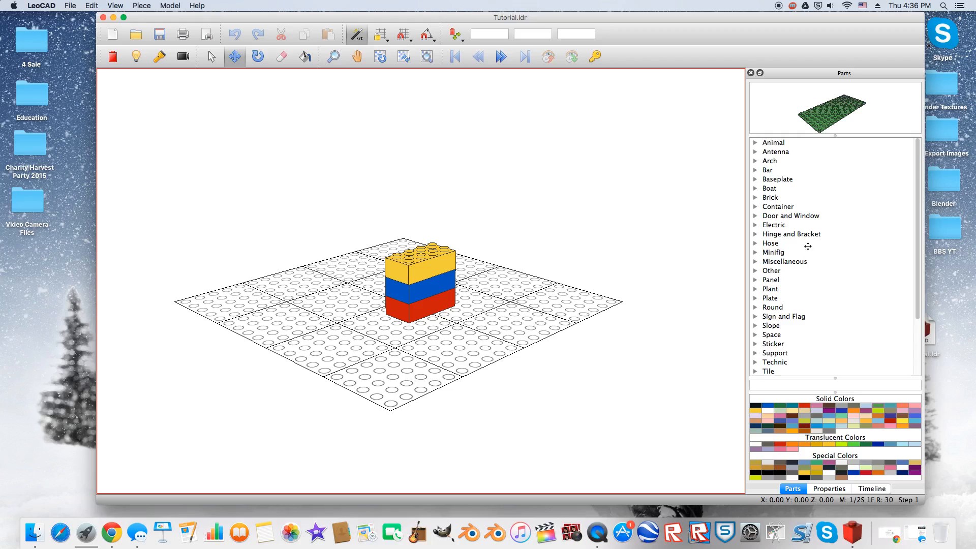
pyautogui.moveTo(622, 533)
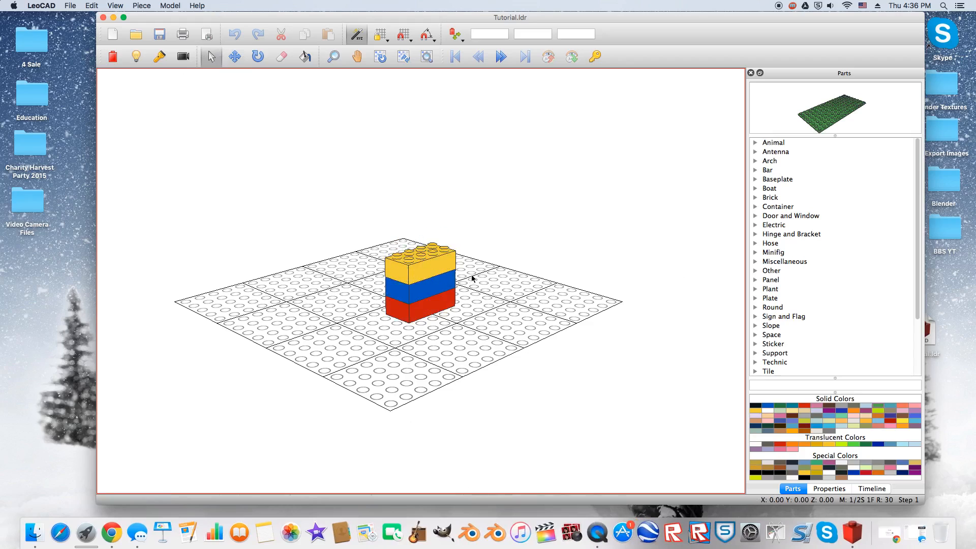
pyautogui.moveTo(379, 211)
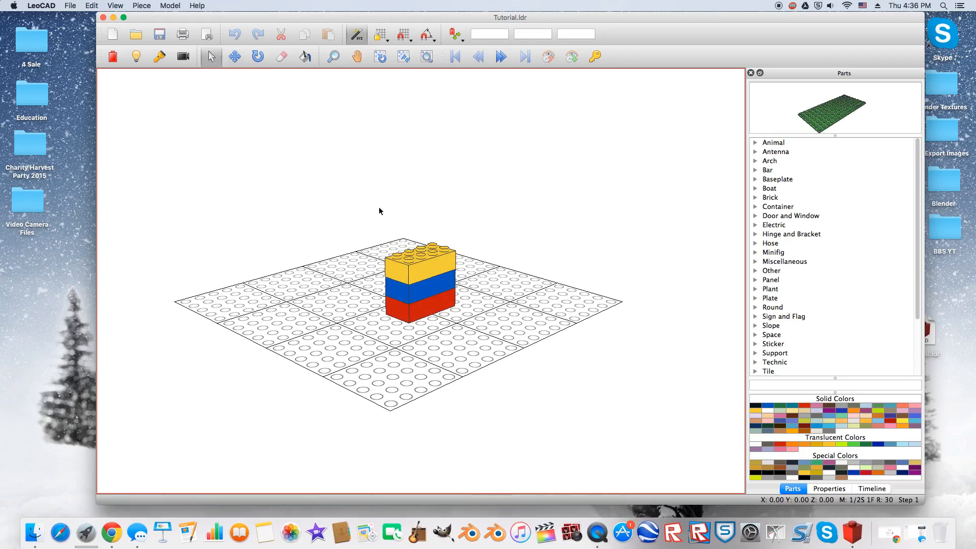
pyautogui.click(403, 56)
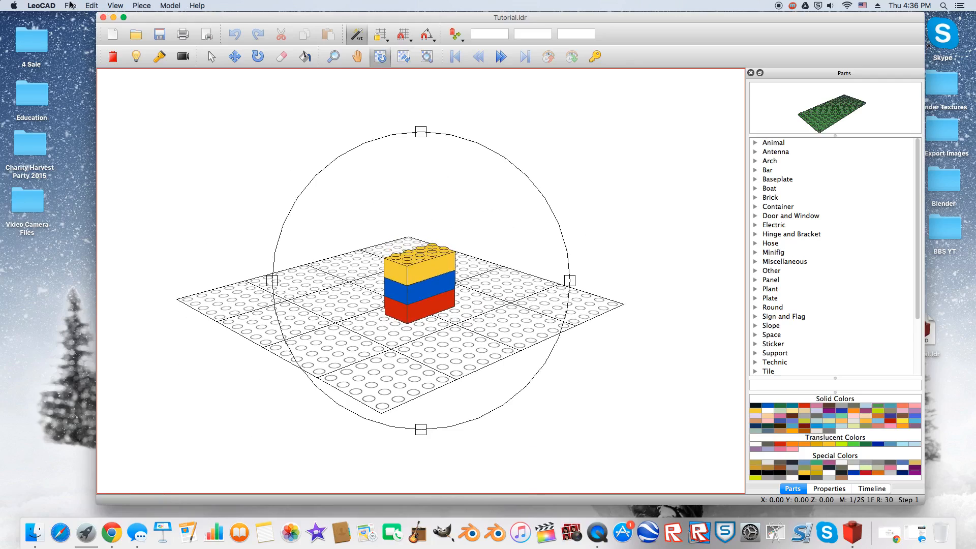
# Step: Export via File > Export > 3D Studio, typing 'T' in the name, saving .3ds to Desktop
pyautogui.click(70, 5)
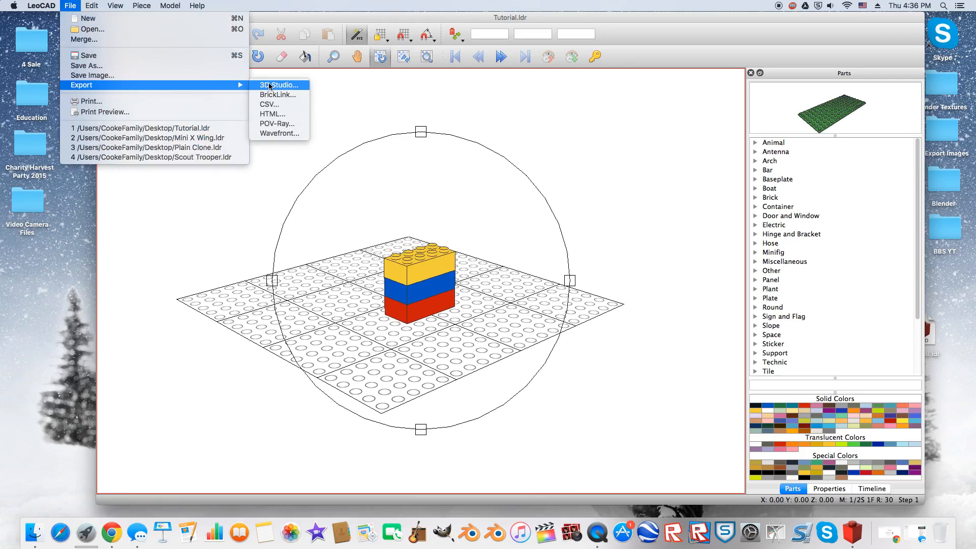
pyautogui.moveTo(243, 89)
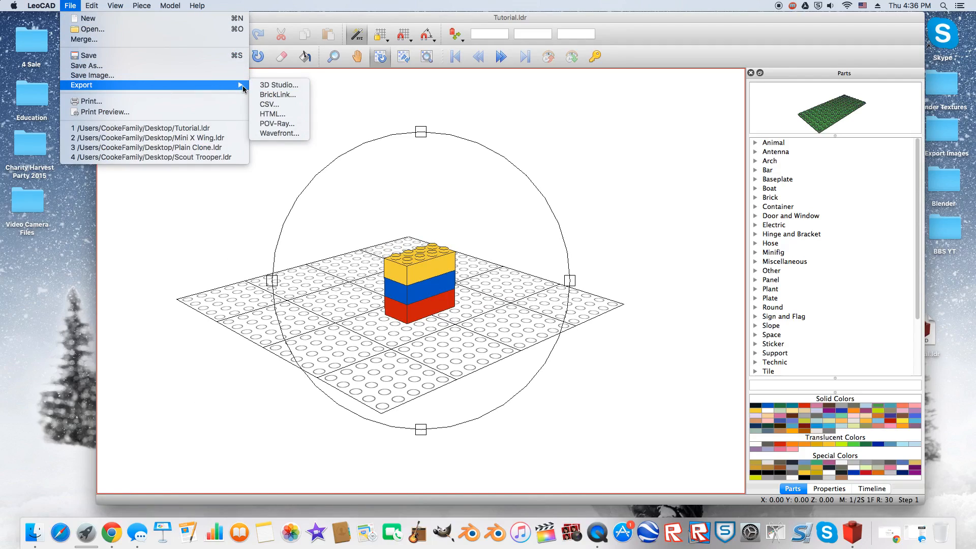
pyautogui.click(278, 85)
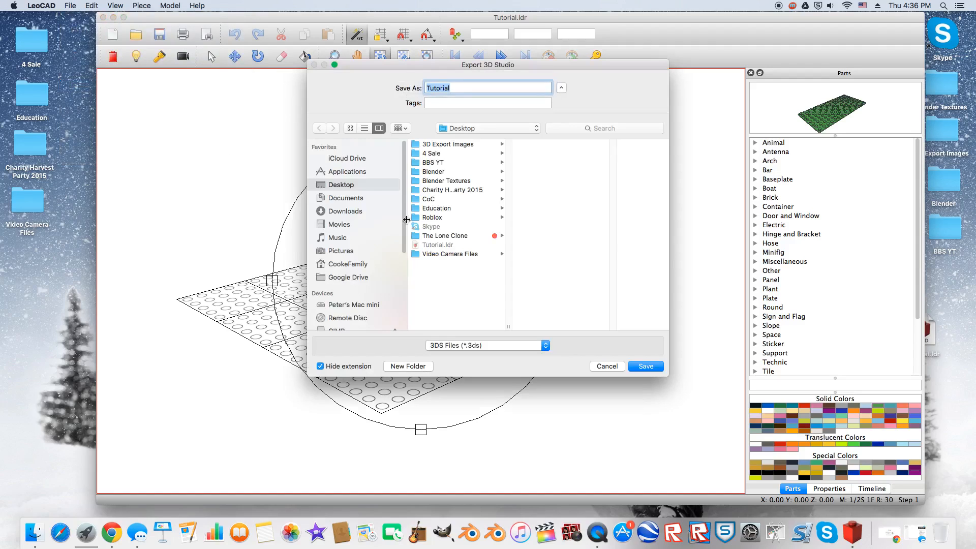
pyautogui.click(488, 88)
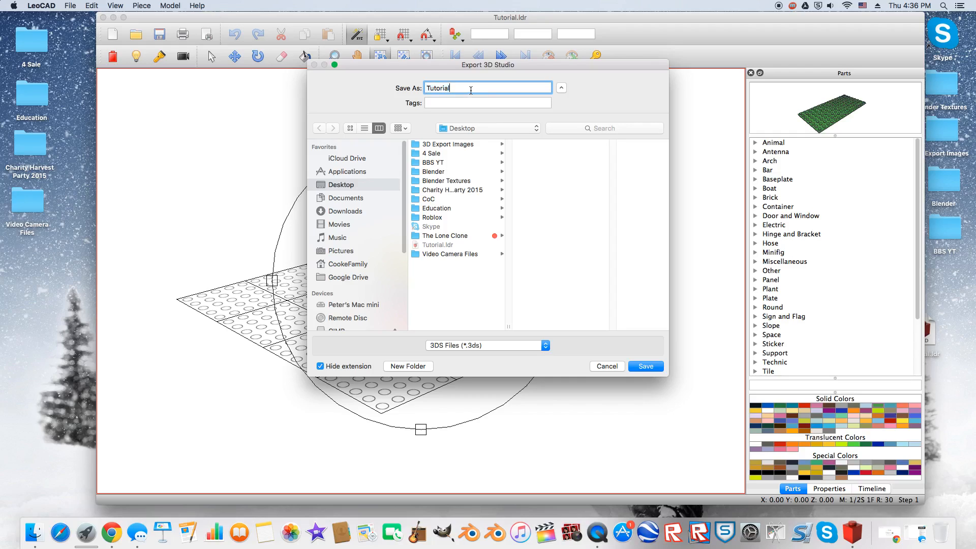
pyautogui.write('T')
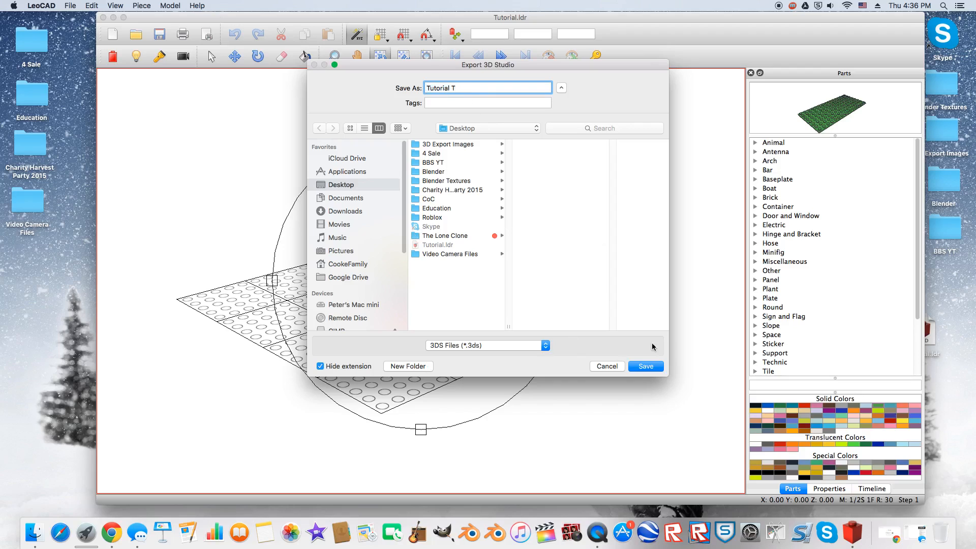
pyautogui.click(645, 366)
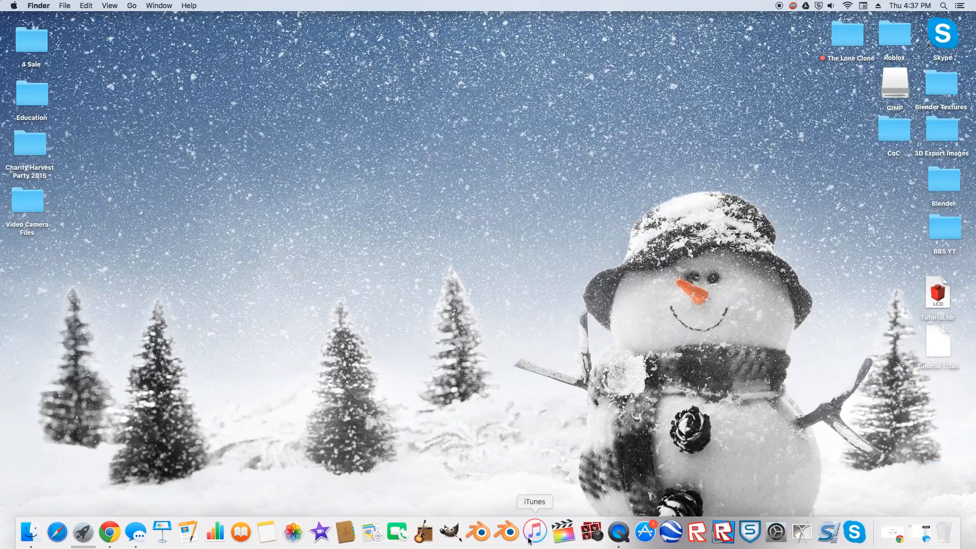
pyautogui.moveTo(508, 531)
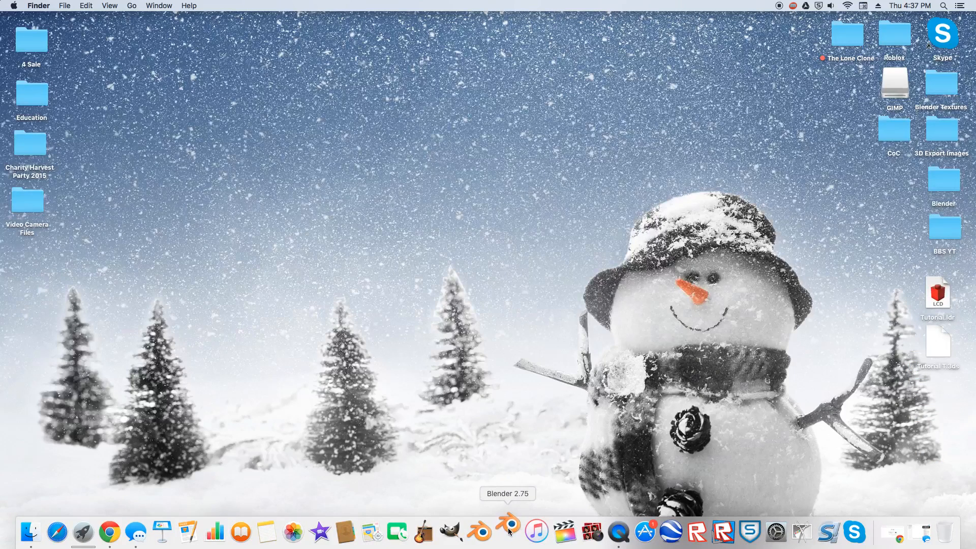
# Step: Launch Blender 2.75, dismiss the splash screen and delete the default cube
pyautogui.click(508, 532)
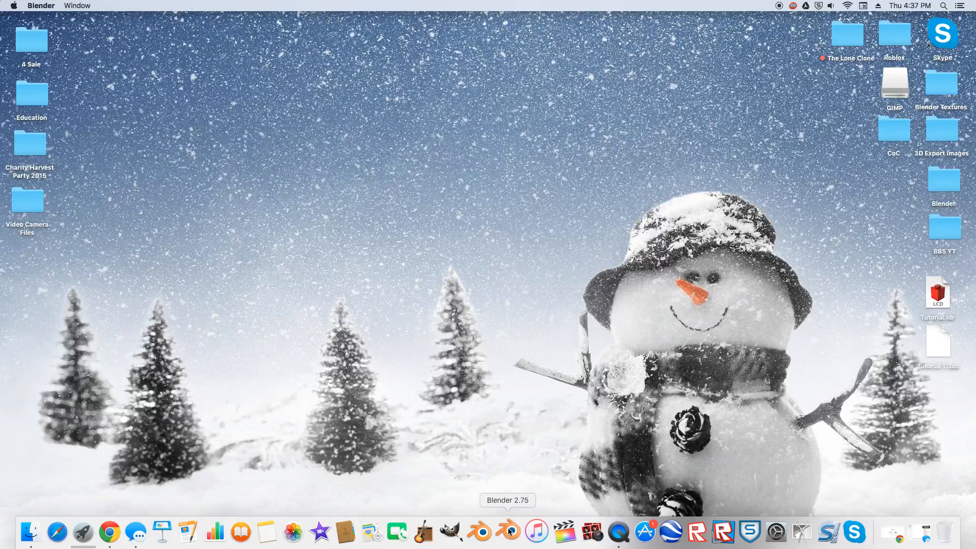
pyautogui.click(479, 532)
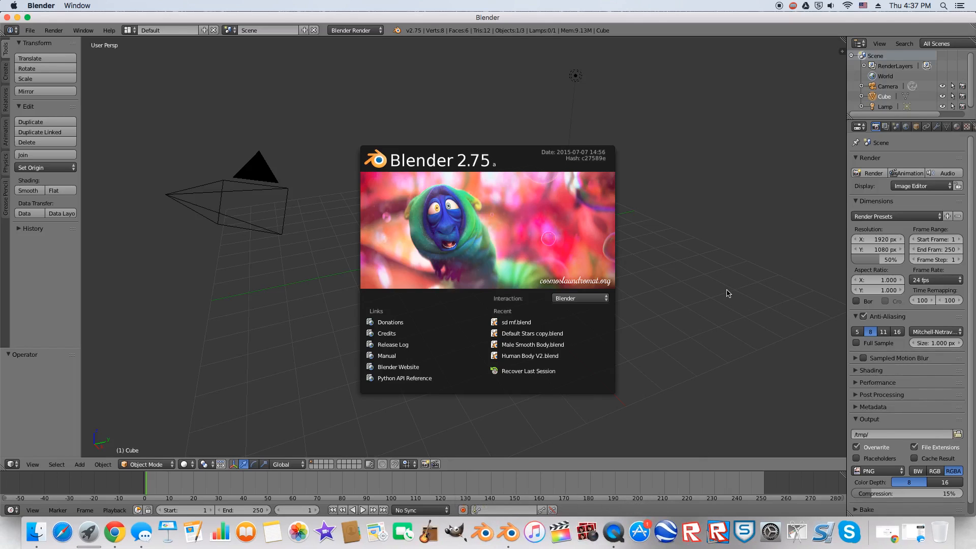
pyautogui.click(579, 305)
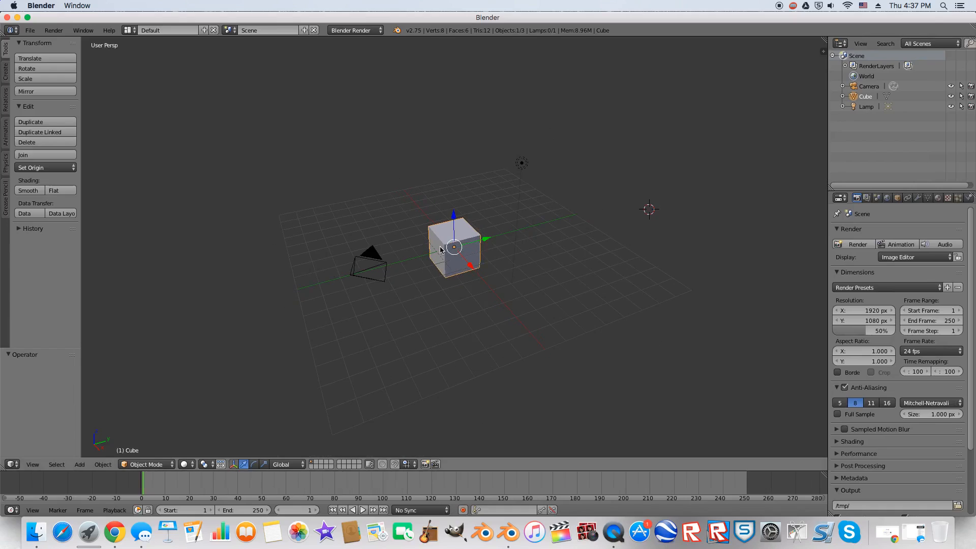
pyautogui.moveTo(468, 245)
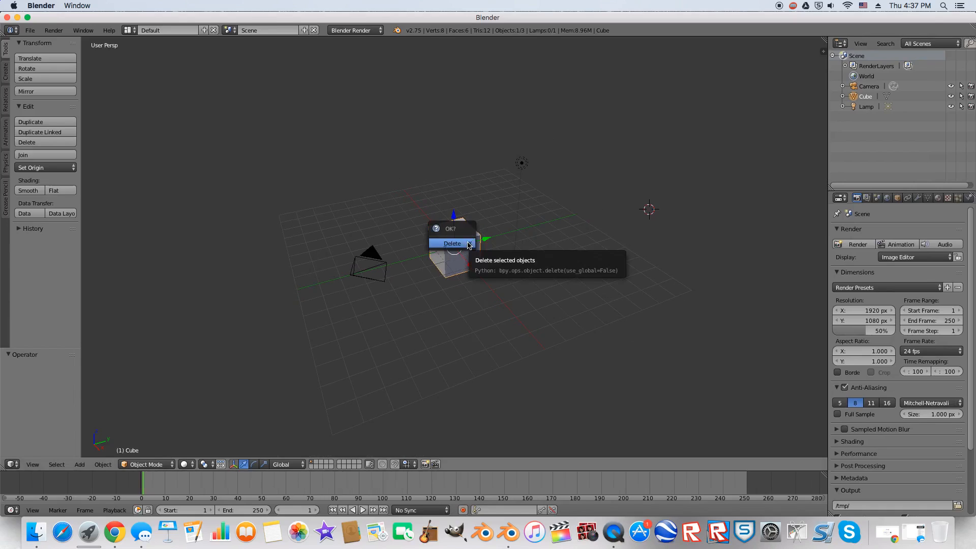
pyautogui.click(451, 243)
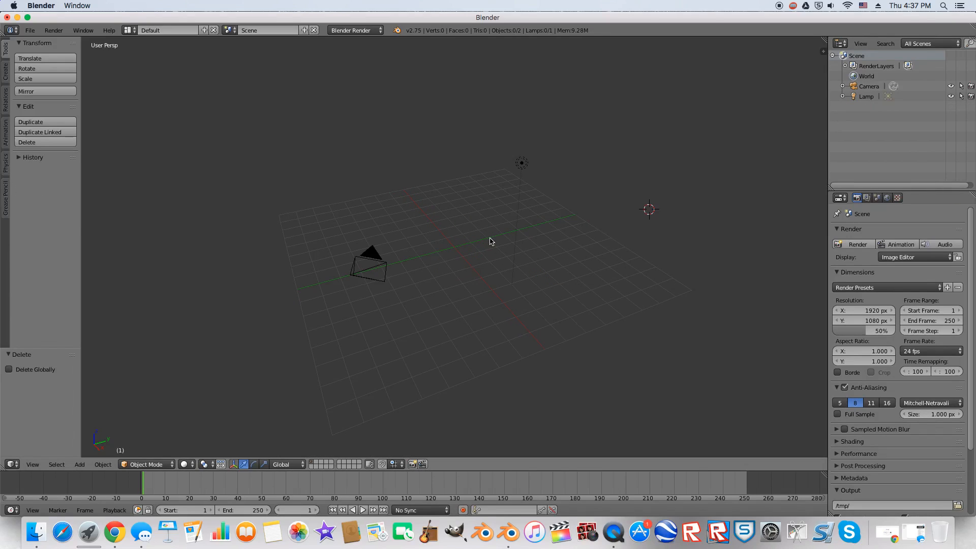
# Step: Import the Tutorial T.3ds brick column from the Desktop as a 3D Studio file
pyautogui.click(29, 30)
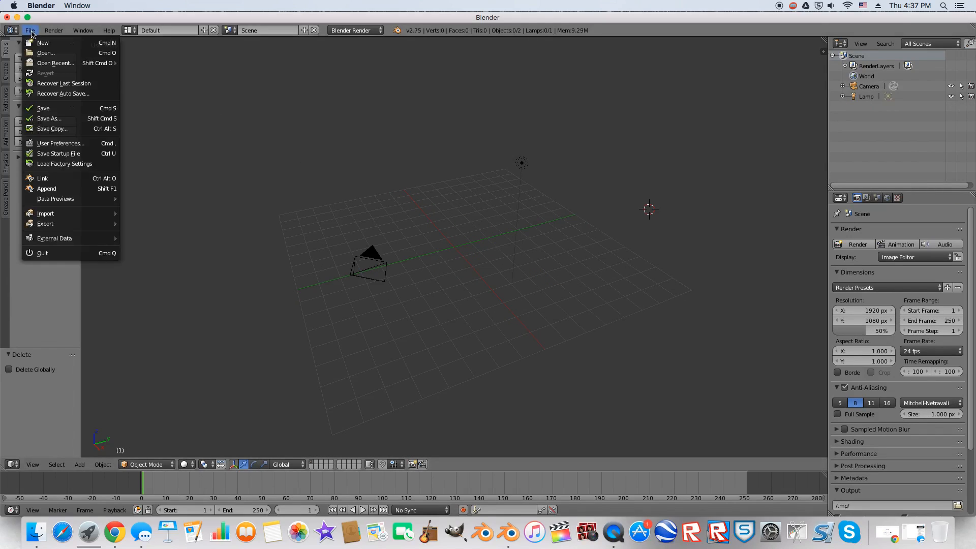
pyautogui.moveTo(45, 213)
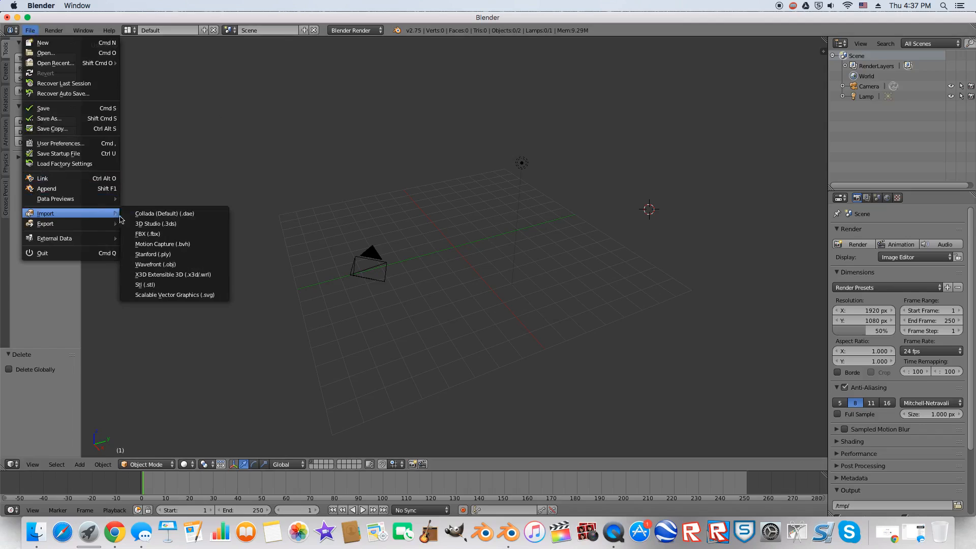
pyautogui.click(155, 223)
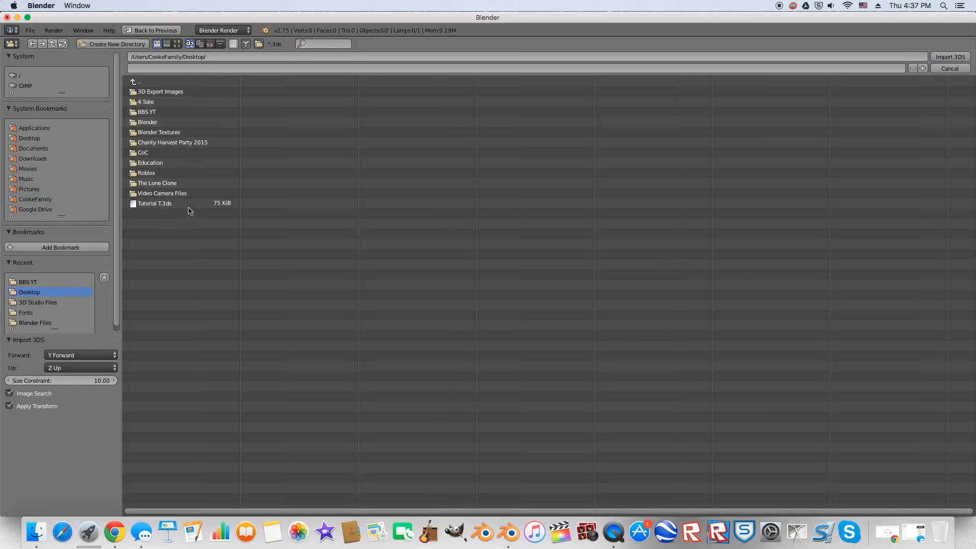
pyautogui.click(155, 203)
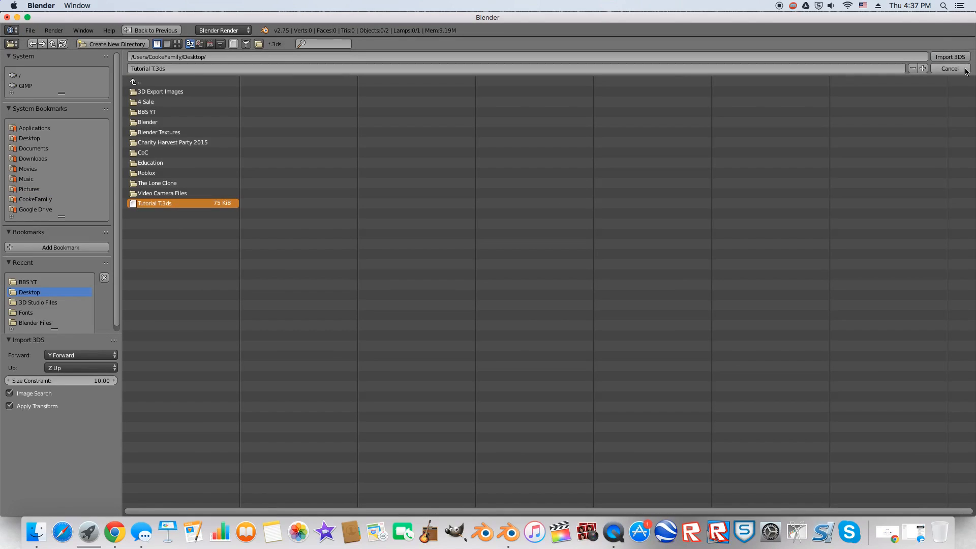
pyautogui.click(950, 57)
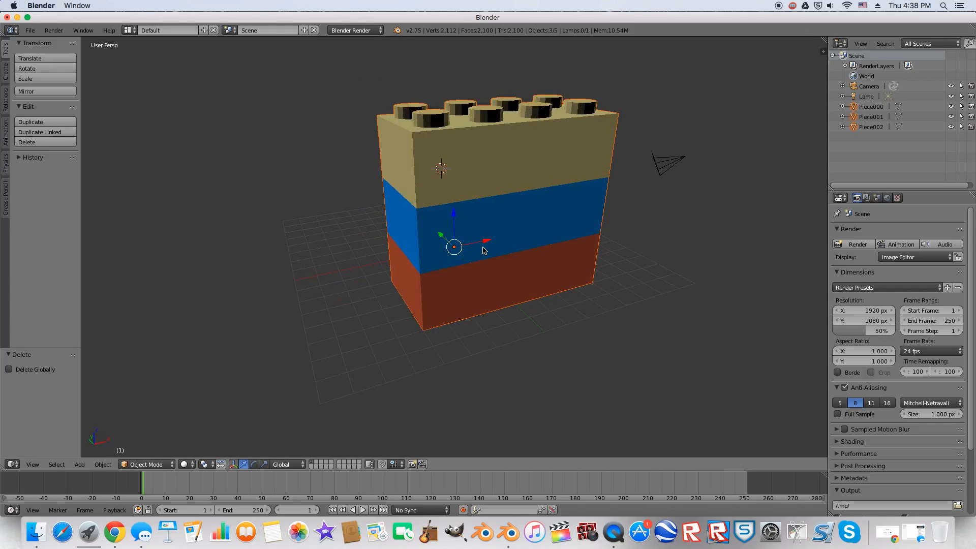
# Step: Switch to orthographic view and select the Piece000 and Piece001 bricks in the Outliner
pyautogui.press('3')
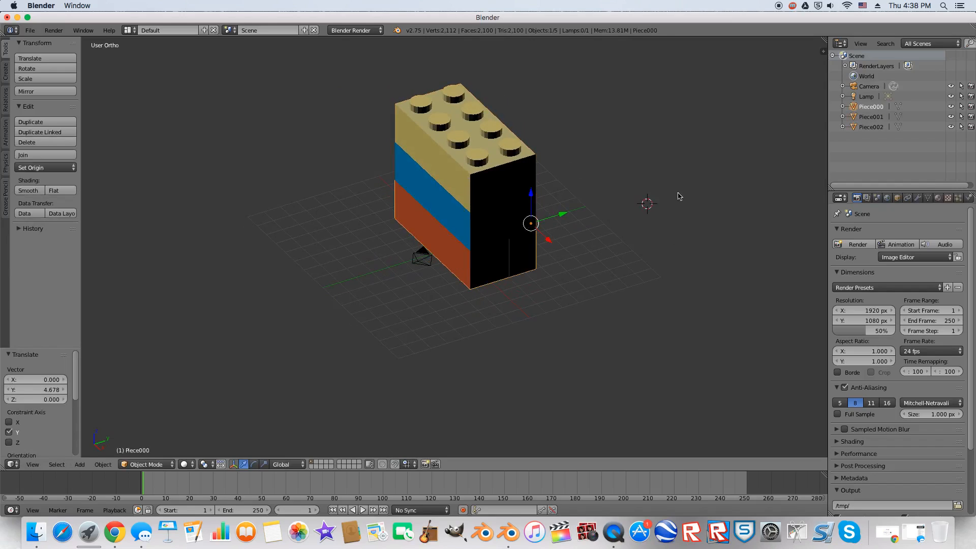
pyautogui.click(871, 117)
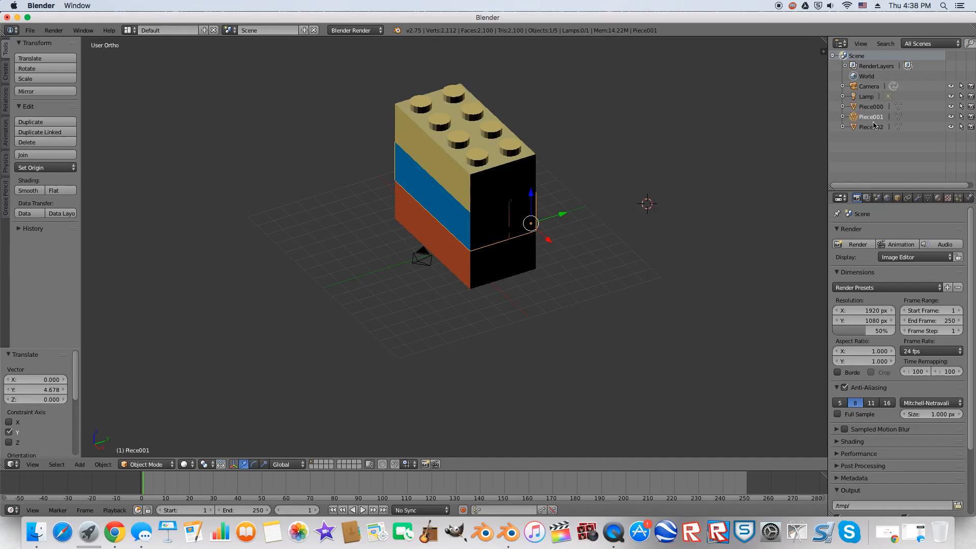
pyautogui.click(871, 106)
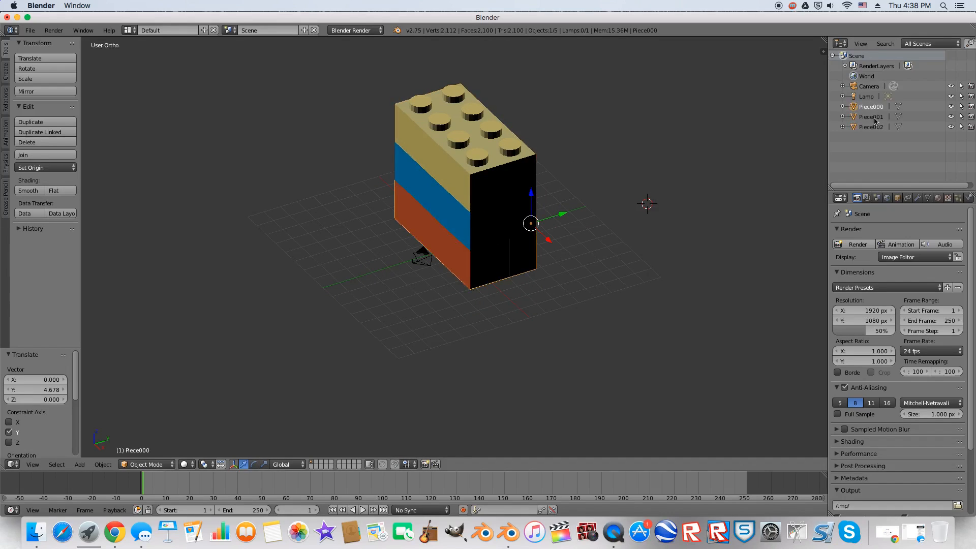
pyautogui.click(871, 117)
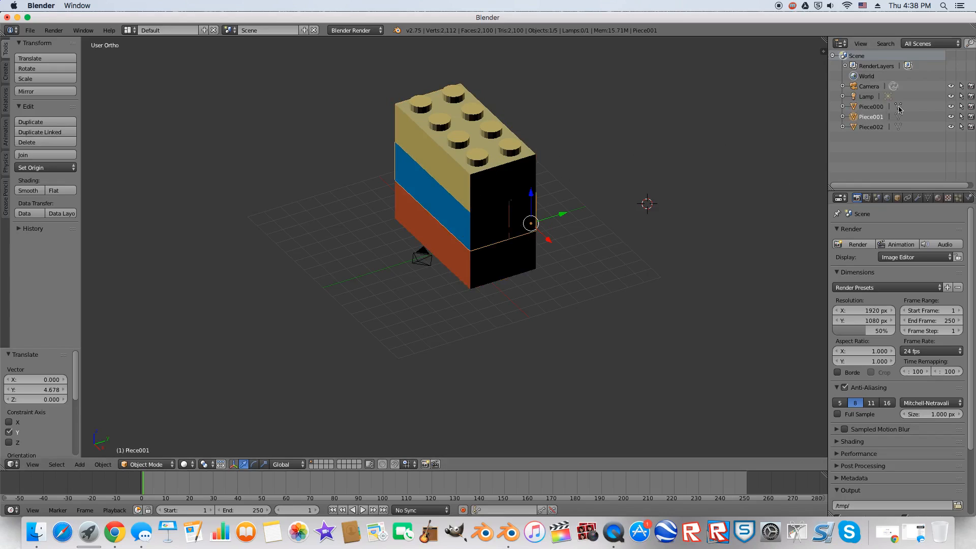
pyautogui.click(871, 126)
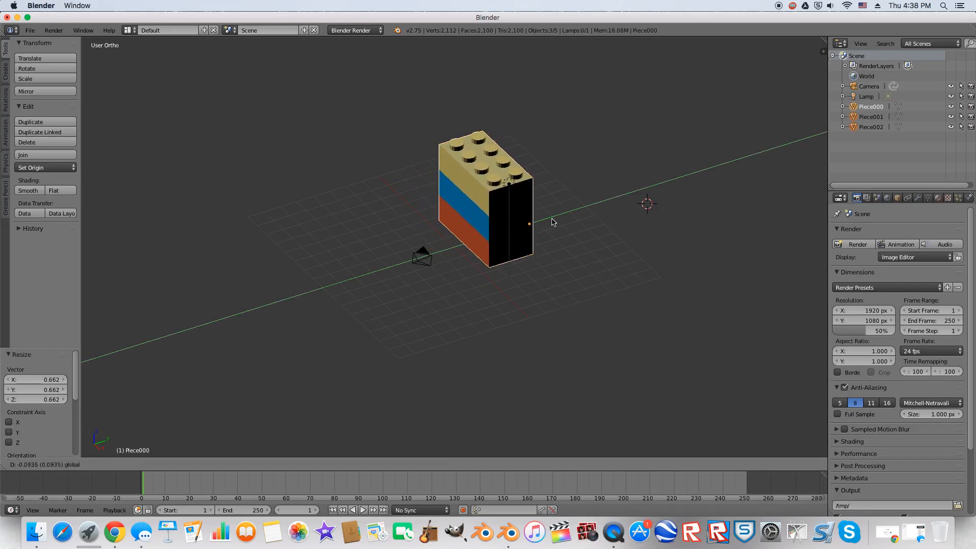
# Step: Drag the lamp closer to the brick column and raise it above
pyautogui.moveTo(510, 224); pyautogui.dragTo(529, 230)
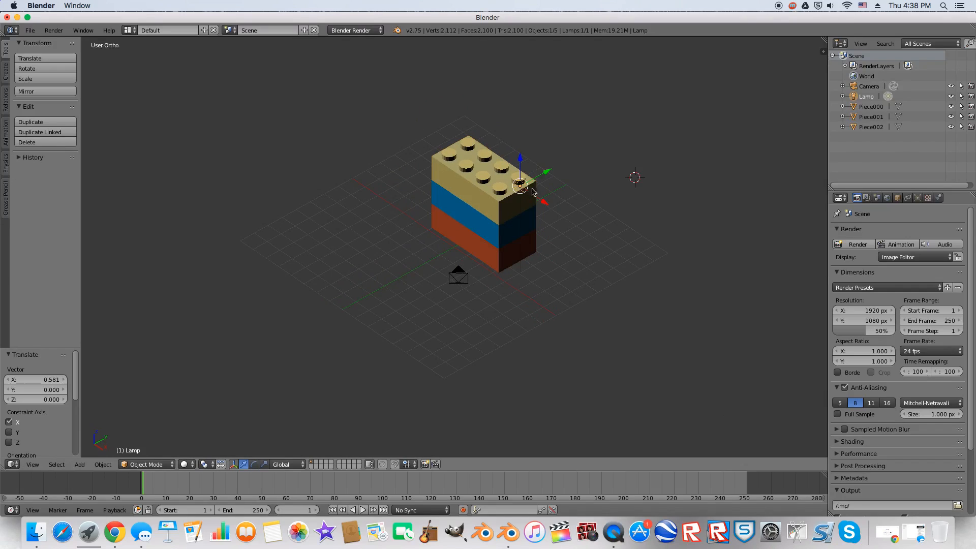
pyautogui.moveTo(519, 184); pyautogui.dragTo(567, 158)
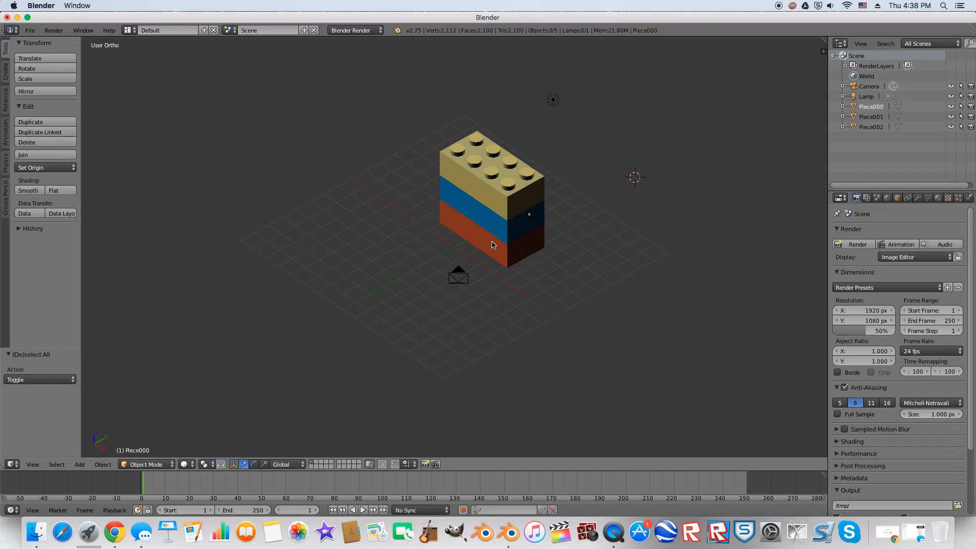
pyautogui.moveTo(498, 252)
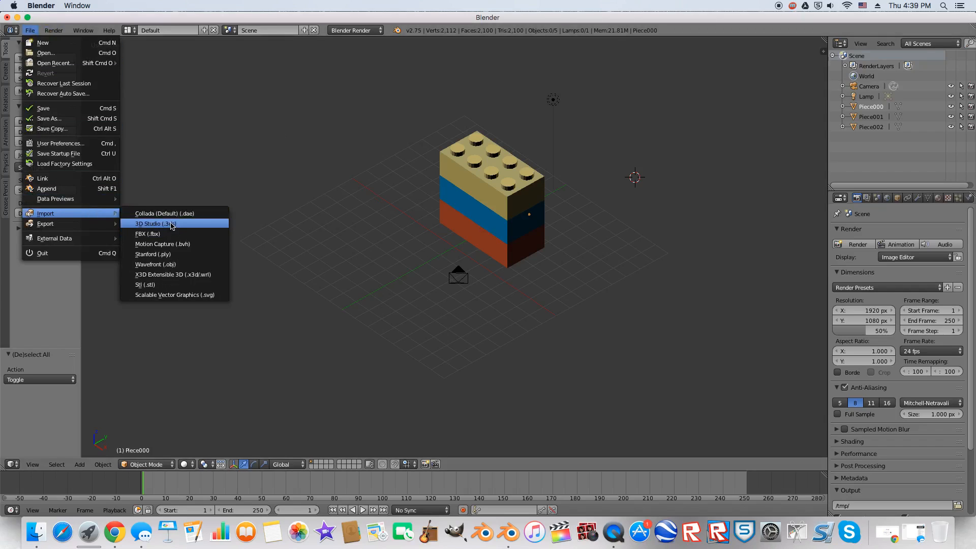
# Step: Import Grievous Ship.3ds from Documents/Master Folder/3D Studio Files
pyautogui.click(154, 224)
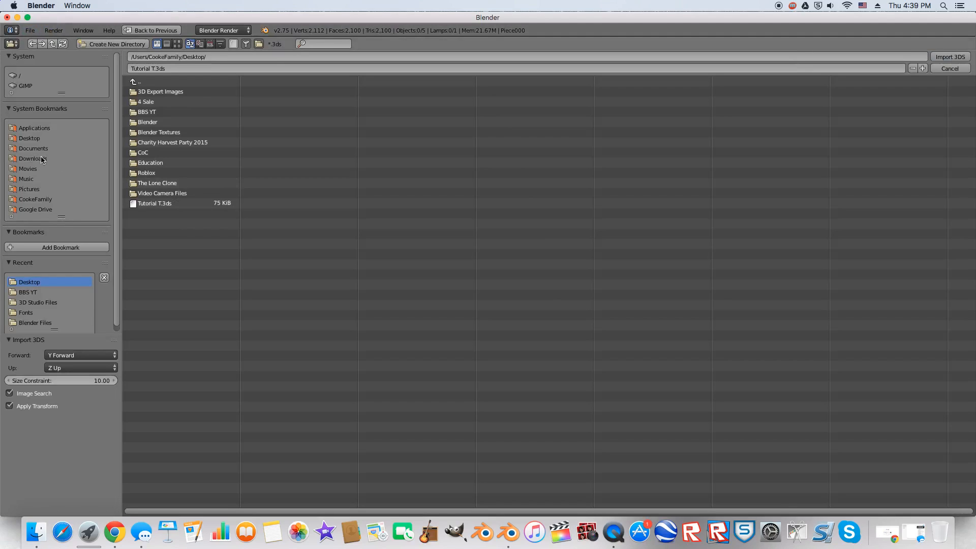
pyautogui.click(30, 139)
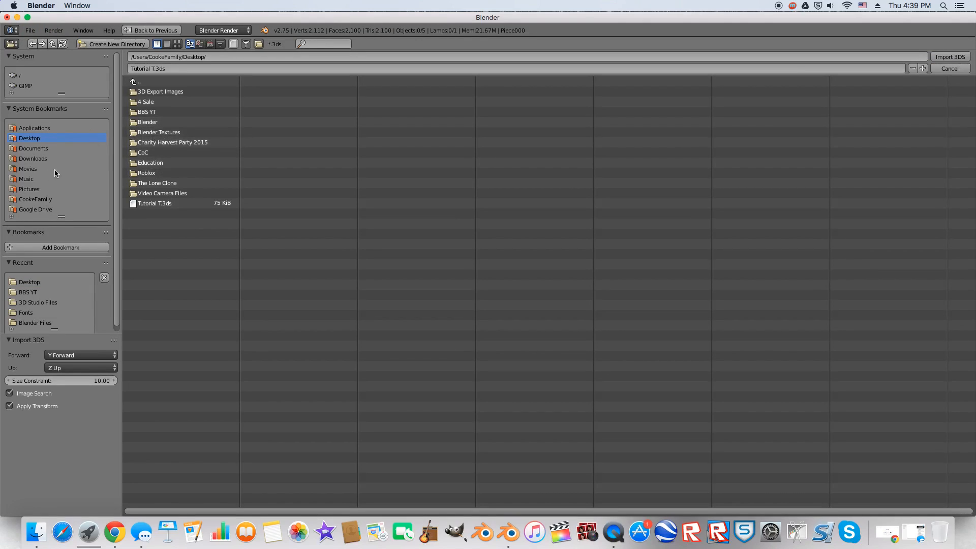
pyautogui.click(33, 148)
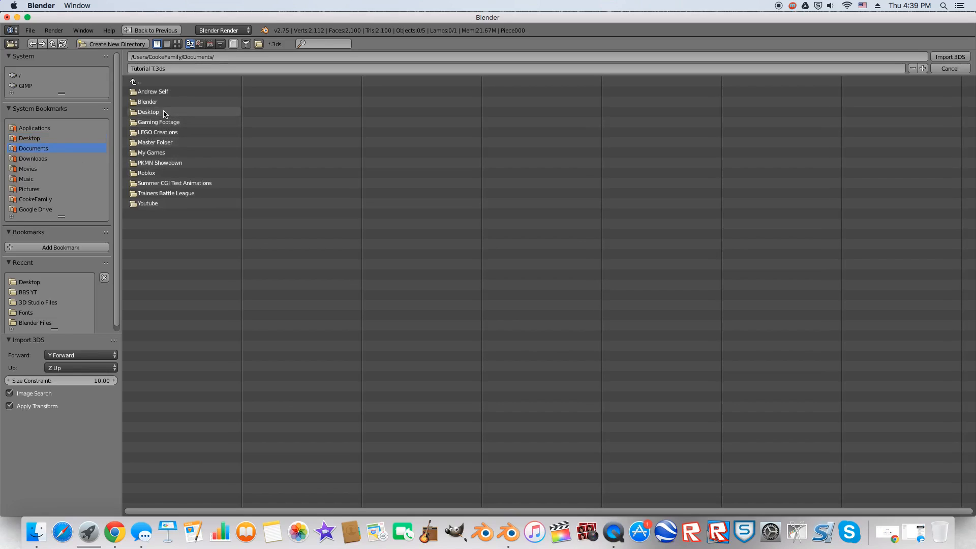
pyautogui.moveTo(154, 142)
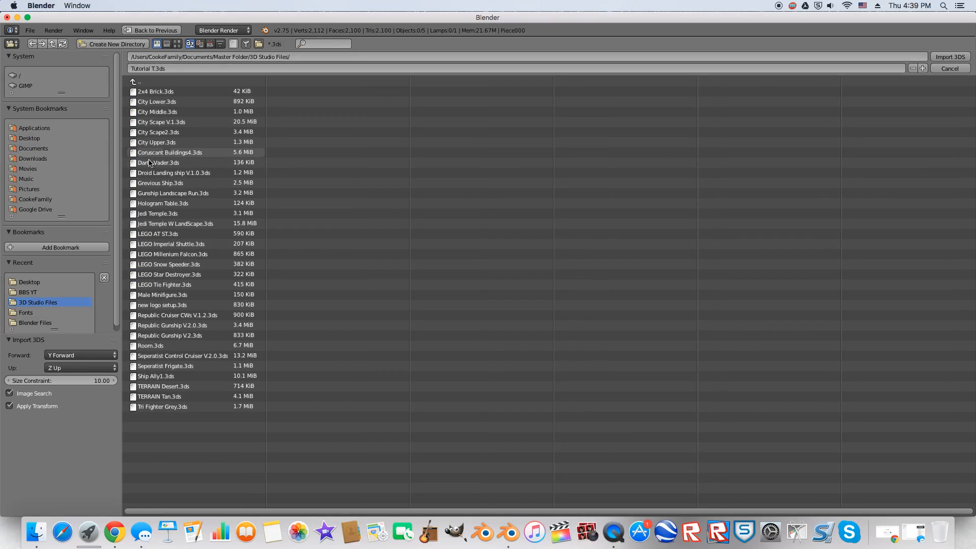
pyautogui.click(160, 182)
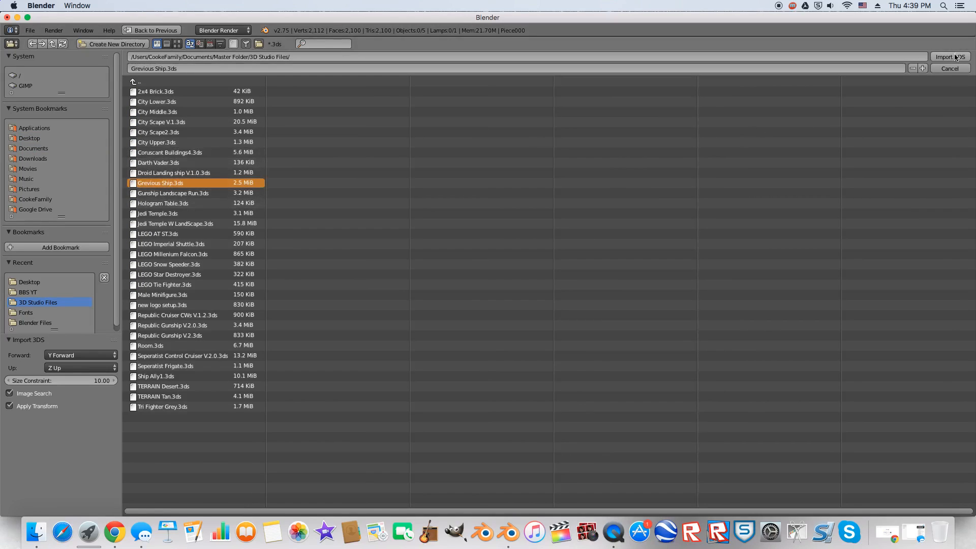
pyautogui.click(949, 57)
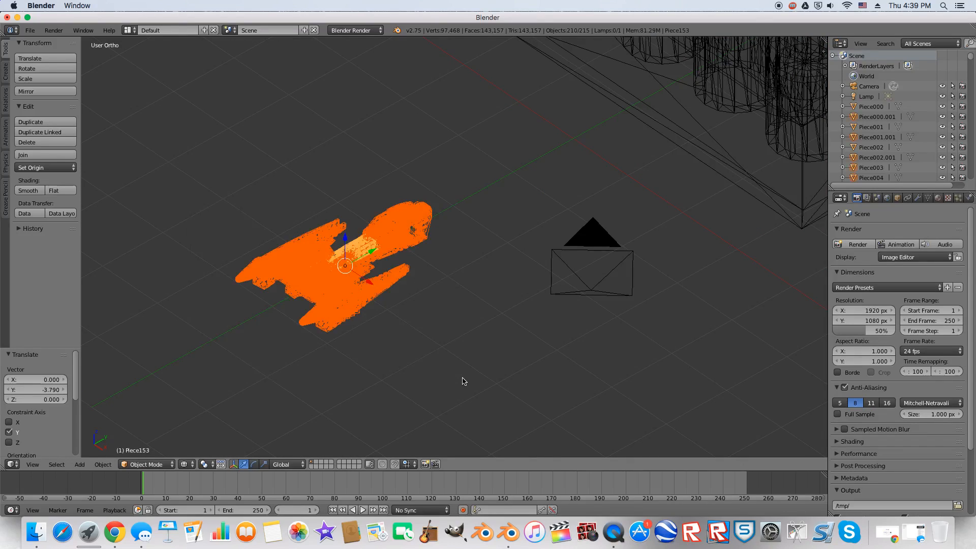
# Step: Rename the joined ship object Piece153 to 'Ship' in the Outliner
pyautogui.click(23, 155)
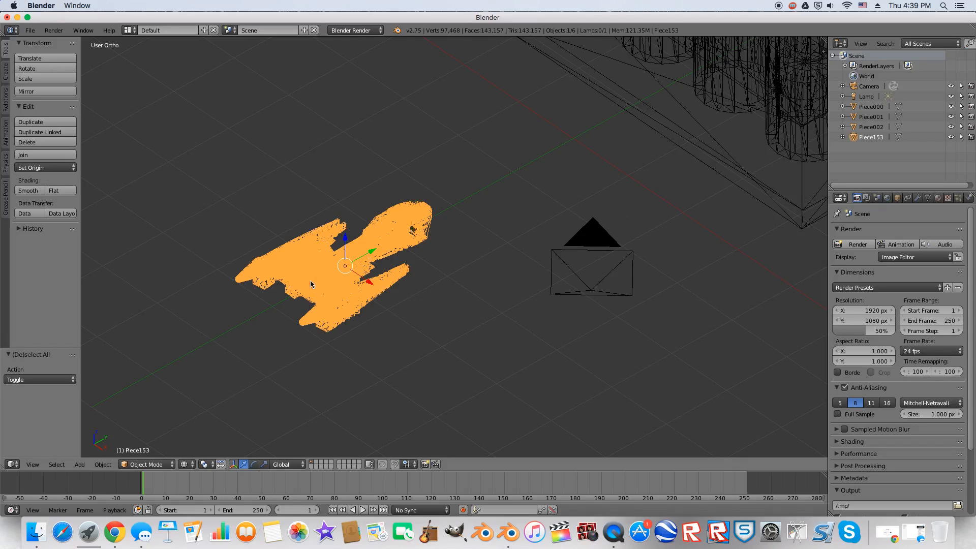
pyautogui.moveTo(397, 274)
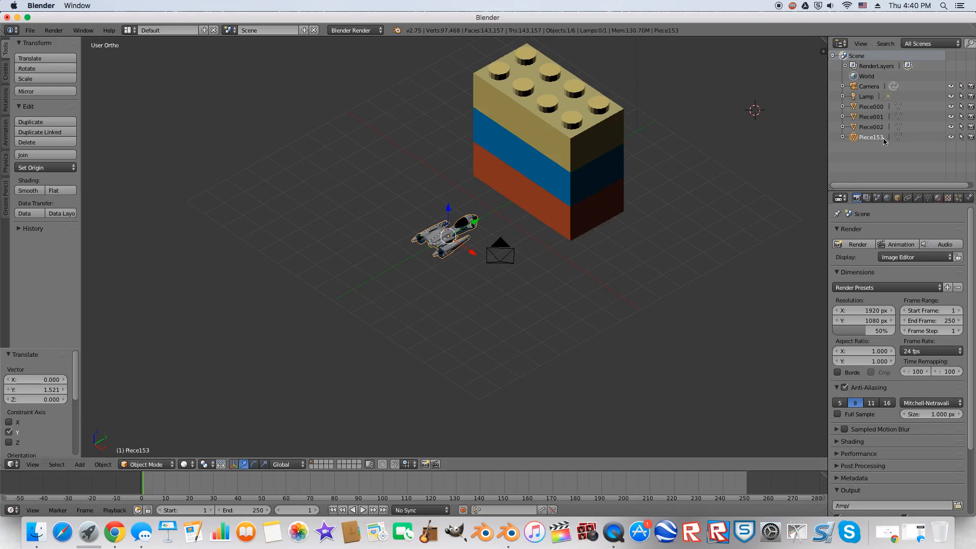
pyautogui.doubleClick(871, 137)
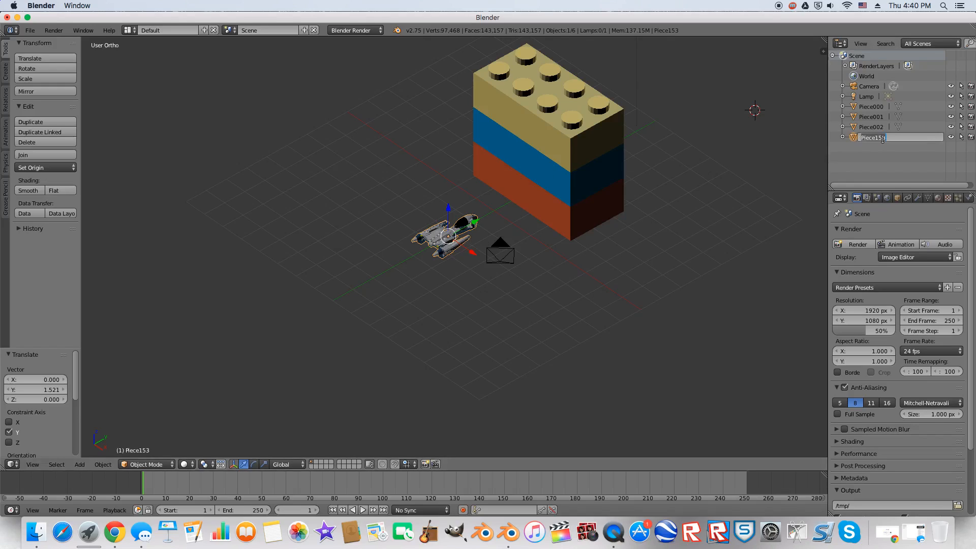
pyautogui.write('Shi')
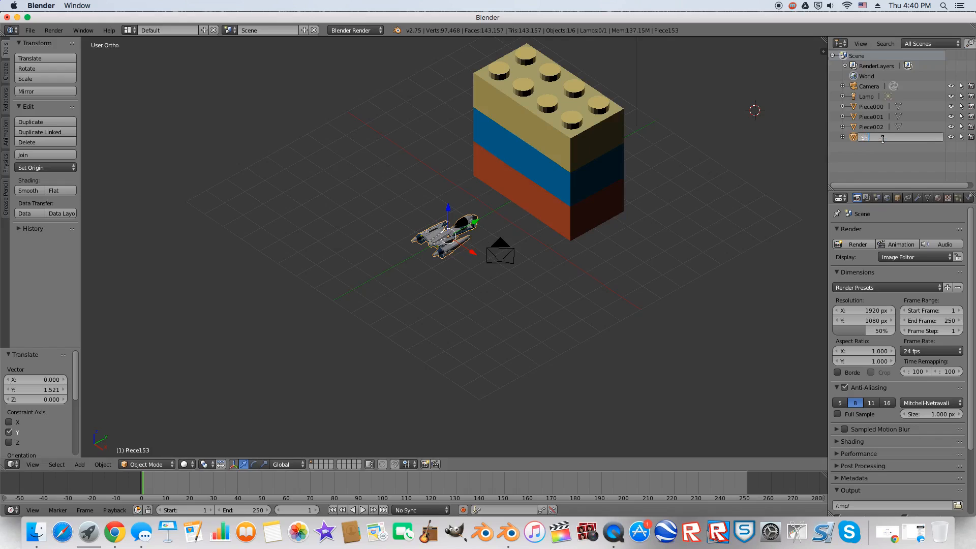
pyautogui.write('Ship')
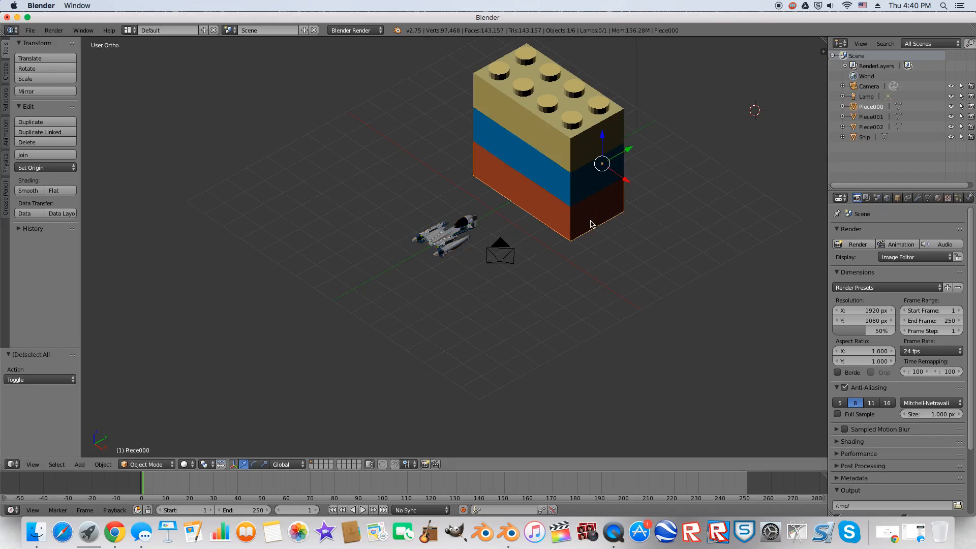
# Step: Select the brick pieces and rename the joined object 'Bricks'
pyautogui.click(870, 127)
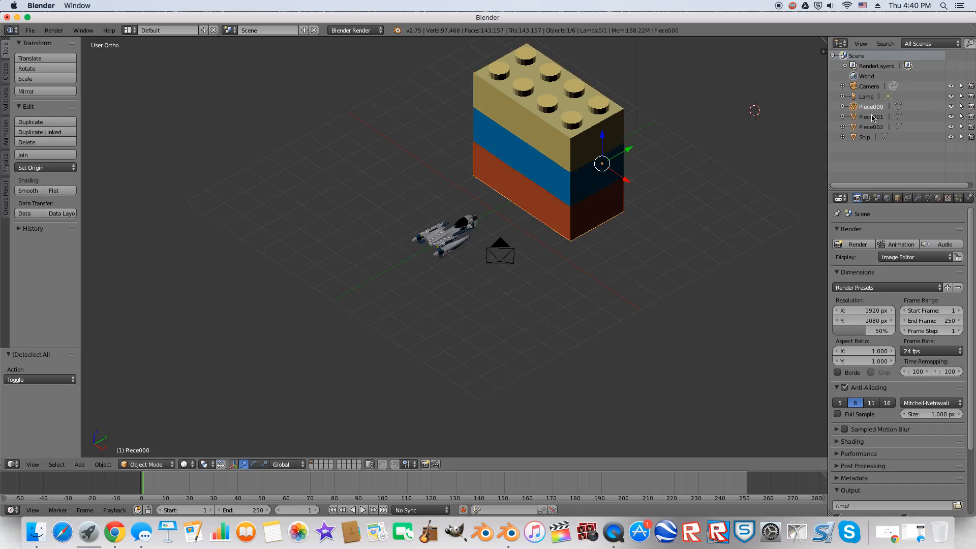
pyautogui.moveTo(871, 116)
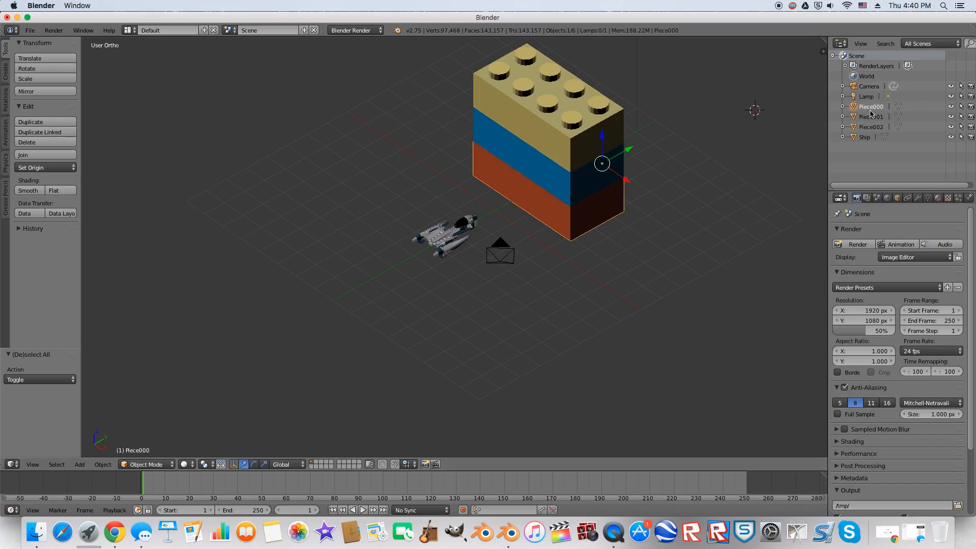
pyautogui.click(592, 186)
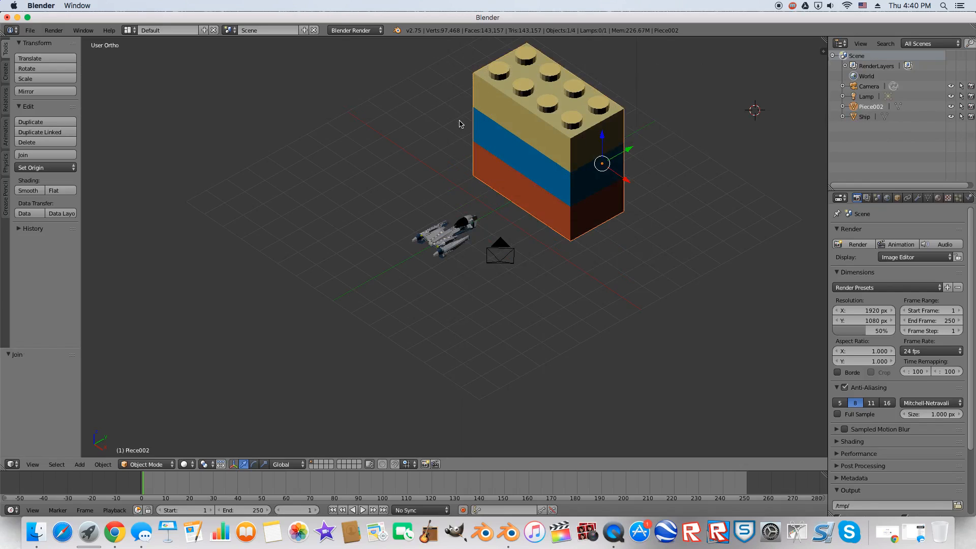
pyautogui.doubleClick(870, 106)
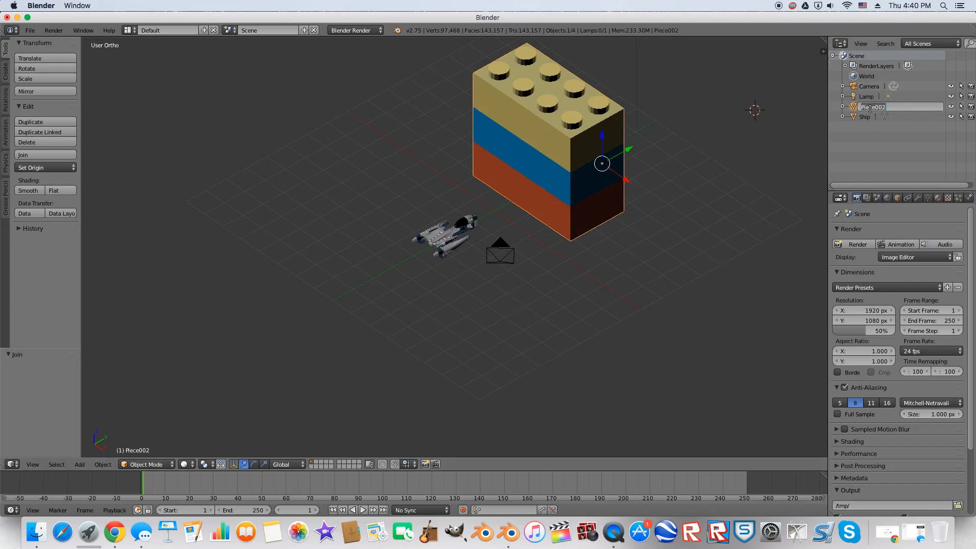
pyautogui.write('Bricks')
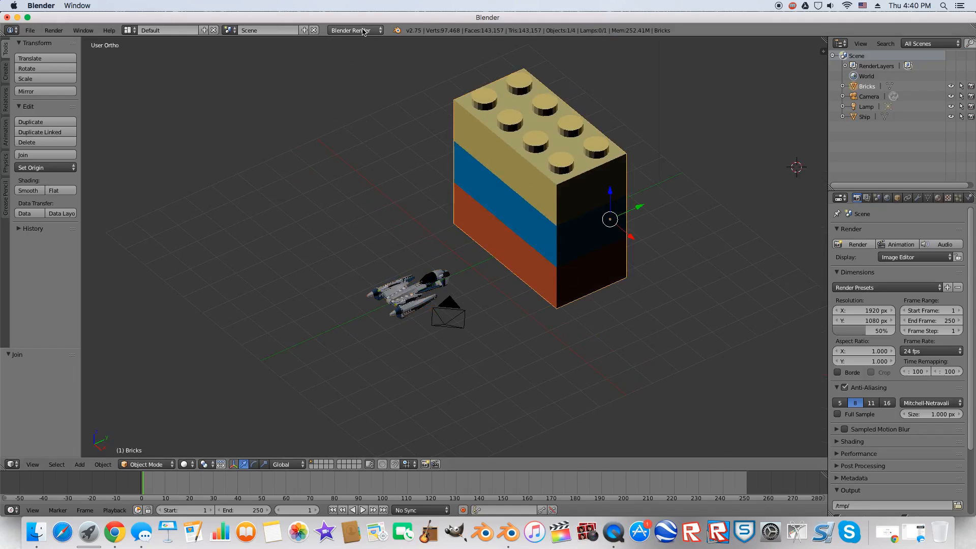
# Step: Keep Blender Render as the engine and render a first preview image
pyautogui.click(355, 30)
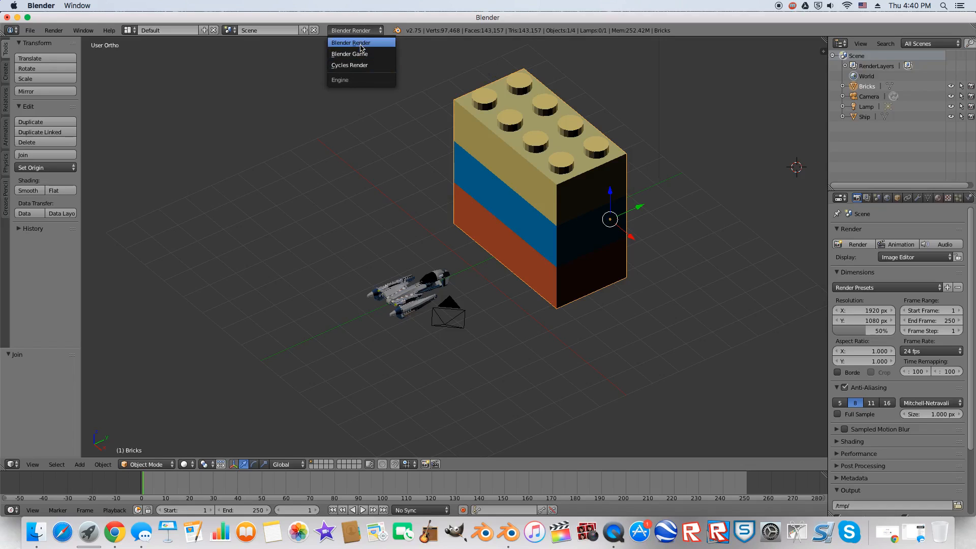
pyautogui.click(350, 42)
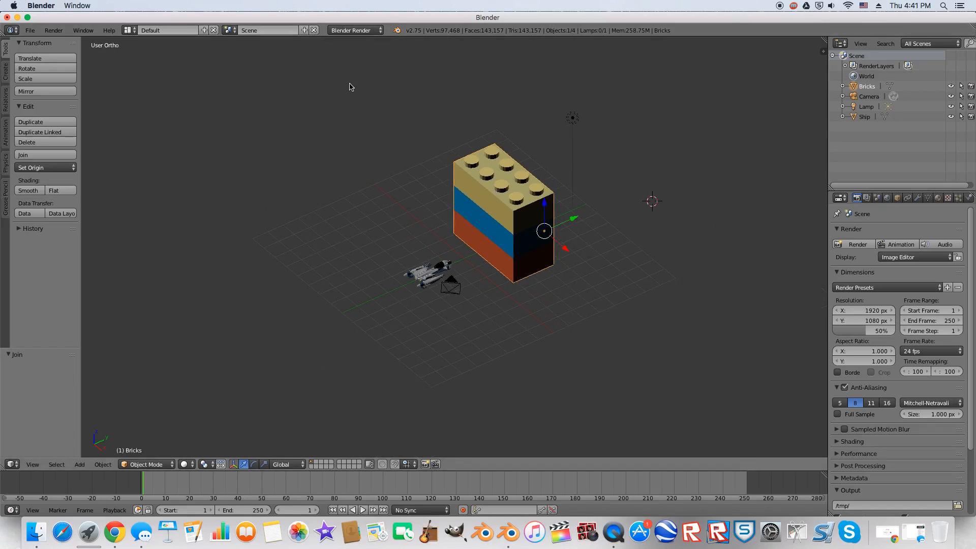
pyautogui.click(53, 30)
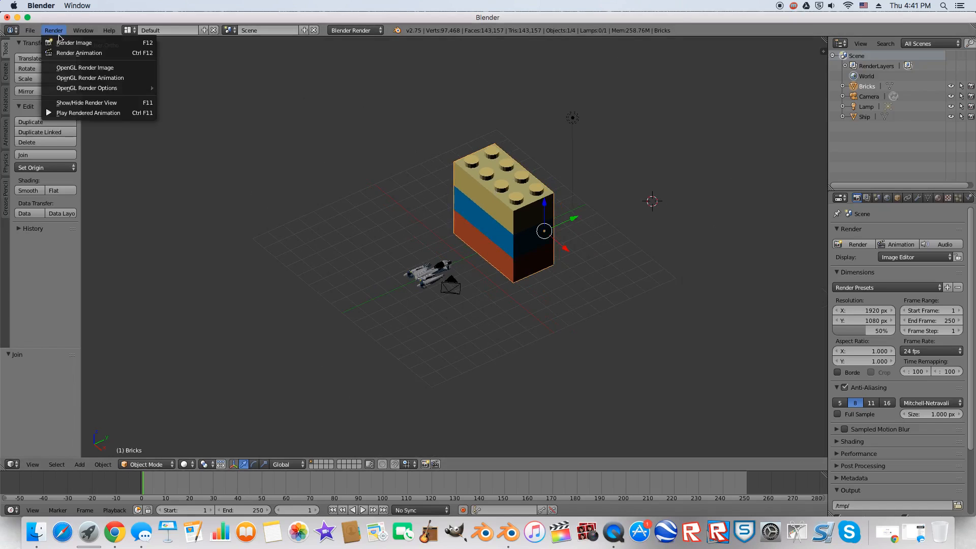
pyautogui.click(74, 42)
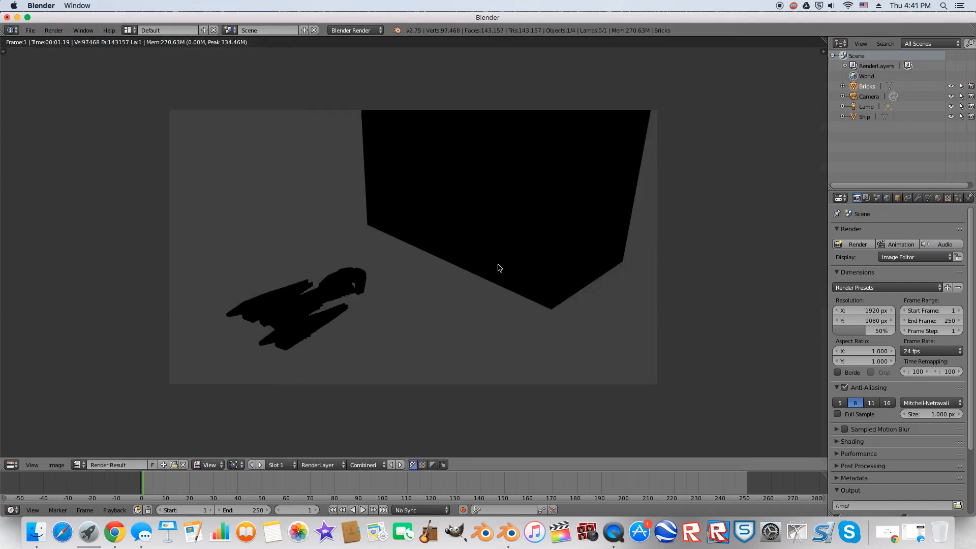
pyautogui.moveTo(86, 14)
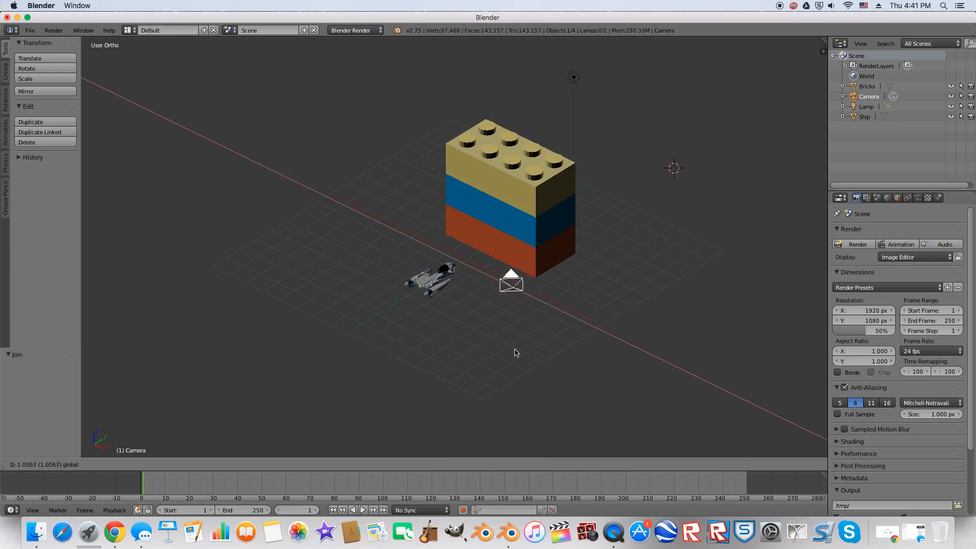
# Step: View through the camera, scale Bricks to about half, and rotate Ship vertically
pyautogui.click(511, 283)
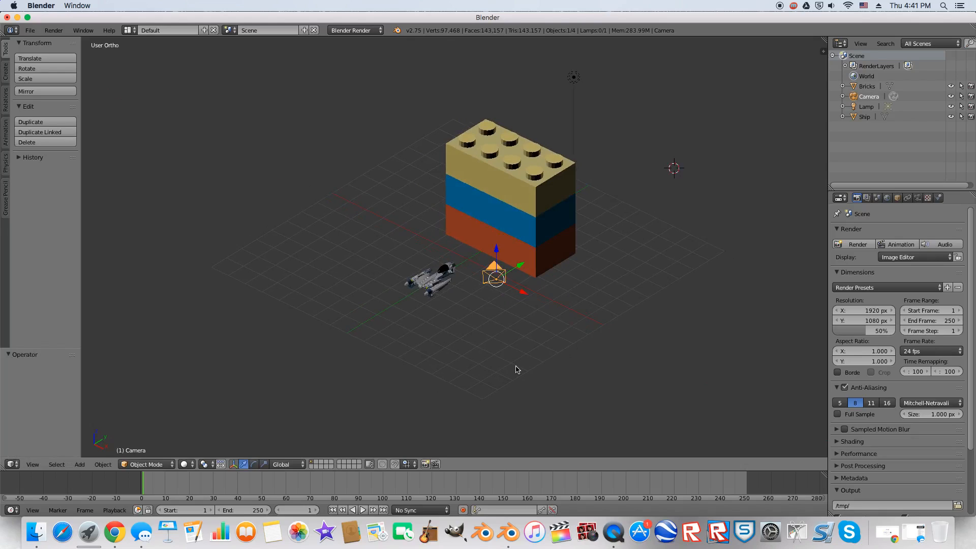
pyautogui.moveTo(521, 330)
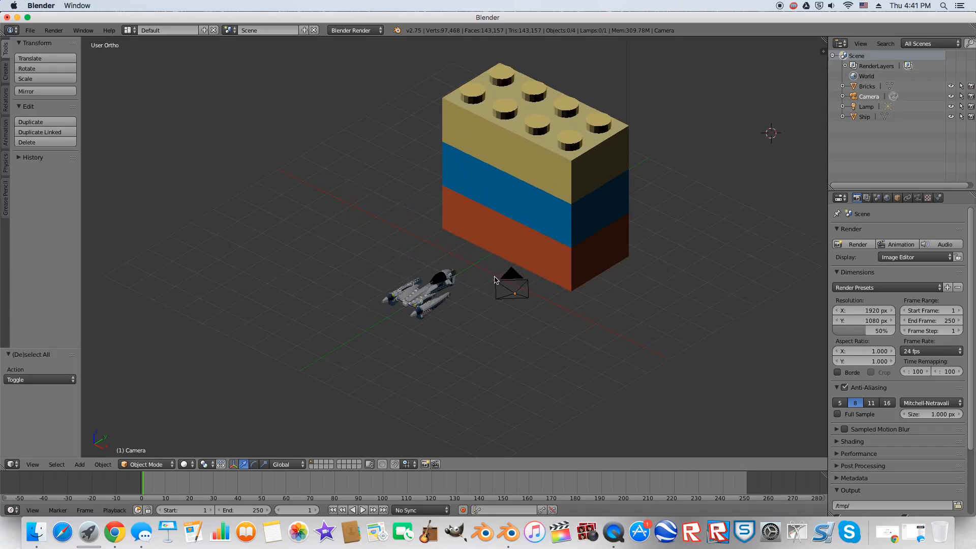
pyautogui.click(512, 289)
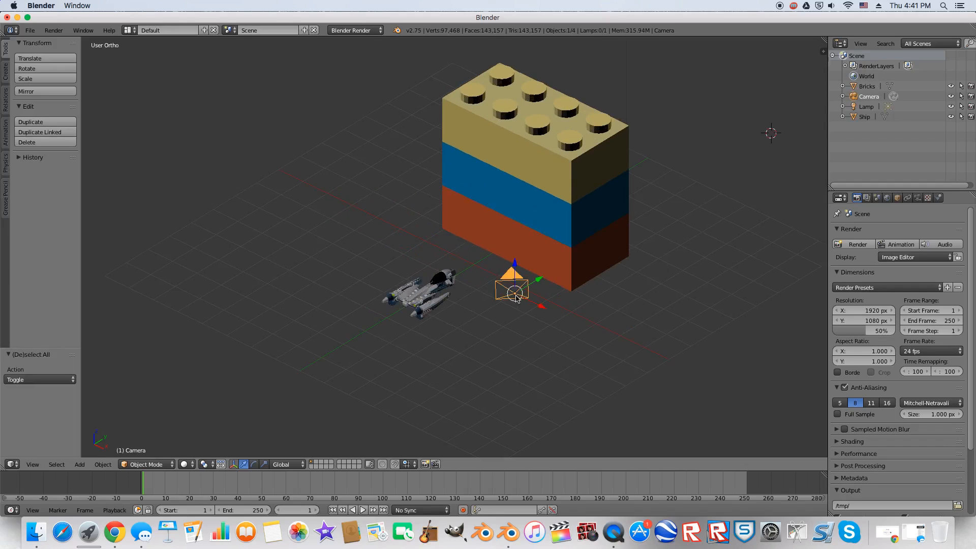
pyautogui.press('0')
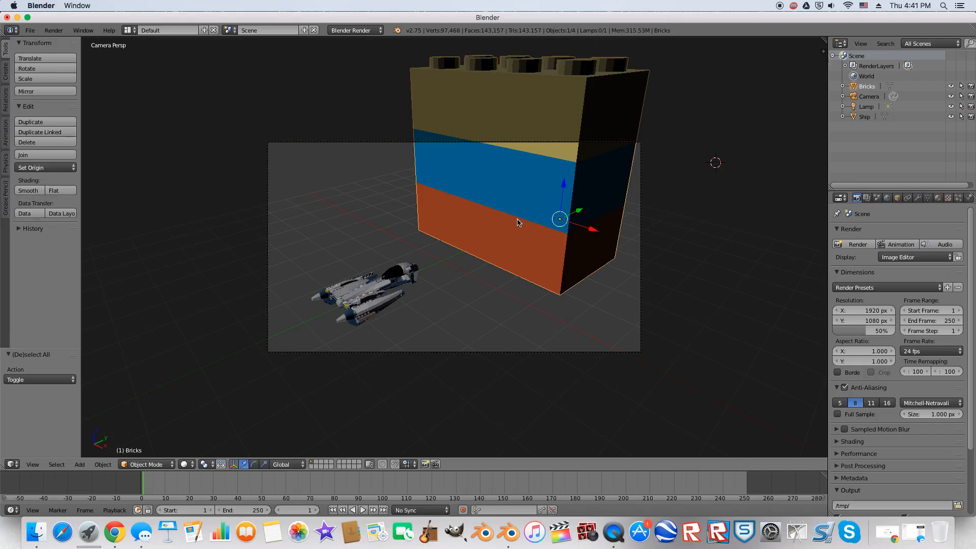
pyautogui.moveTo(546, 233)
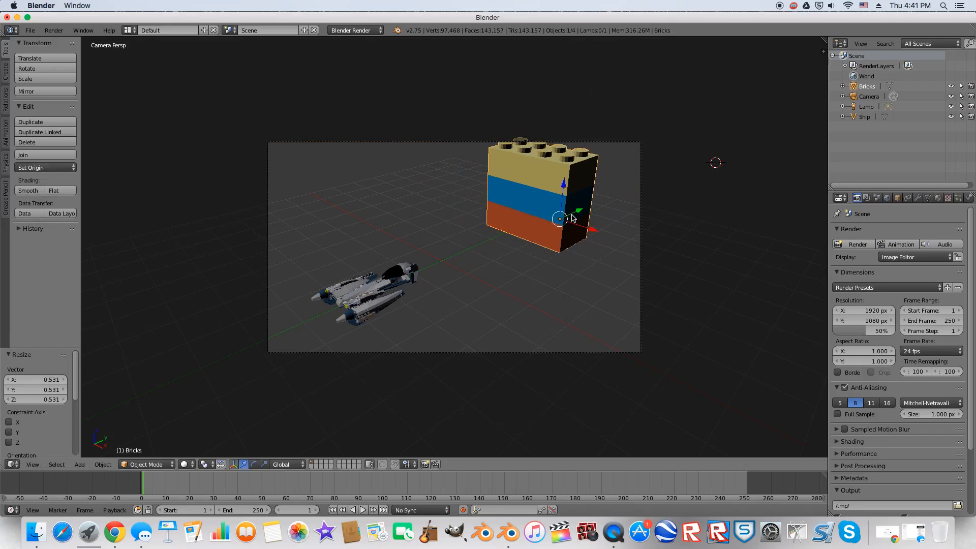
pyautogui.moveTo(558, 218); pyautogui.dragTo(518, 238)
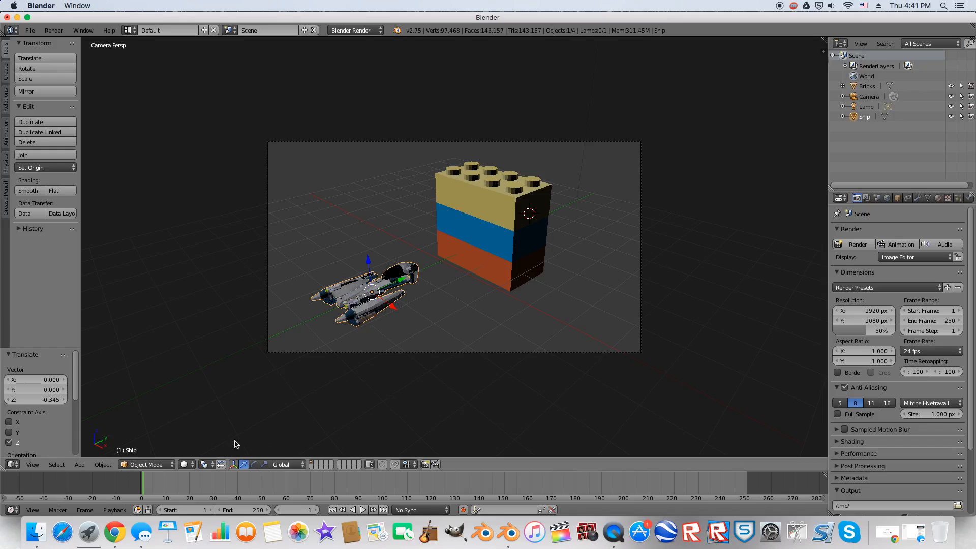
pyautogui.moveTo(255, 464)
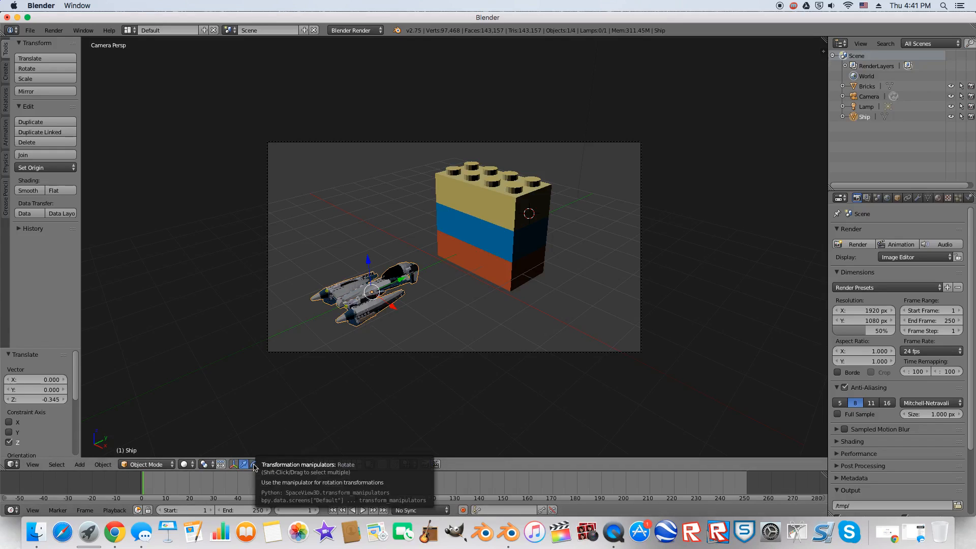
pyautogui.click(253, 464)
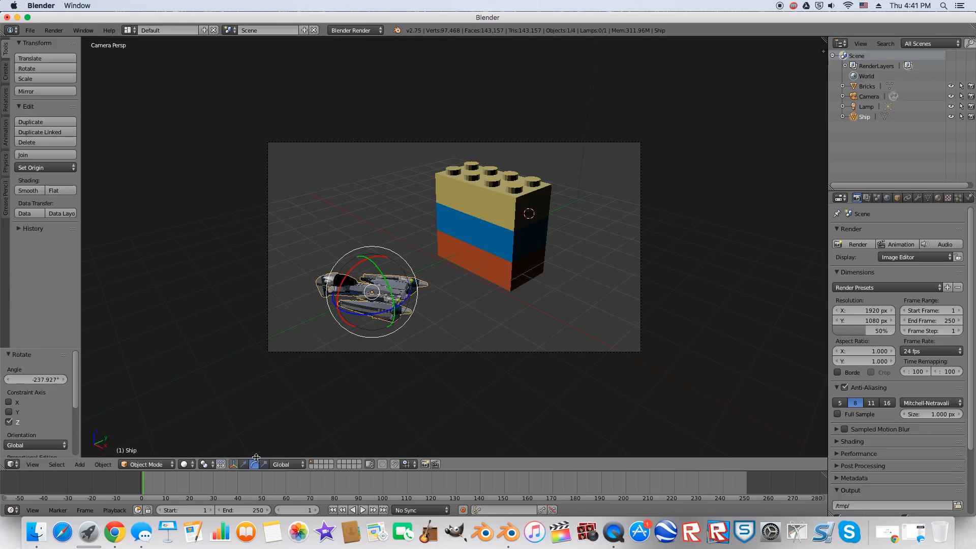
pyautogui.moveTo(371, 293); pyautogui.dragTo(398, 333)
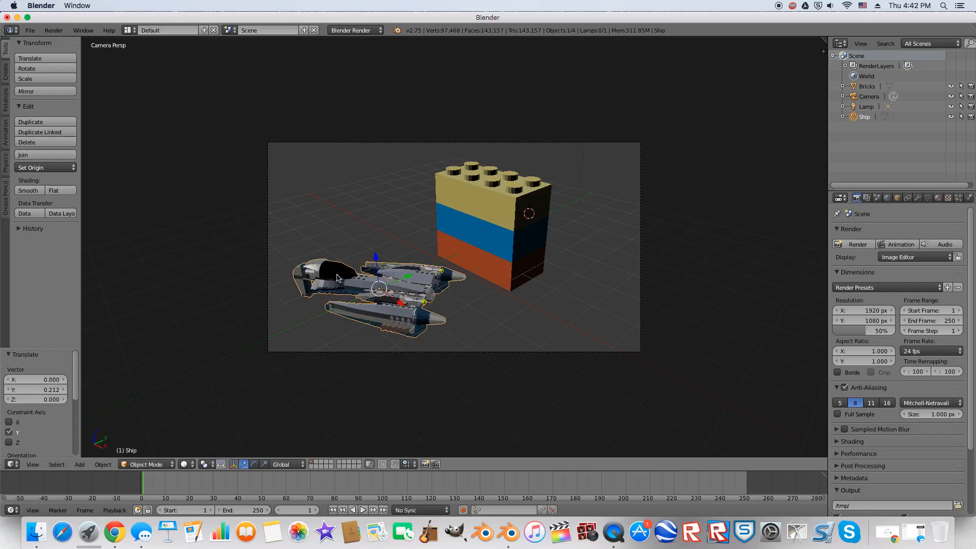
pyautogui.moveTo(485, 275)
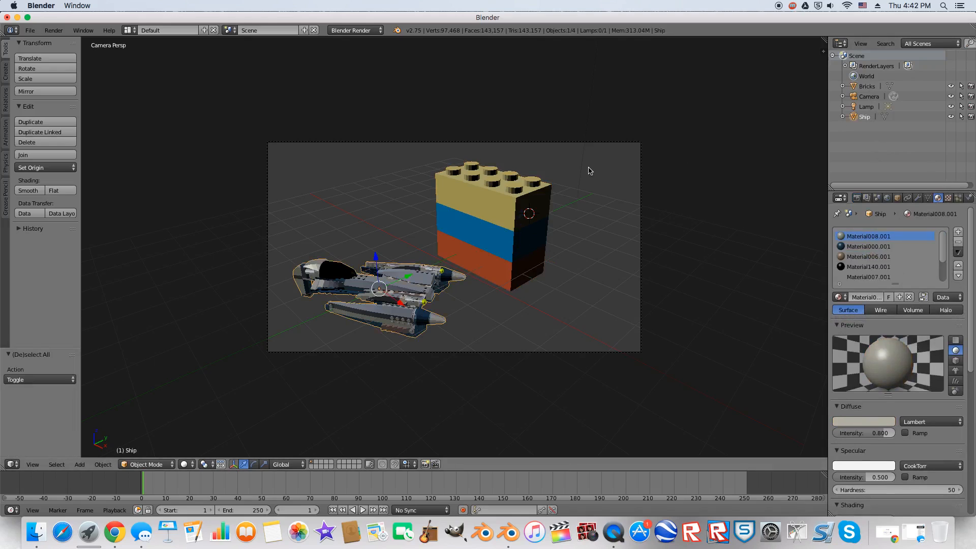
# Step: Render a test image of the reframed scene from Render > Render Image
pyautogui.click(54, 30)
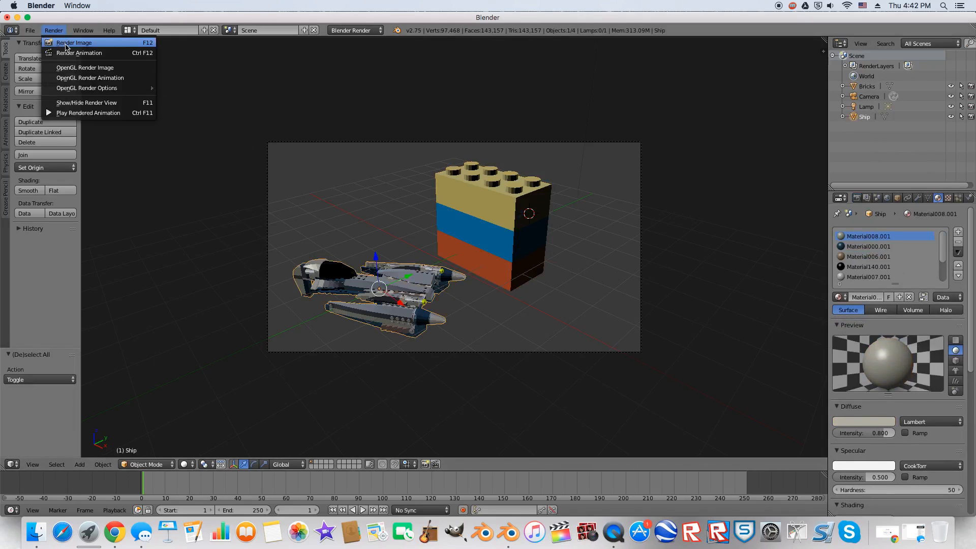
pyautogui.click(73, 42)
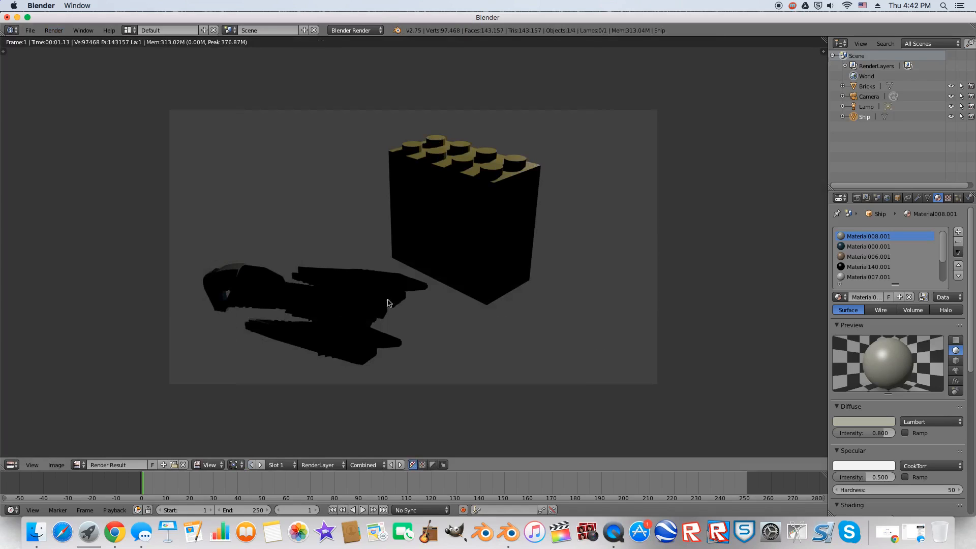
pyautogui.moveTo(354, 308)
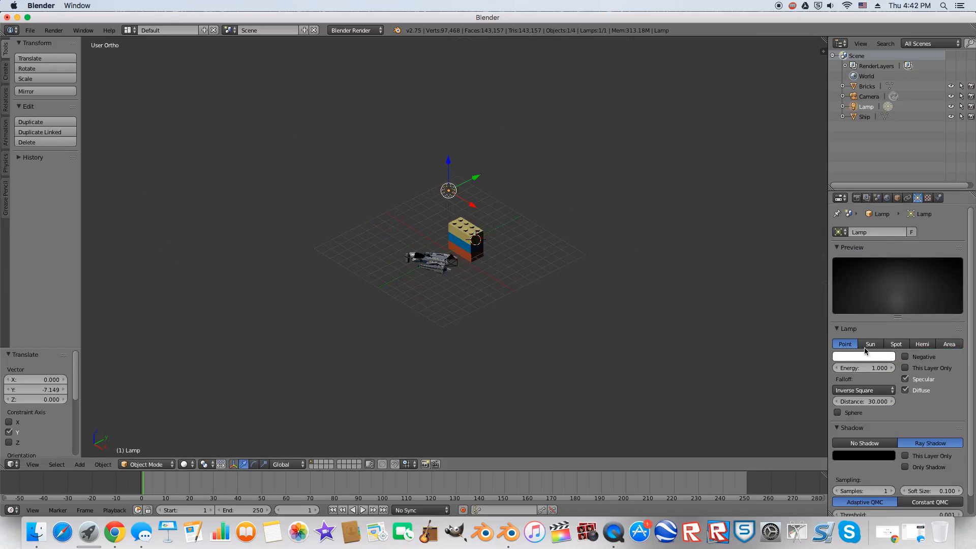
# Step: Try Sun and Hemi lamp types, return to Point, and edit the lamp's Energy value
pyautogui.click(870, 344)
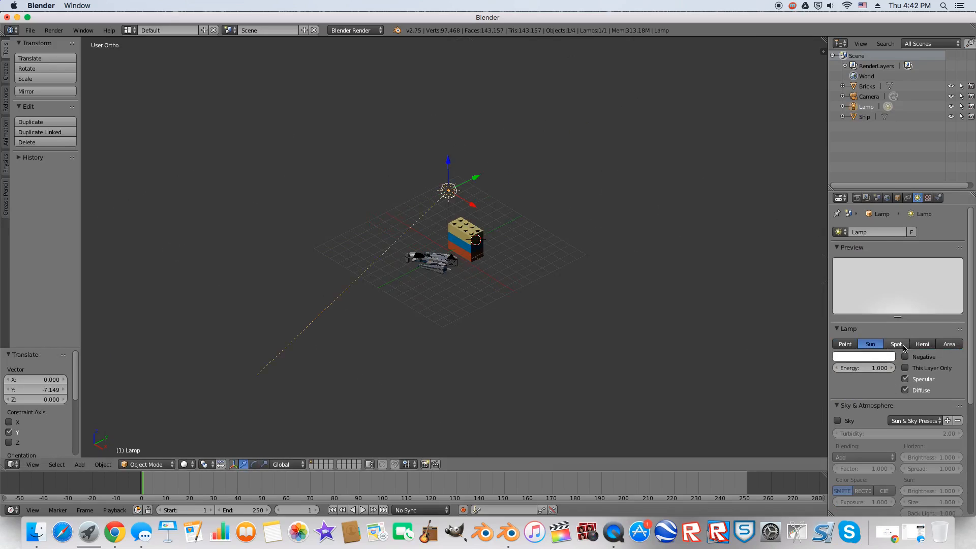
pyautogui.click(929, 344)
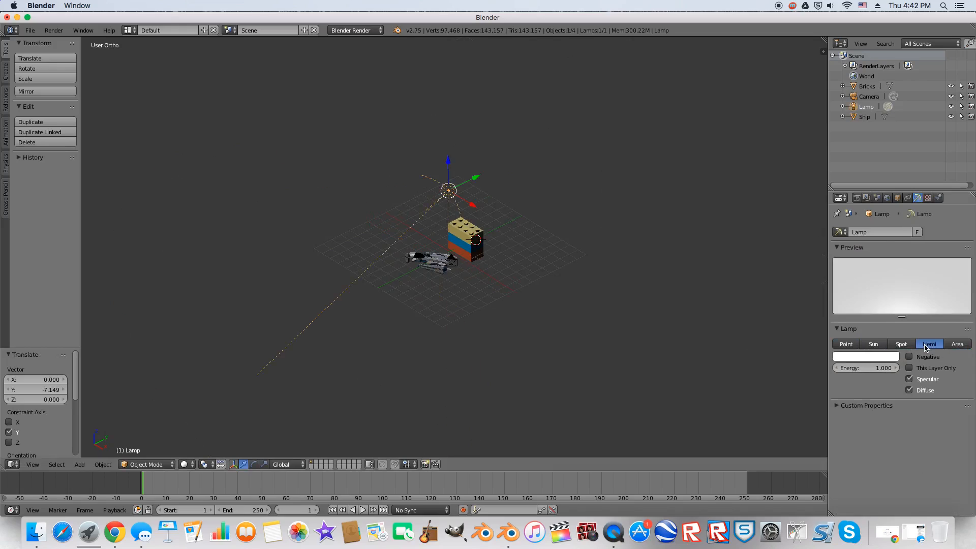
pyautogui.click(845, 344)
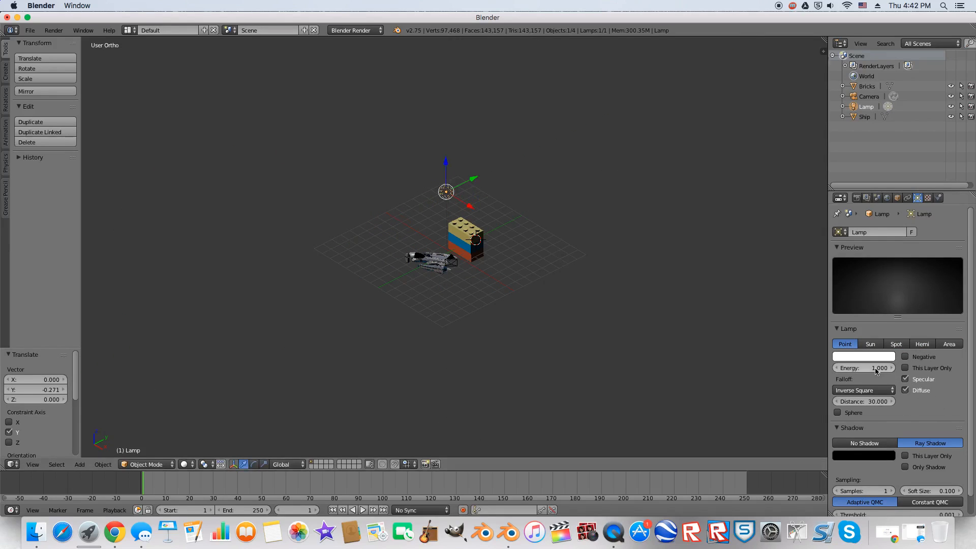
pyautogui.click(865, 367)
pyautogui.write('2')
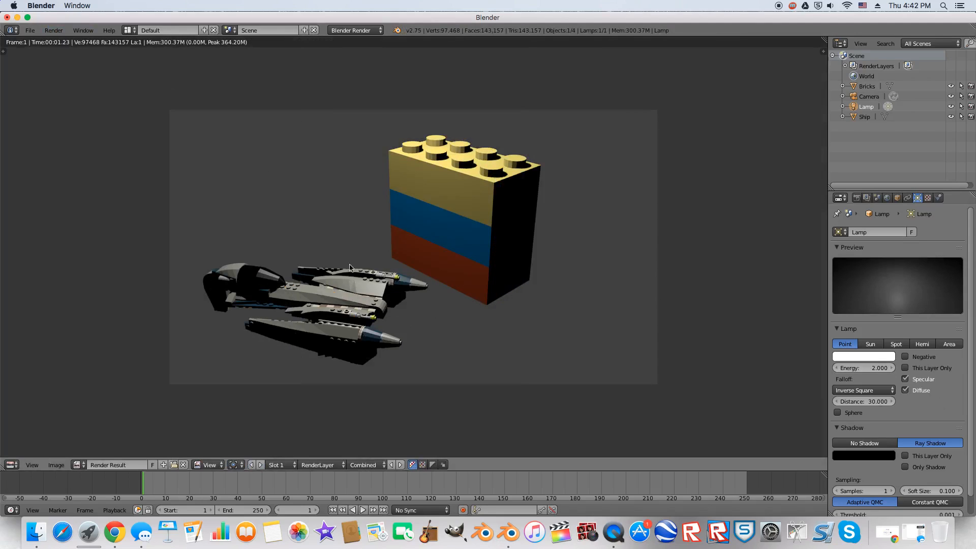
pyautogui.moveTo(386, 232)
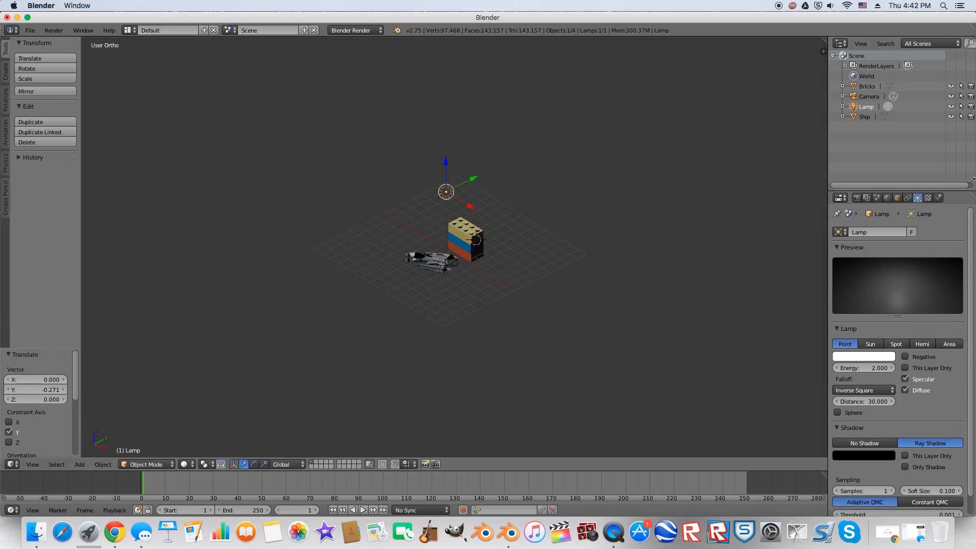
# Step: Open the World settings, where the horizon colour is white
pyautogui.click(908, 198)
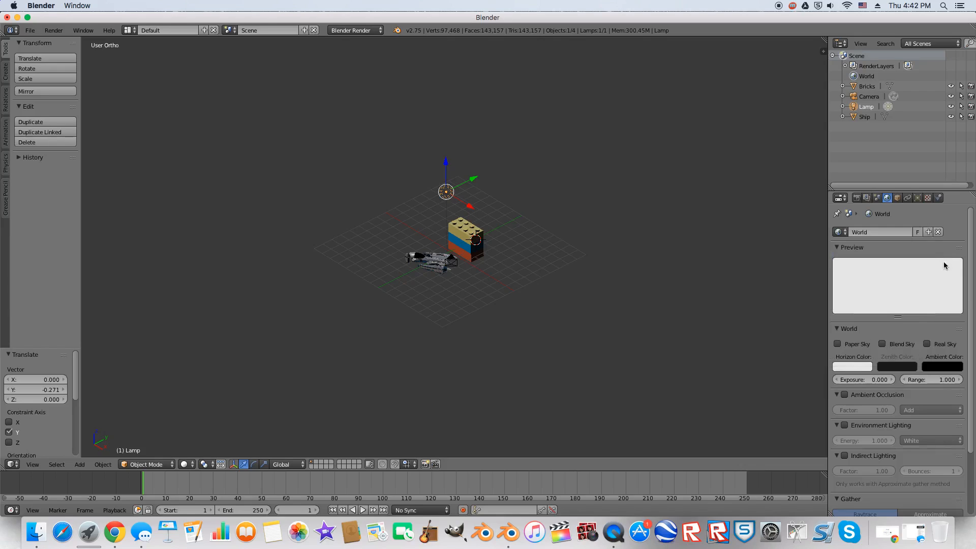
pyautogui.click(840, 247)
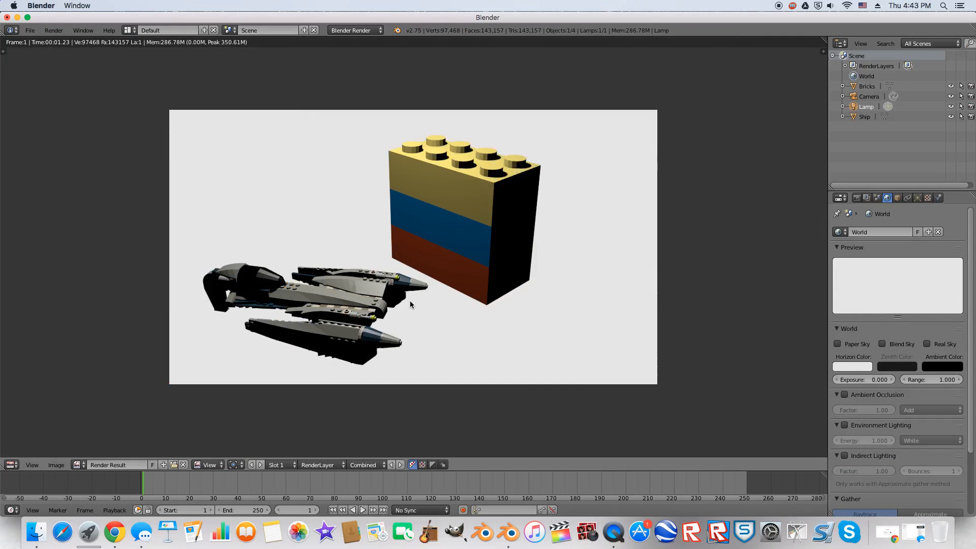
pyautogui.moveTo(272, 249)
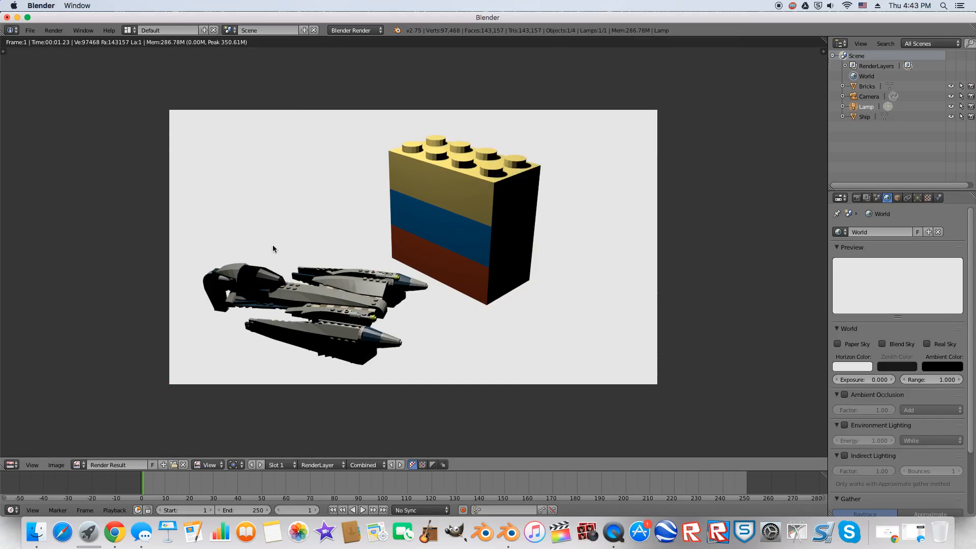
pyautogui.moveTo(385, 285)
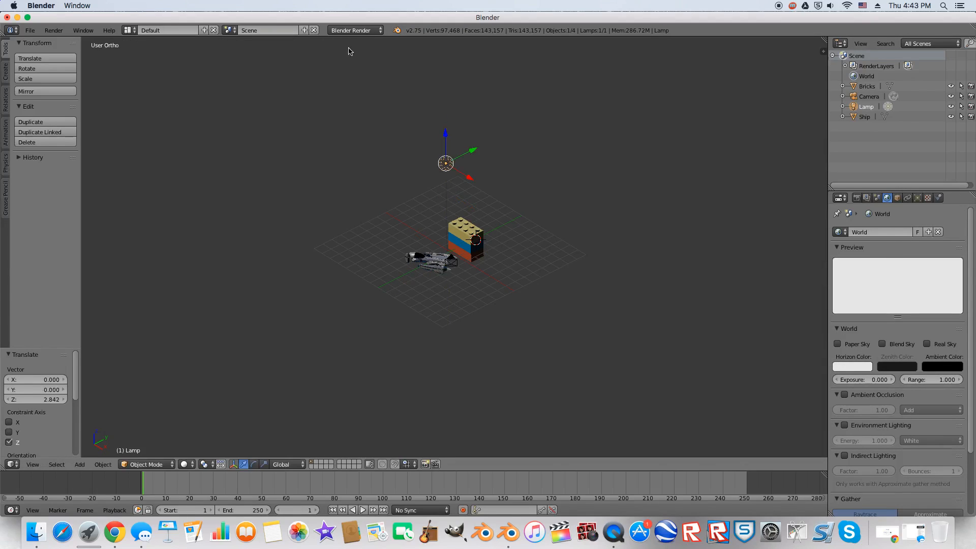
# Step: Switch the render engine from Blender Render to Cycles and render the scene with F12
pyautogui.click(354, 30)
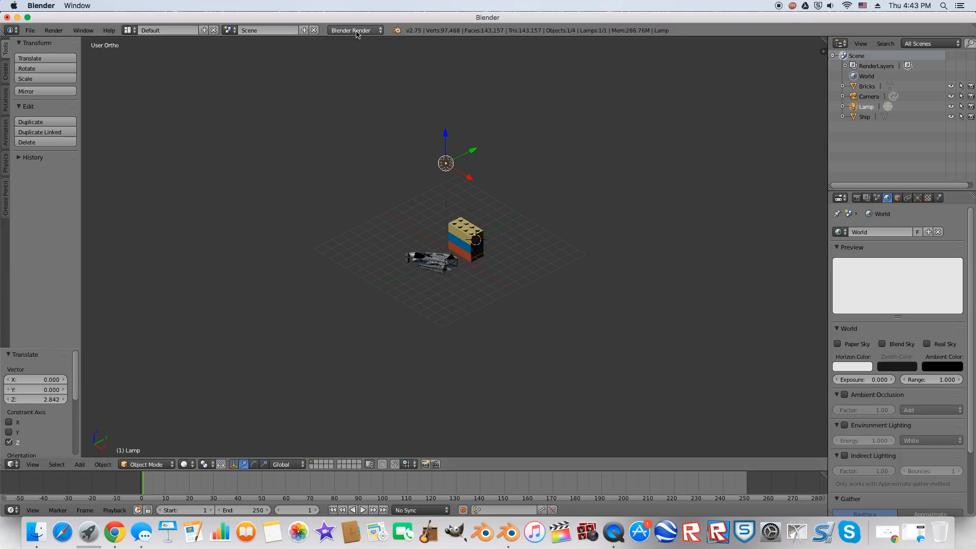
pyautogui.click(354, 30)
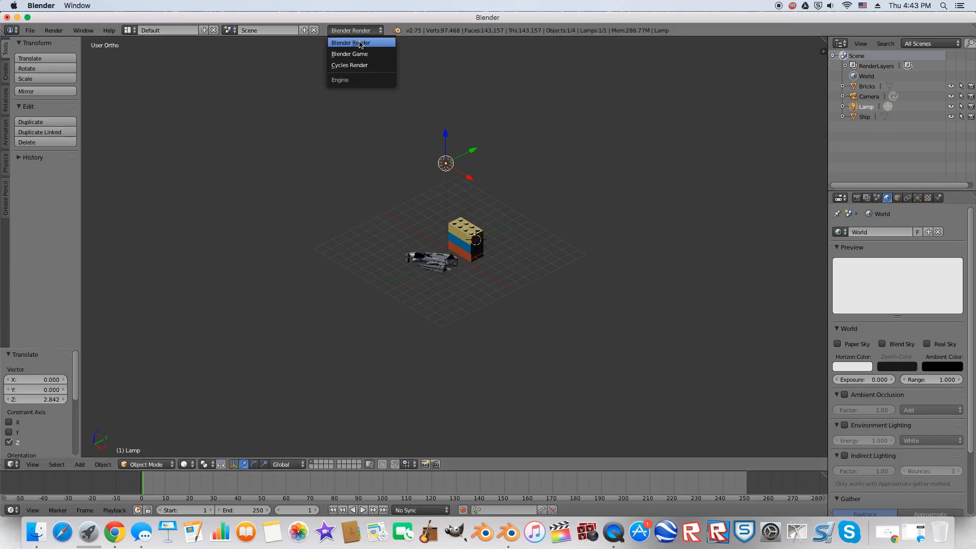
pyautogui.click(349, 65)
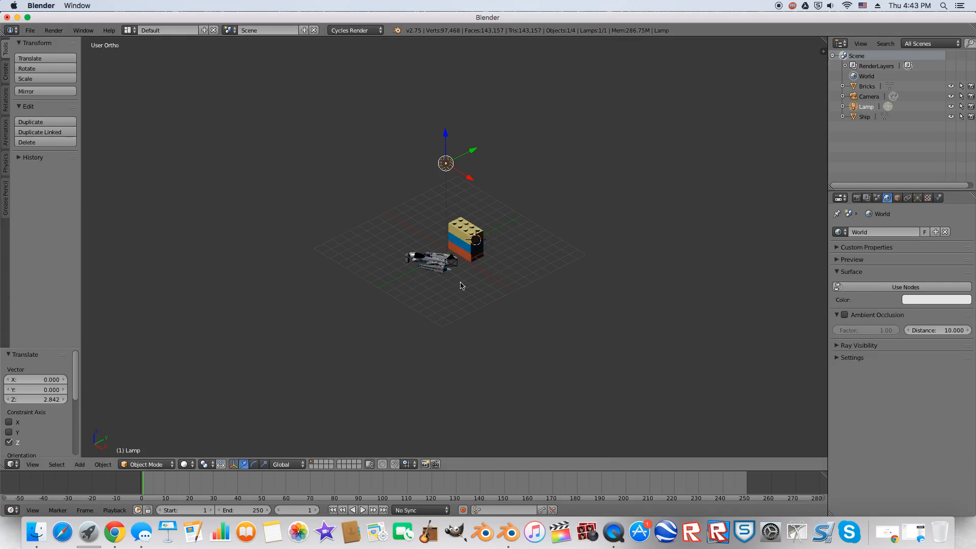
pyautogui.moveTo(426, 266)
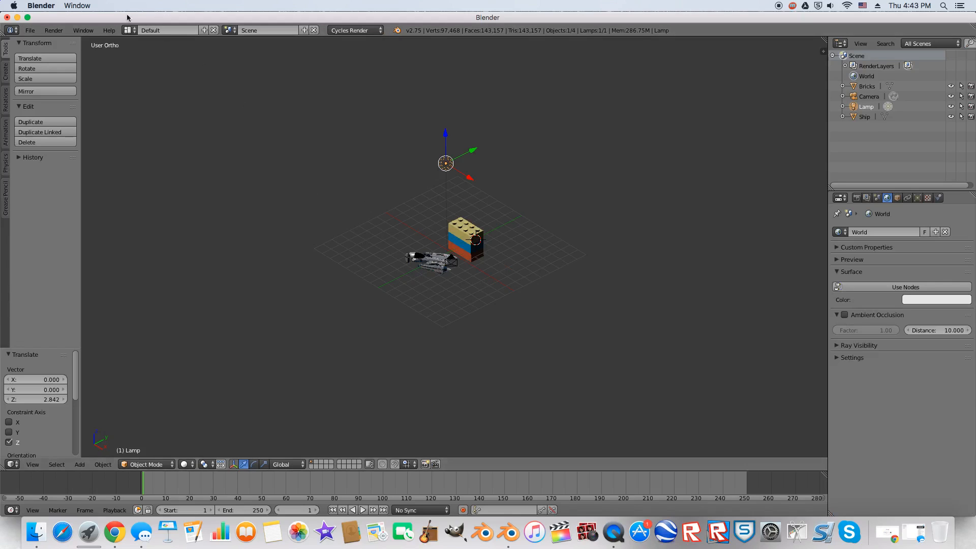
pyautogui.press('F12')
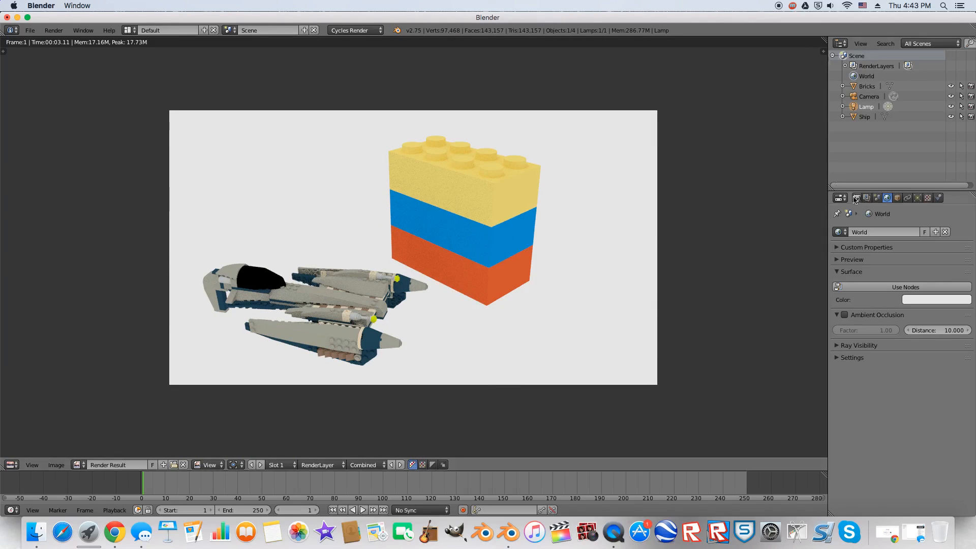
# Step: Raise Cycles render samples from 10 to 50 in the Sampling panel
pyautogui.click(848, 198)
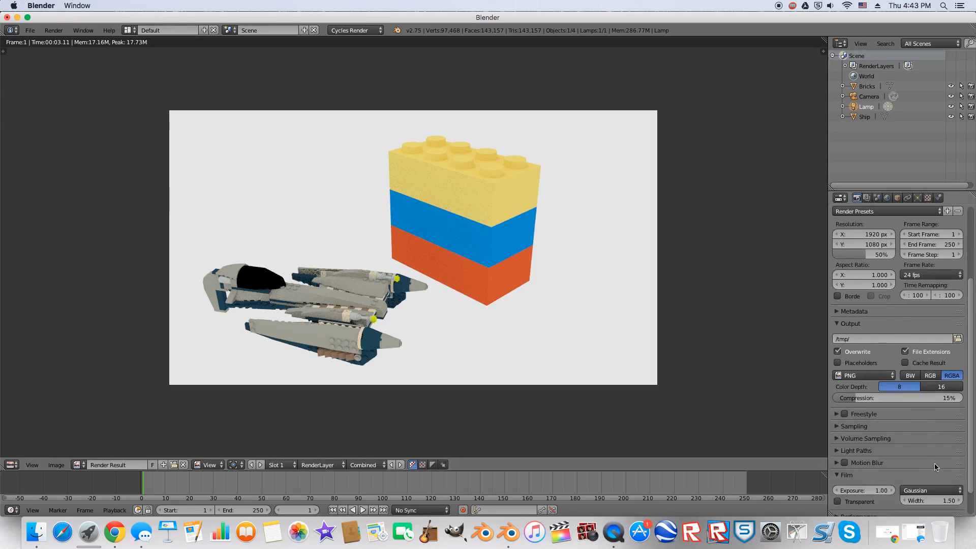
pyautogui.click(854, 426)
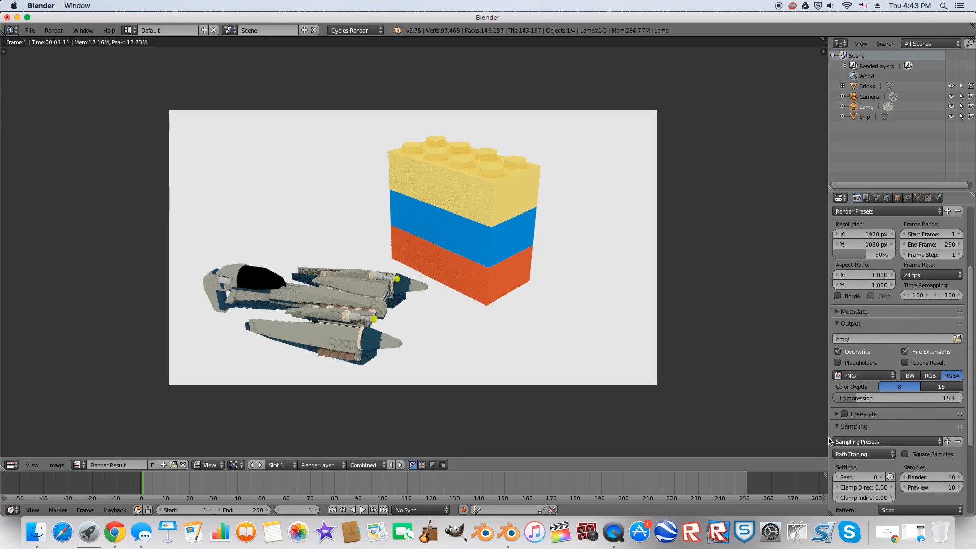
pyautogui.scroll(-3)
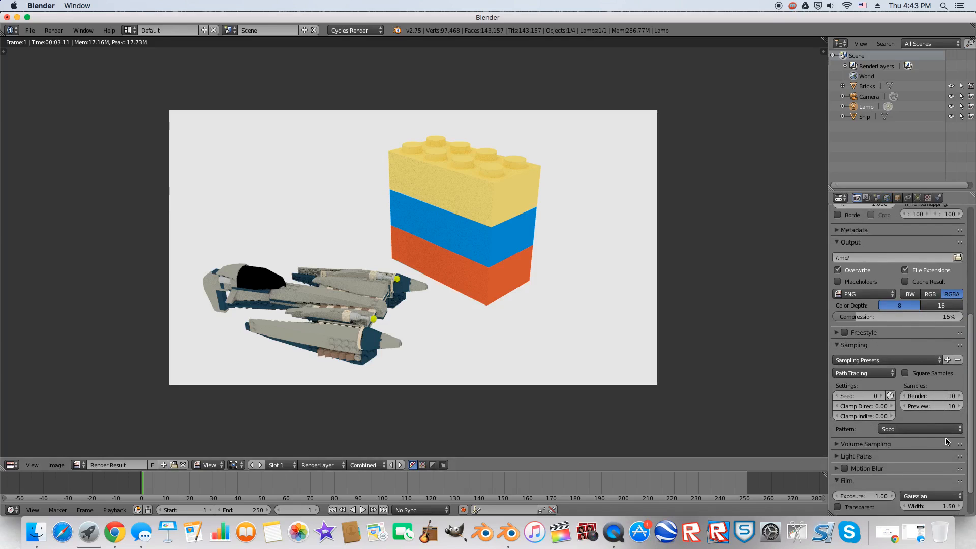
pyautogui.click(932, 396)
pyautogui.write('50')
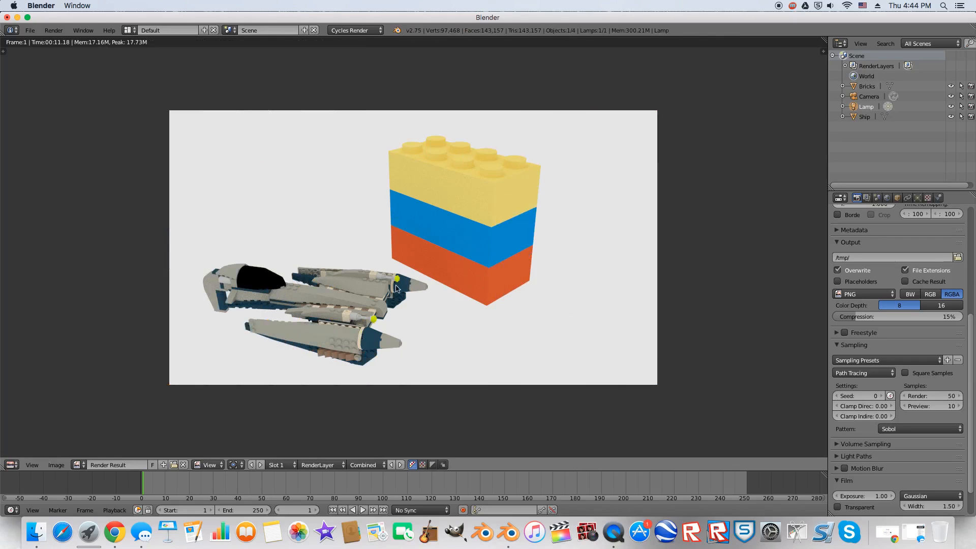
pyautogui.moveTo(404, 239)
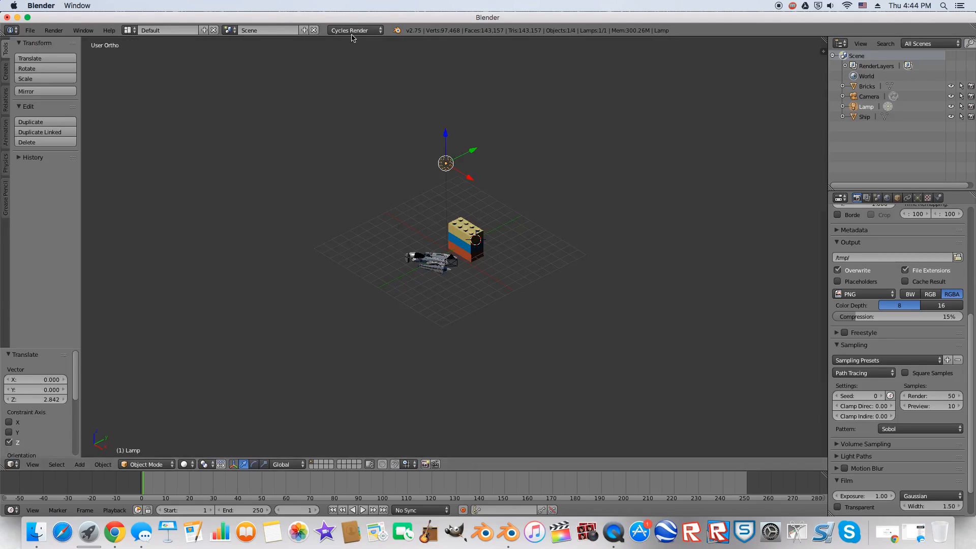
# Step: Render a Blender Render comparison, then switch the engine back to Cycles
pyautogui.click(353, 30)
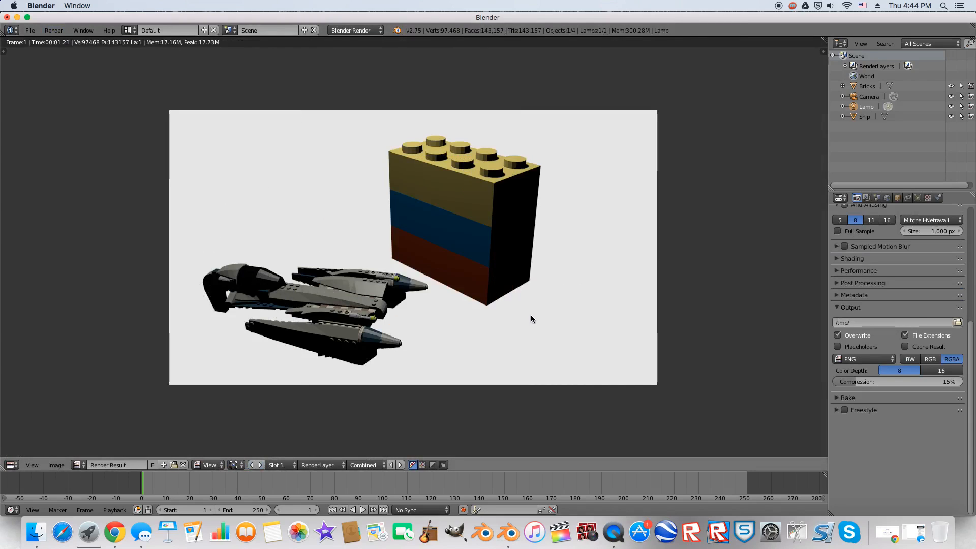
pyautogui.moveTo(527, 317)
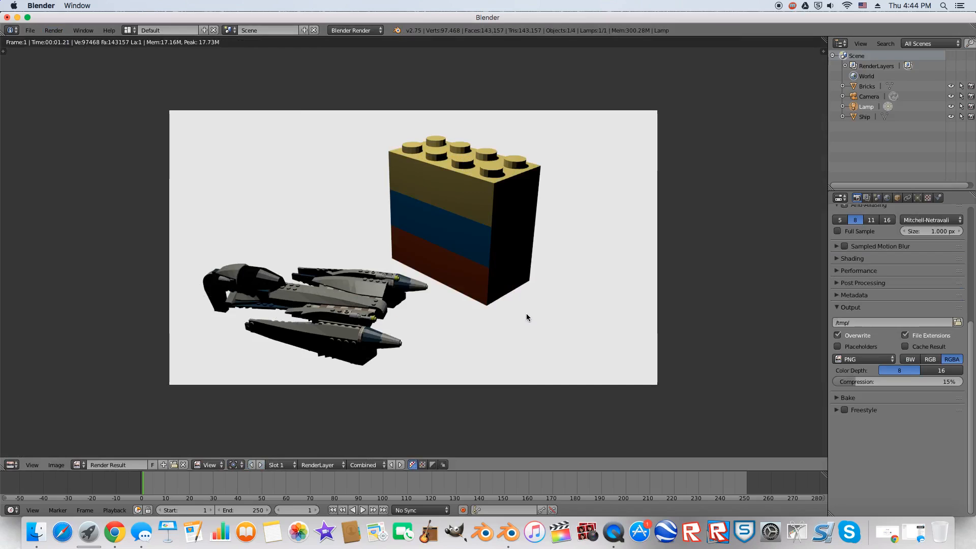
pyautogui.click(355, 30)
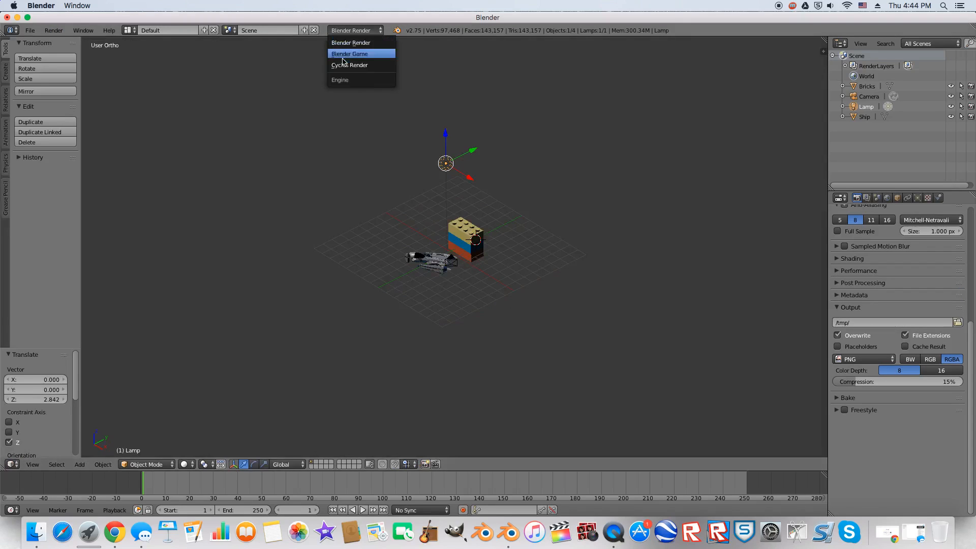
pyautogui.click(351, 65)
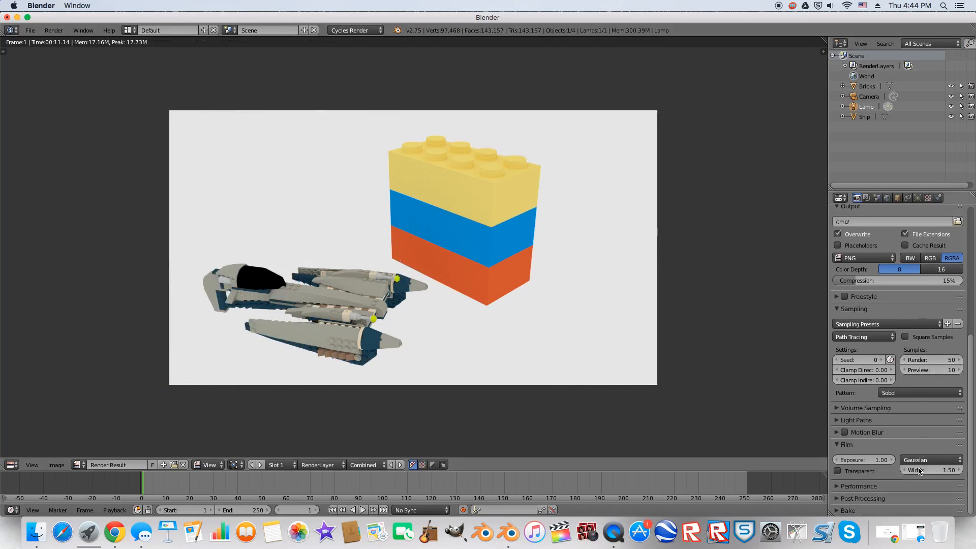
pyautogui.moveTo(648, 371)
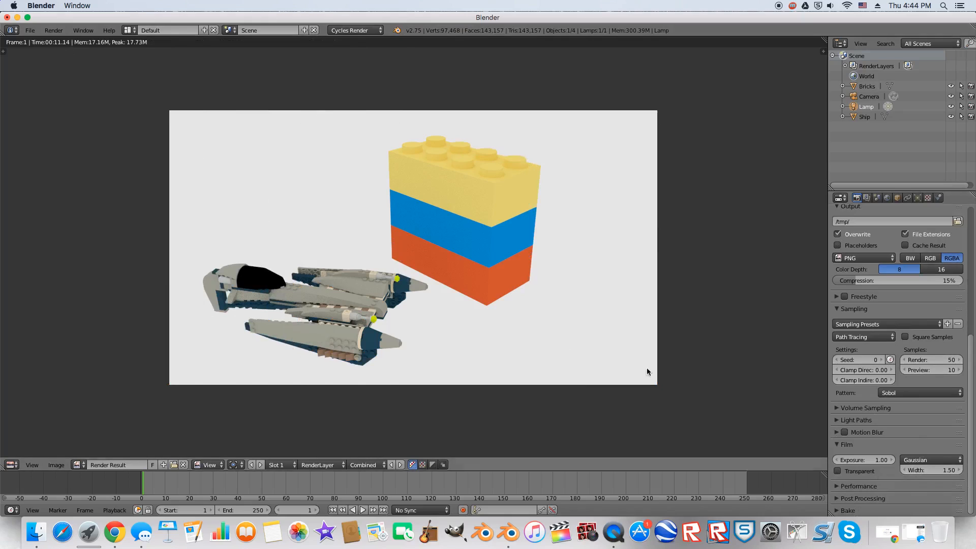
pyautogui.moveTo(346, 320)
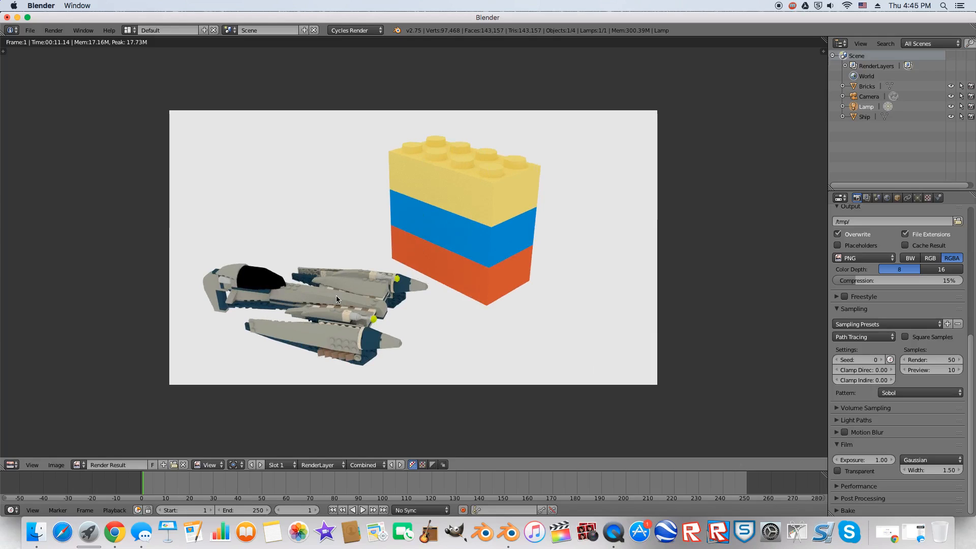
pyautogui.moveTo(243, 312)
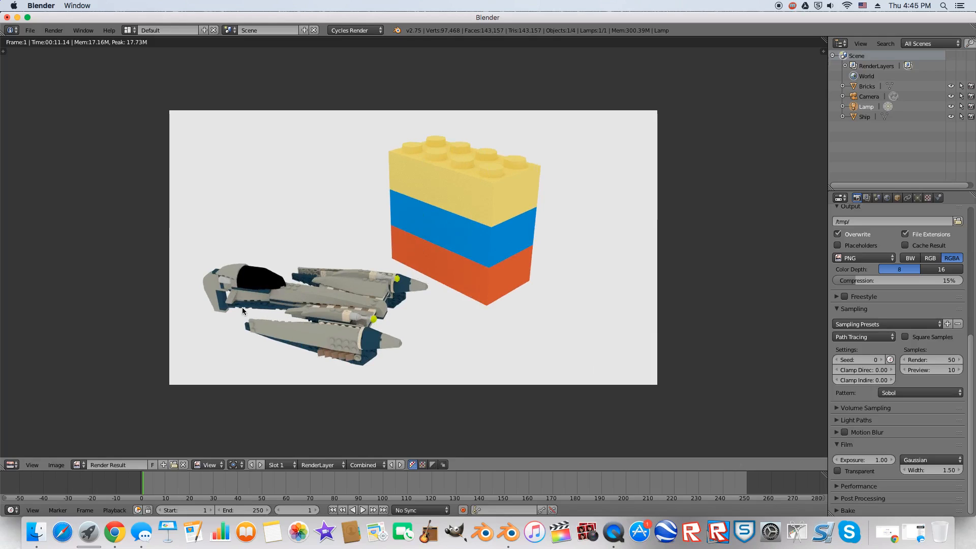
pyautogui.moveTo(333, 175)
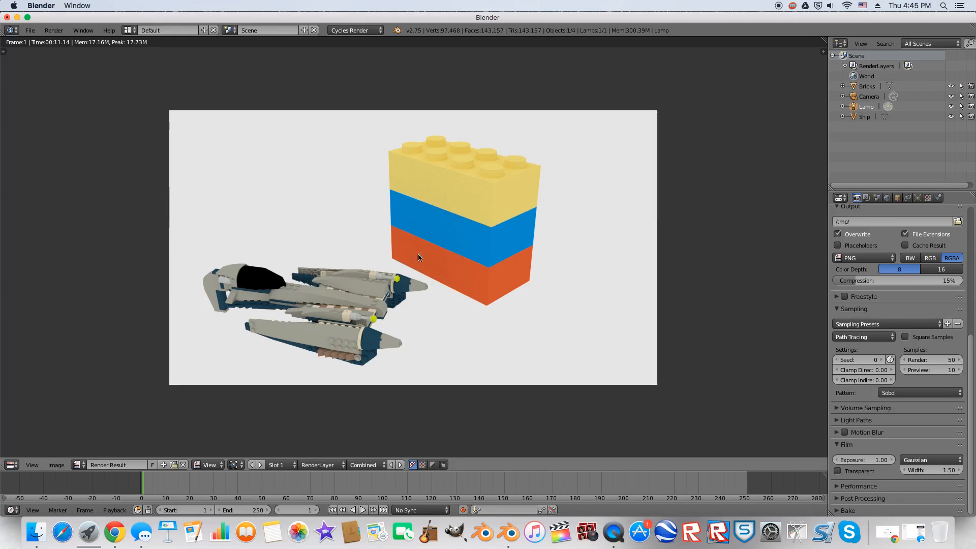
# Step: Save the render to the Desktop as Tut.png via Image > Save As Image
pyautogui.click(56, 465)
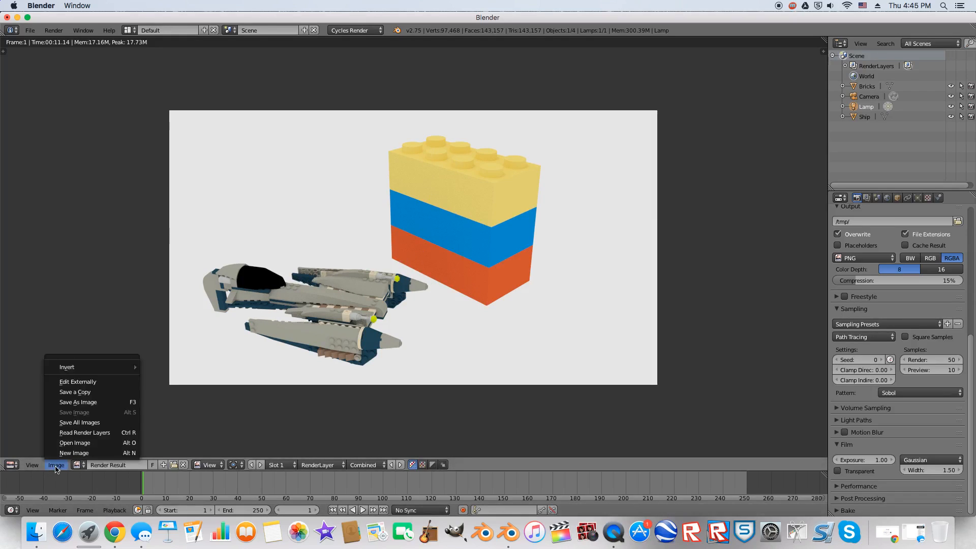
pyautogui.moveTo(78, 402)
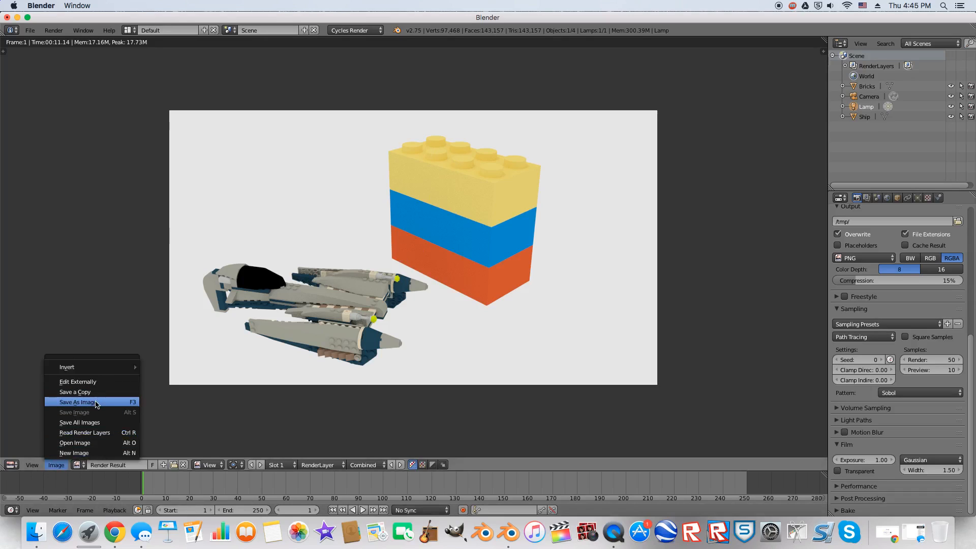
pyautogui.click(77, 402)
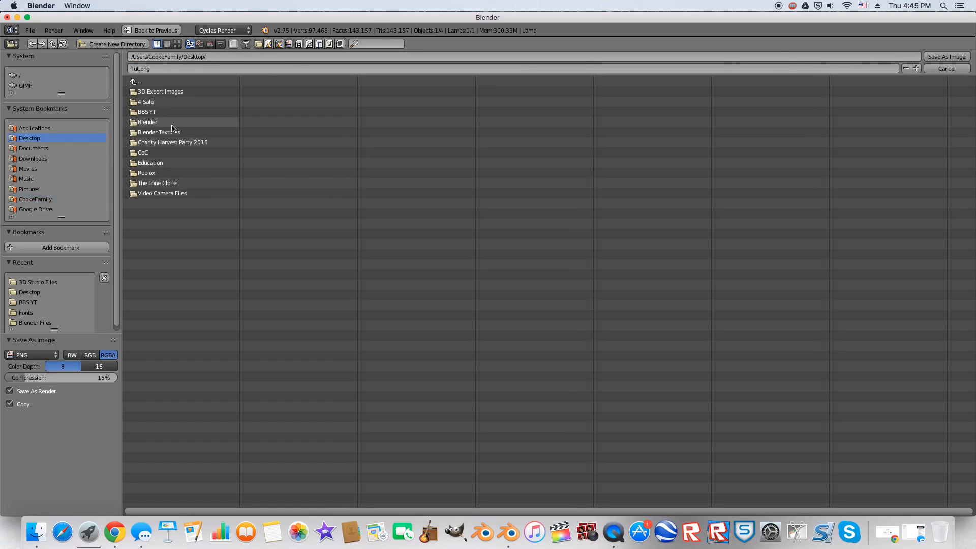
pyautogui.click(946, 68)
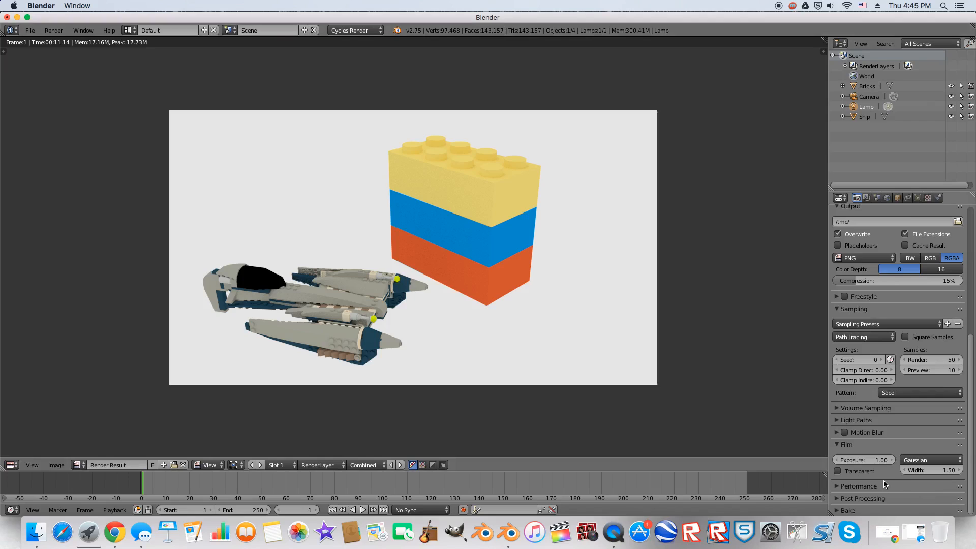
# Step: Collapse Film settings and set the Output file format to JPEG
pyautogui.click(847, 445)
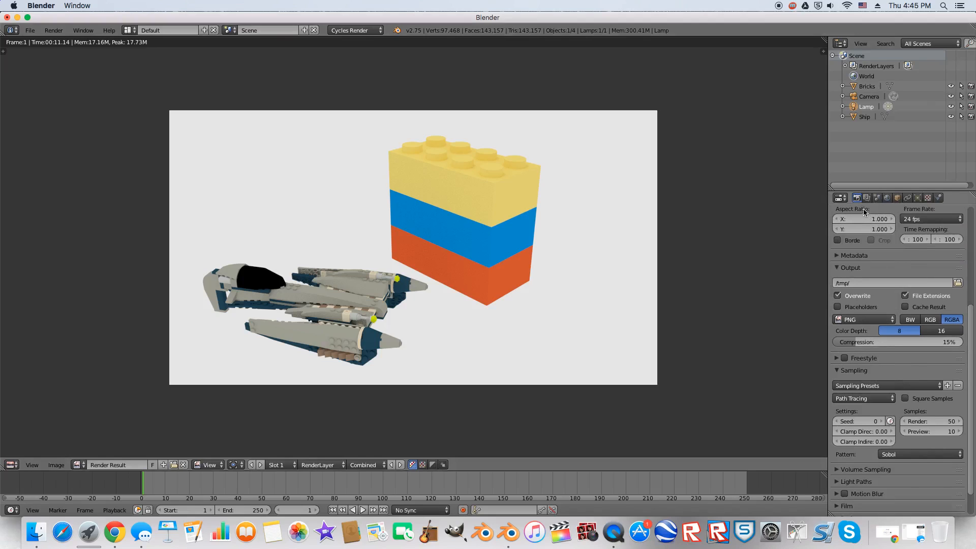
pyautogui.click(865, 198)
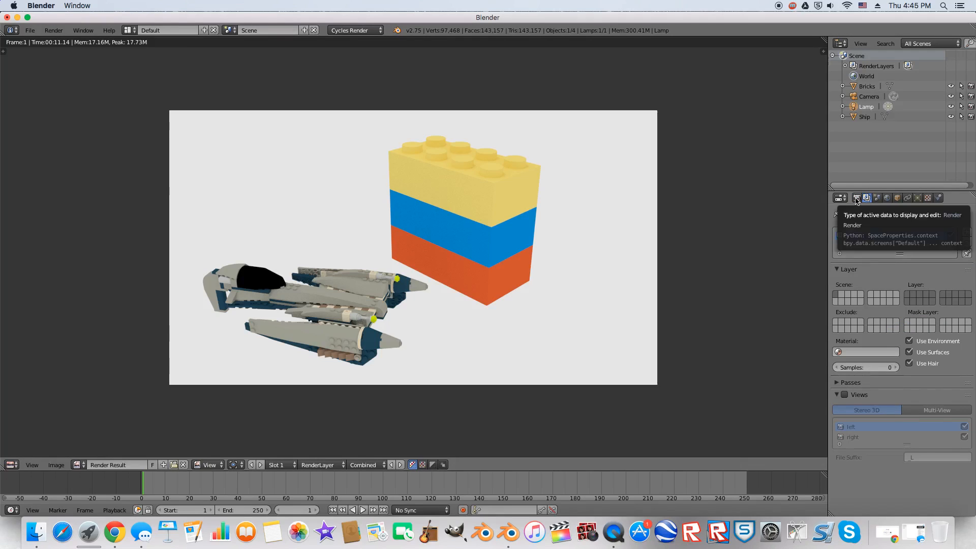
pyautogui.click(864, 197)
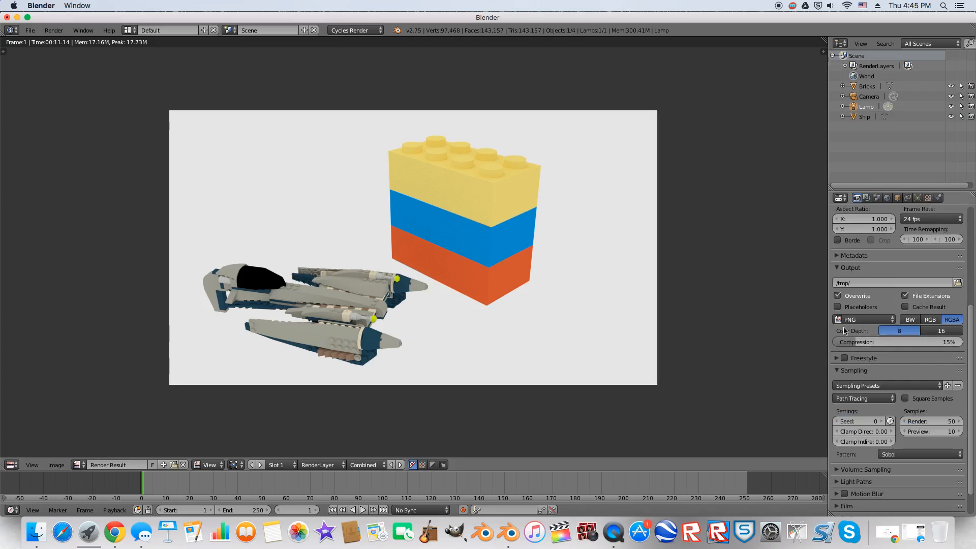
pyautogui.click(862, 320)
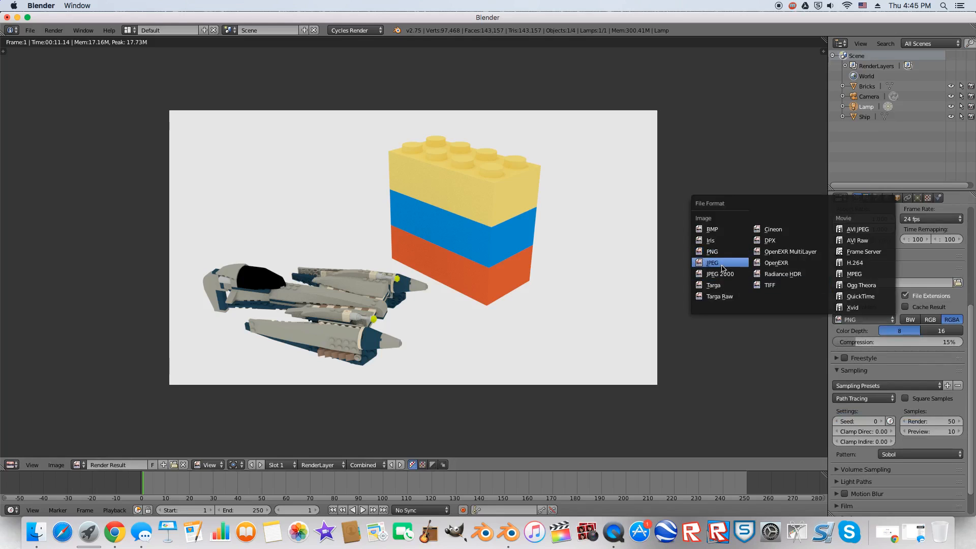
pyautogui.click(713, 263)
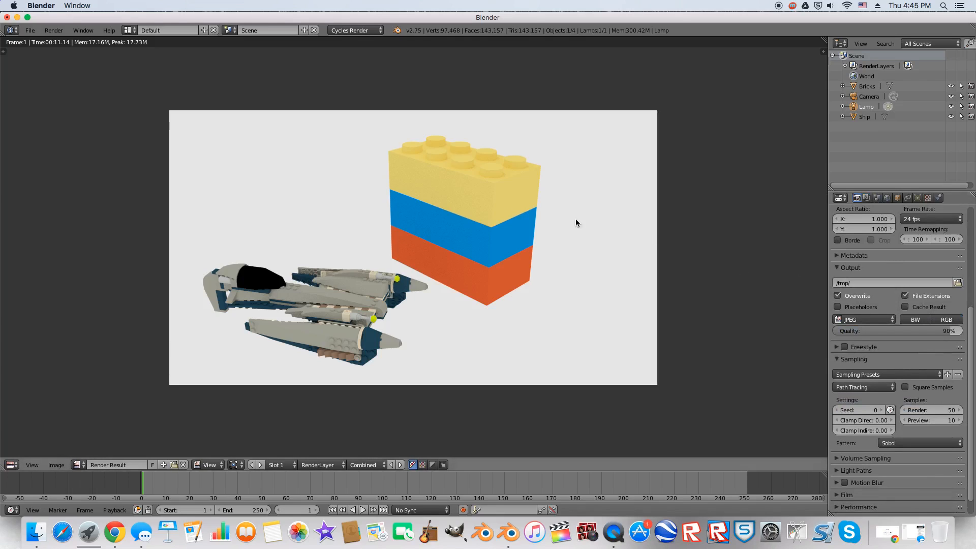
pyautogui.moveTo(139, 201)
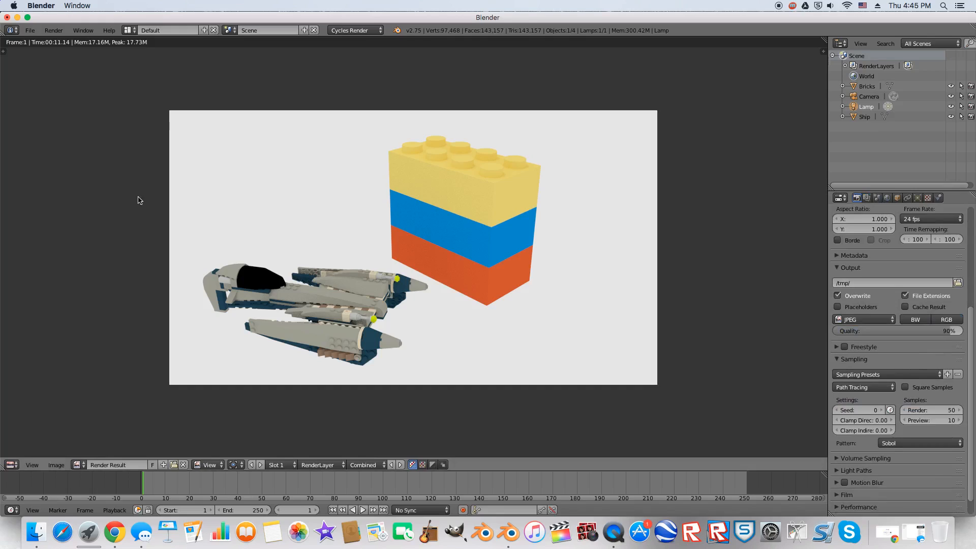